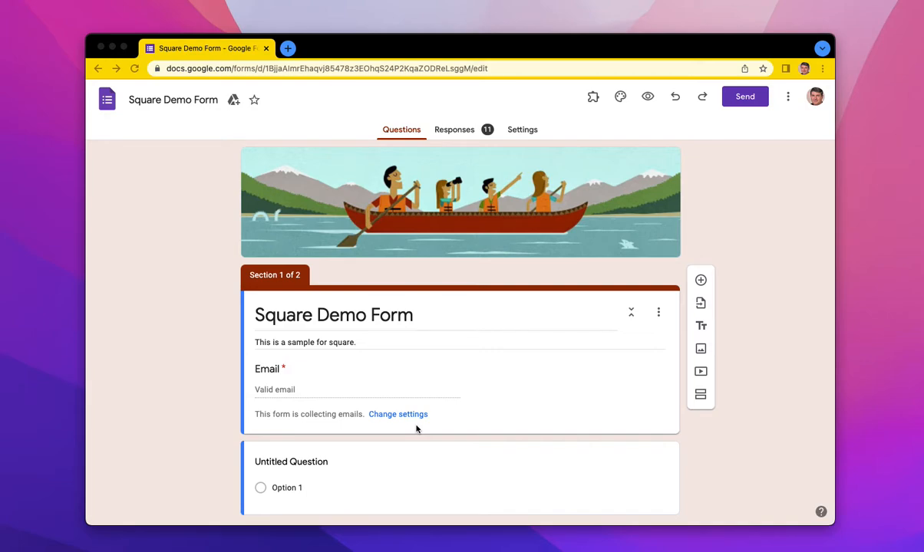
# - Switch to the form's Responses view after a quick look back at the Questions list
pyautogui.scroll(-3)
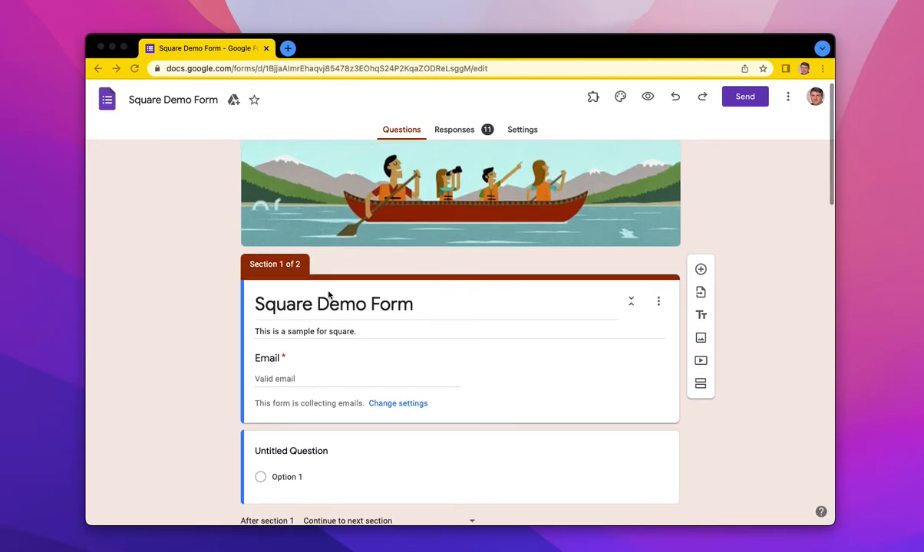
pyautogui.moveTo(353, 306)
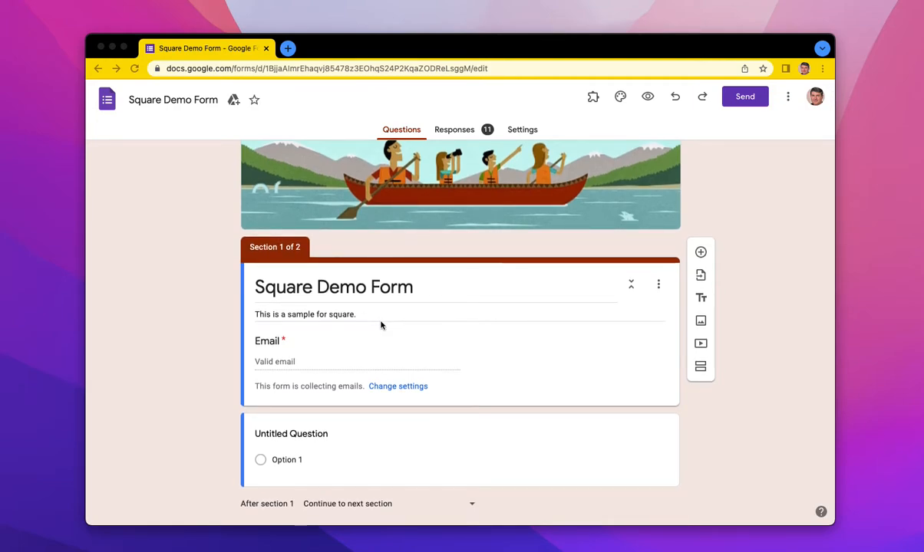
pyautogui.moveTo(412, 326)
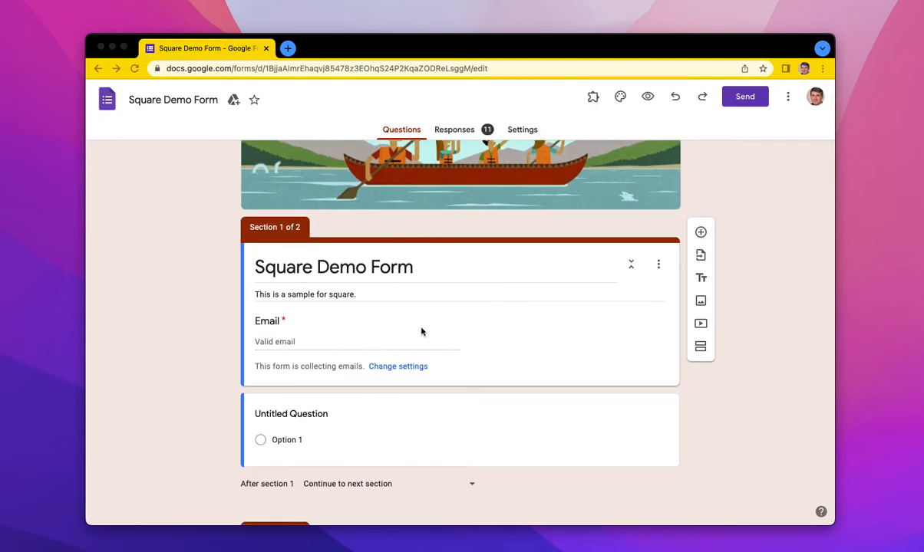
pyautogui.scroll(3)
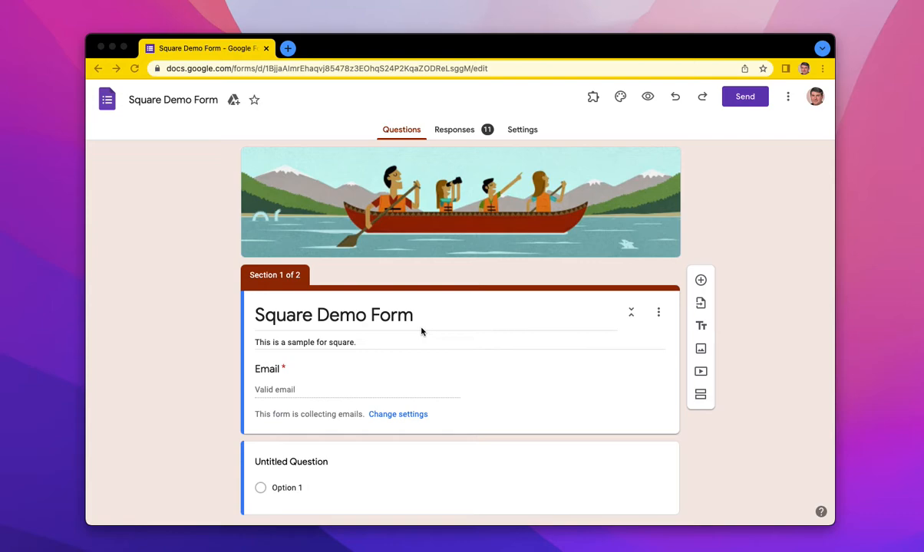
pyautogui.scroll(-3)
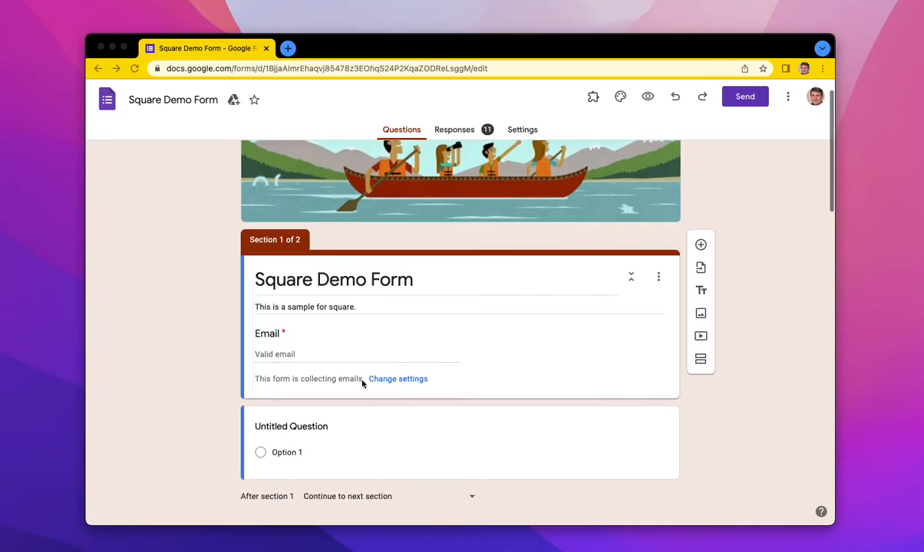
pyautogui.scroll(3)
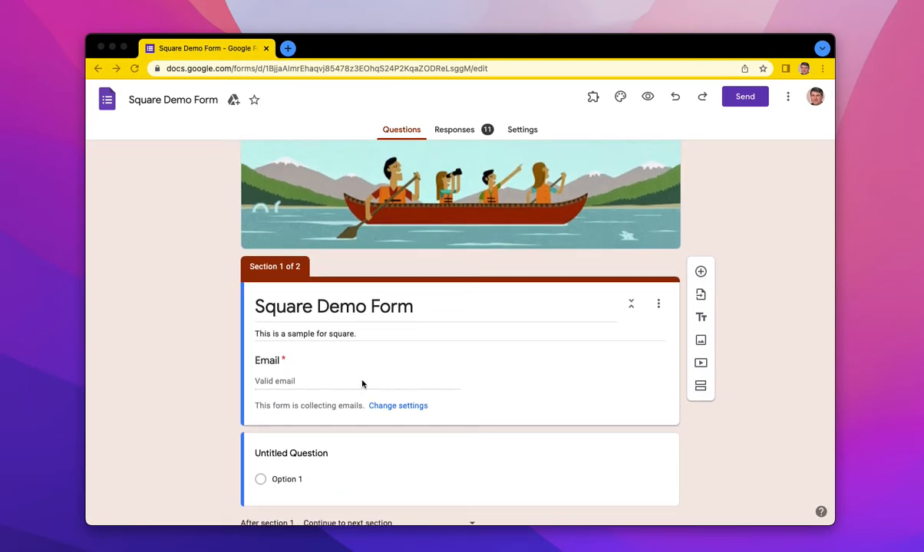
pyautogui.moveTo(363, 367)
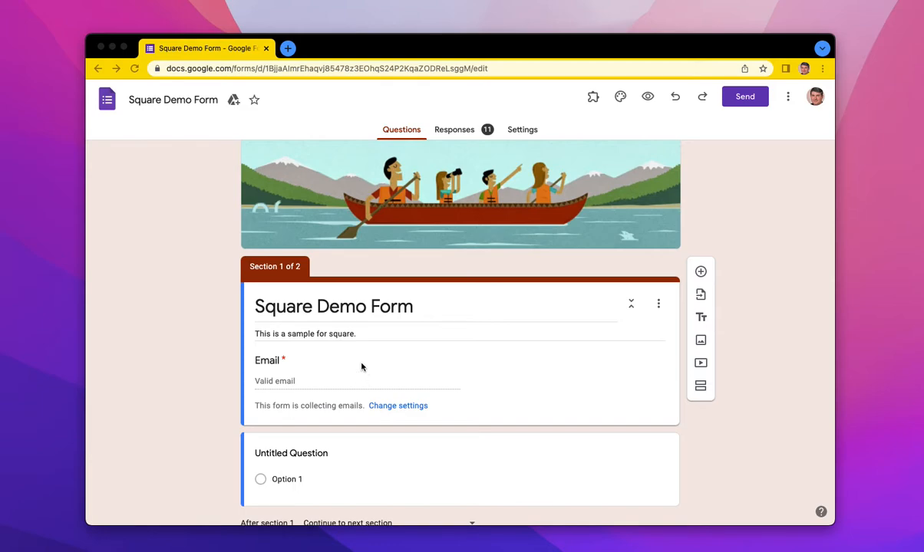
pyautogui.click(454, 129)
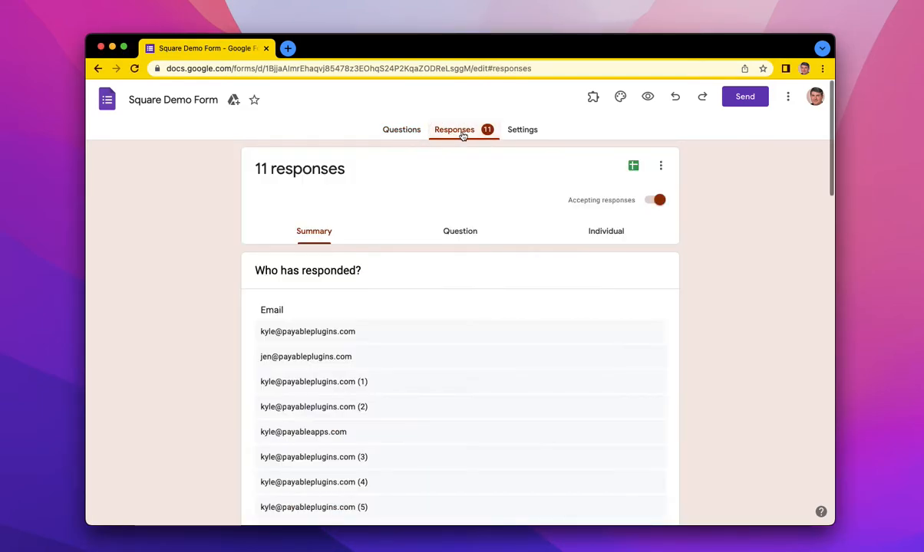
pyautogui.moveTo(402, 129)
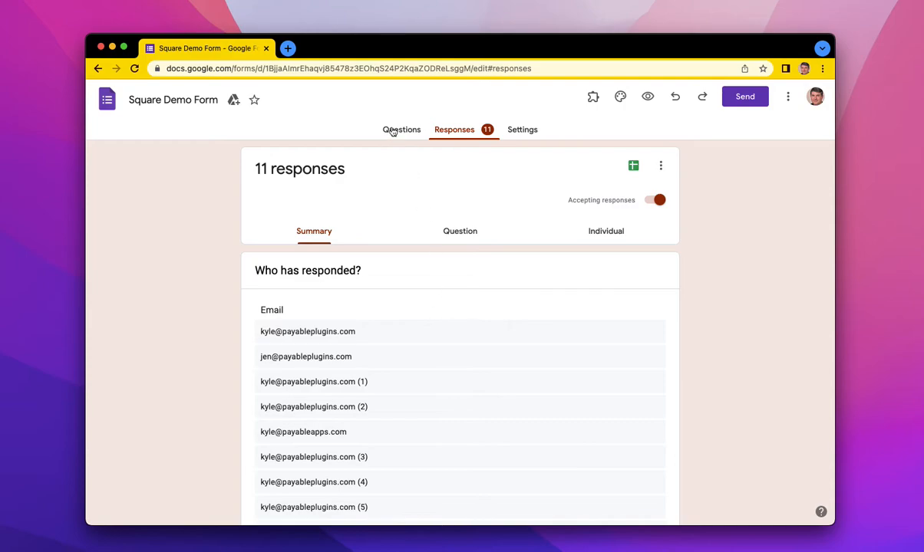
pyautogui.click(402, 129)
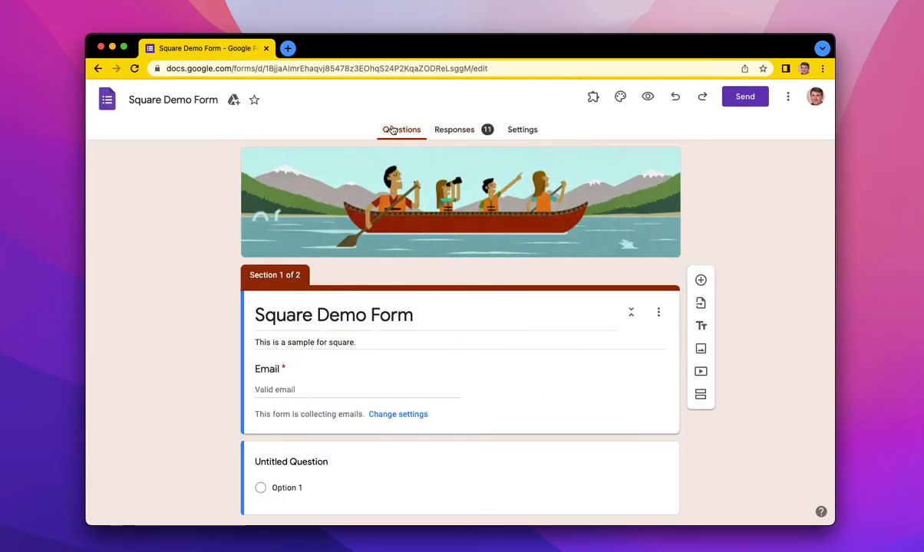
pyautogui.click(454, 129)
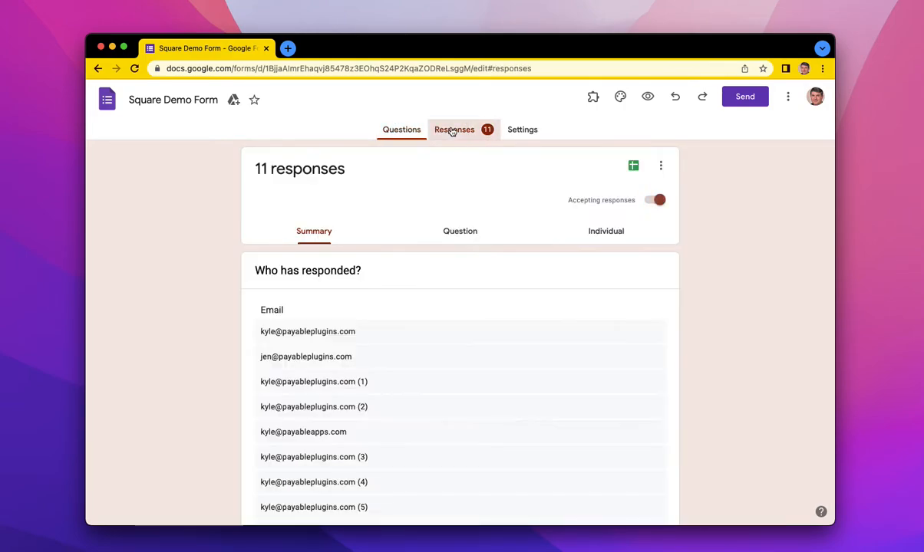
# - Check the Individual responses view, then return to the Summary of the 11 responses
pyautogui.scroll(-3)
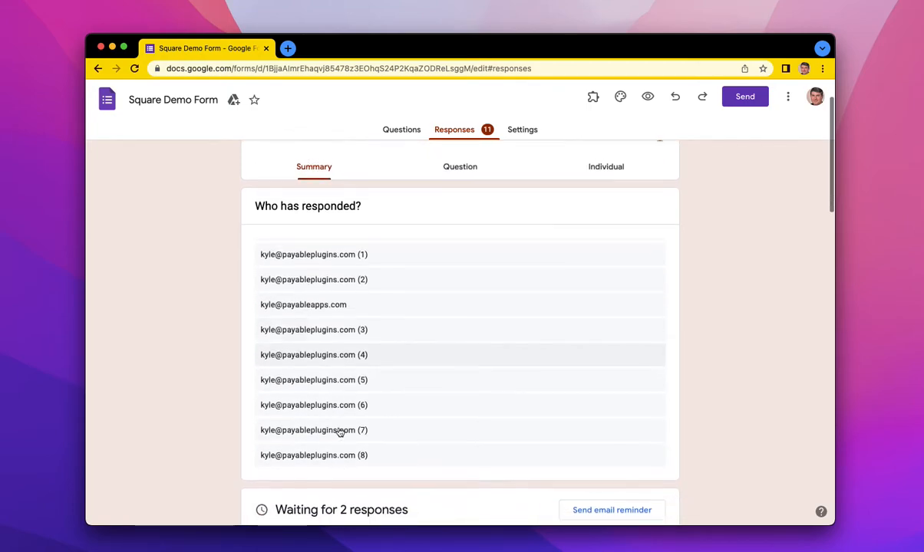
pyautogui.scroll(3)
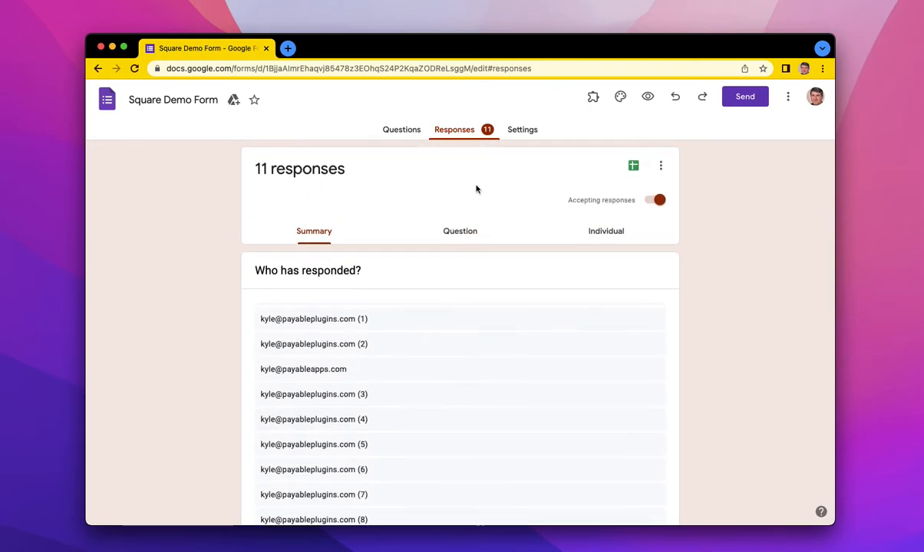
pyautogui.click(605, 230)
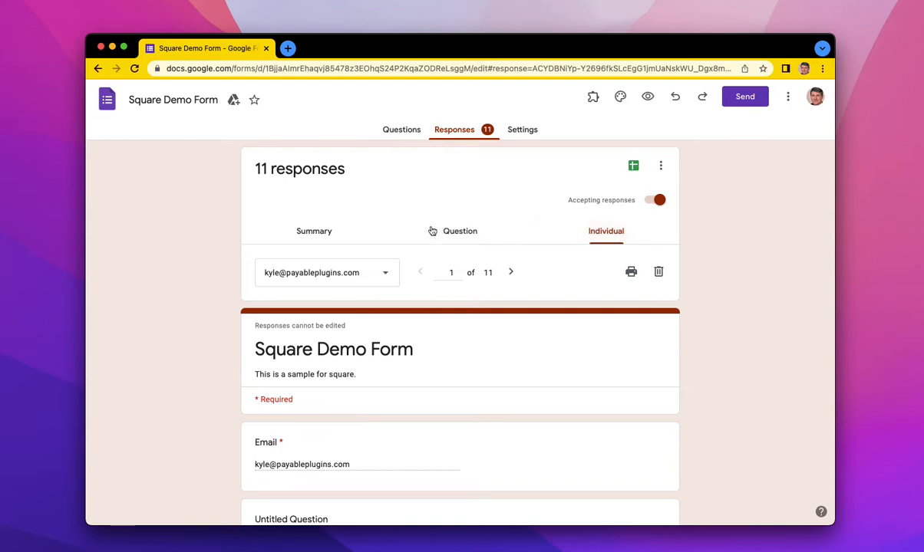
pyautogui.click(313, 230)
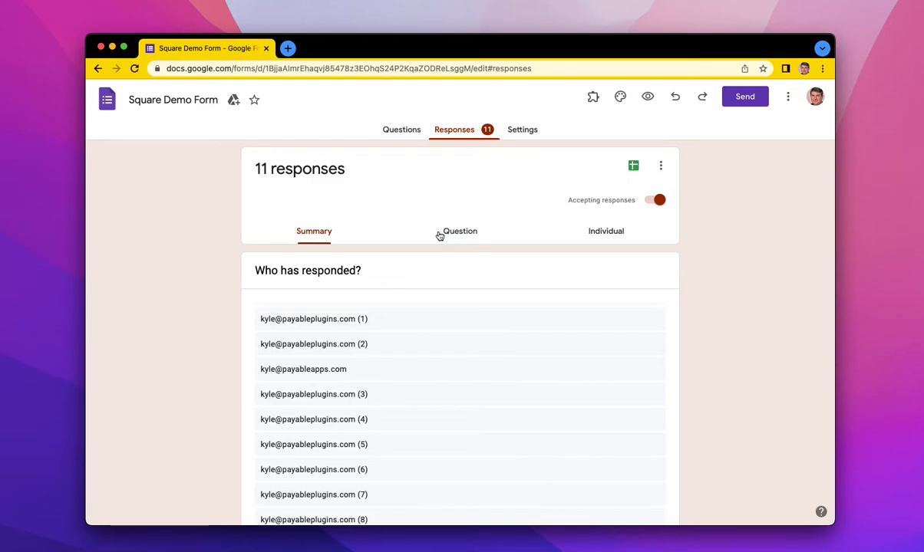
pyautogui.moveTo(464, 206)
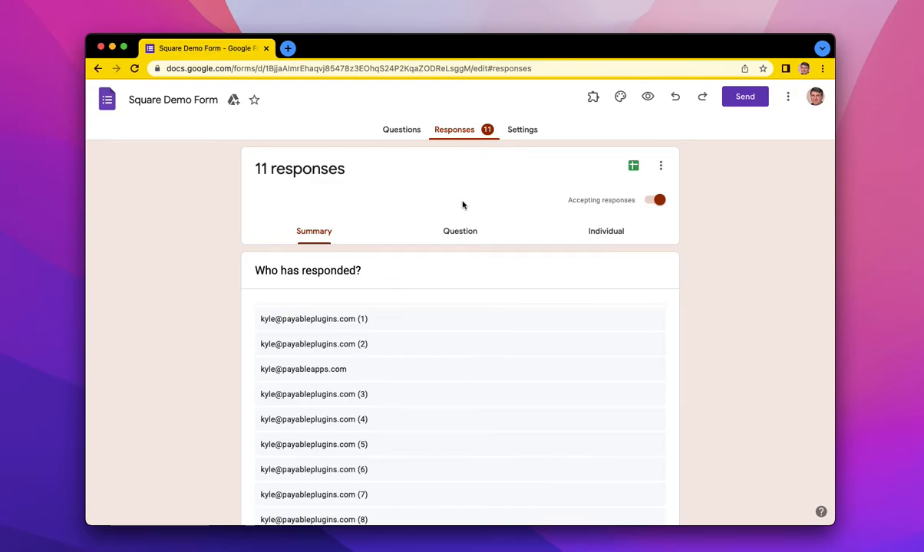
pyautogui.moveTo(632, 166)
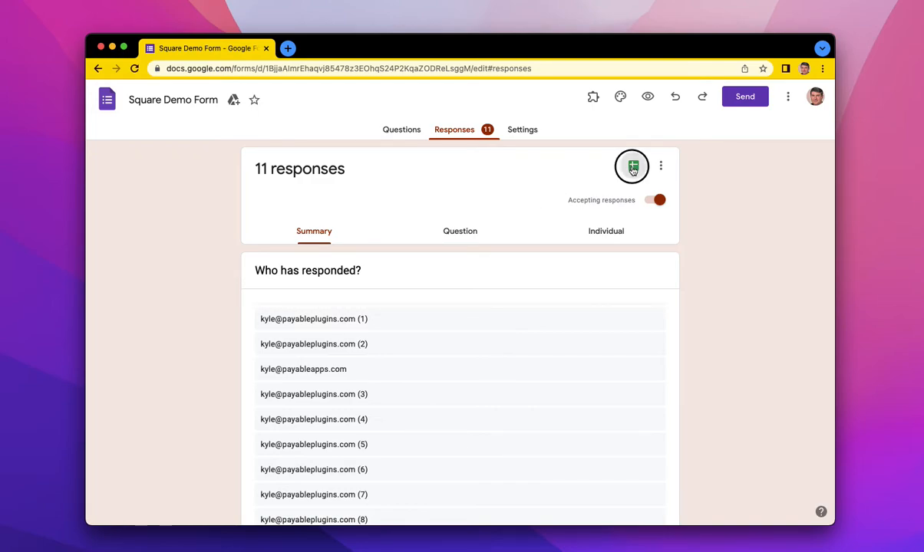
# - Open the linked responses spreadsheet and scroll right to the Payable columns
pyautogui.click(632, 166)
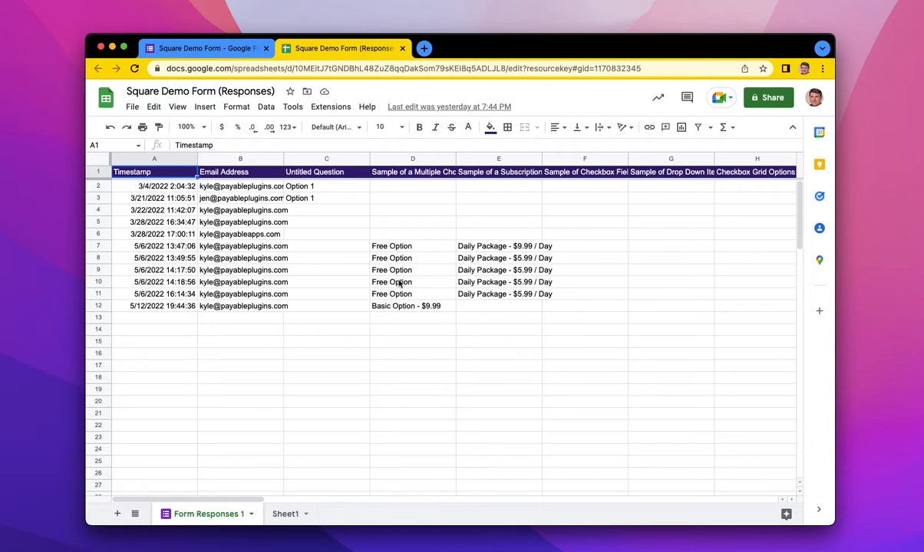
pyautogui.hscroll(3)
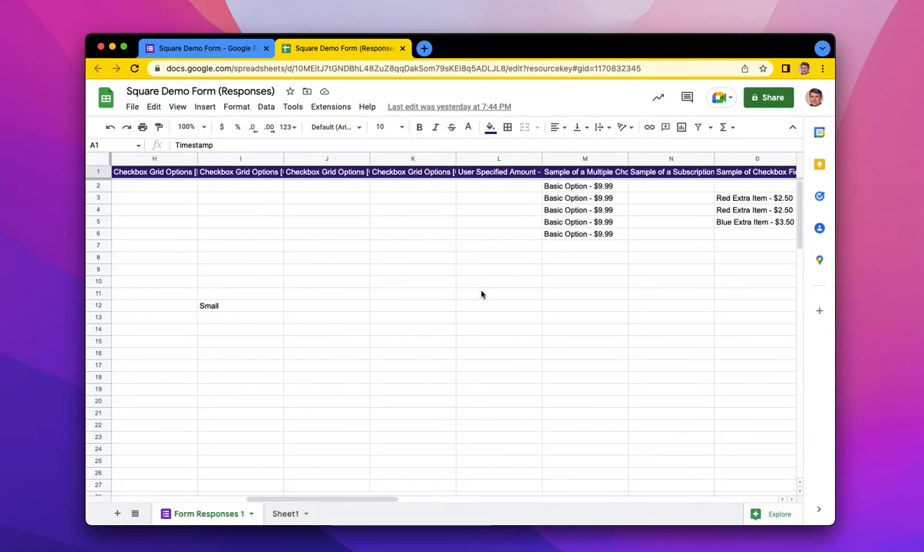
pyautogui.hscroll(3)
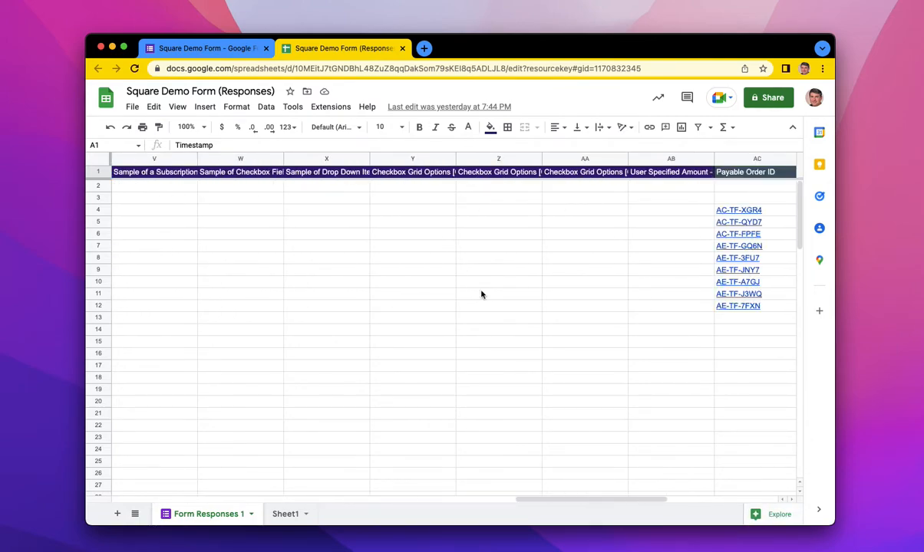
pyautogui.hscroll(3)
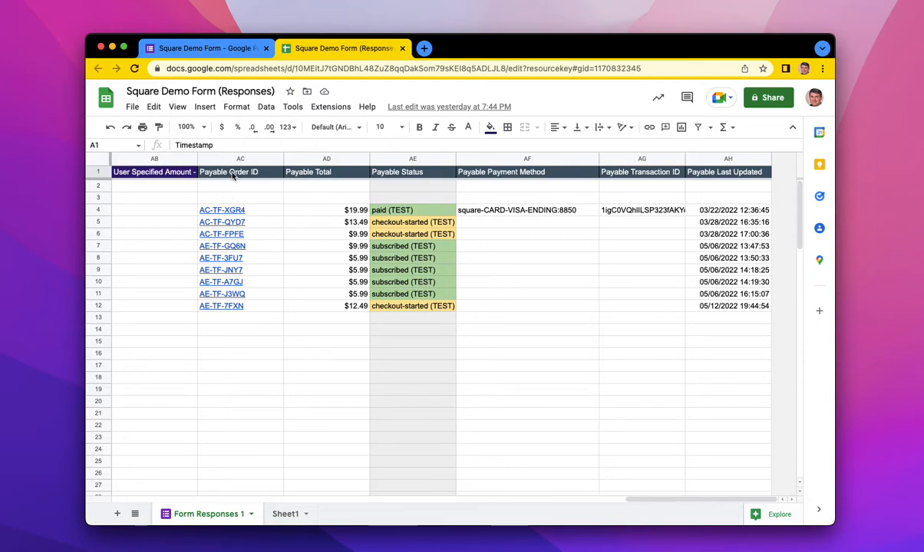
pyautogui.moveTo(616, 237)
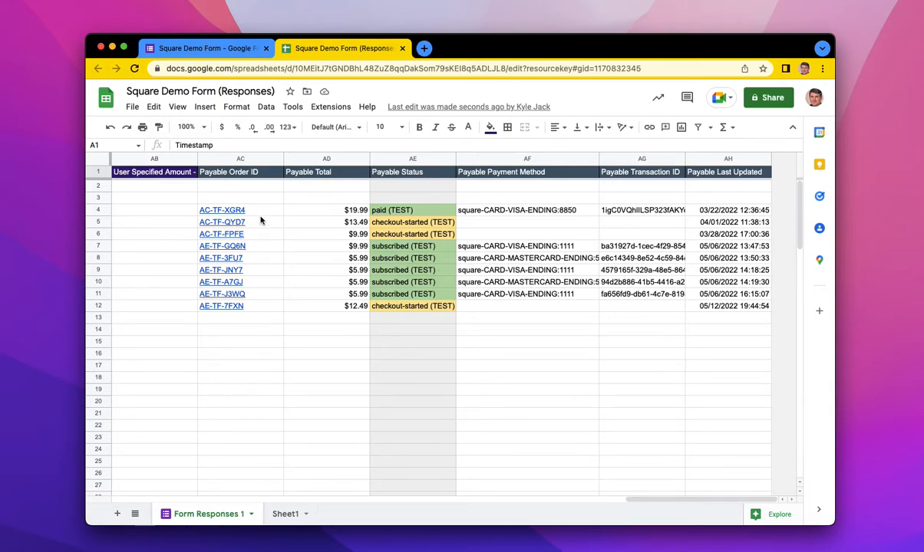
# - Inspect order ID AC-TF-XGR4 in AC4 and the payment method in AF7, then scroll back
pyautogui.click(221, 209)
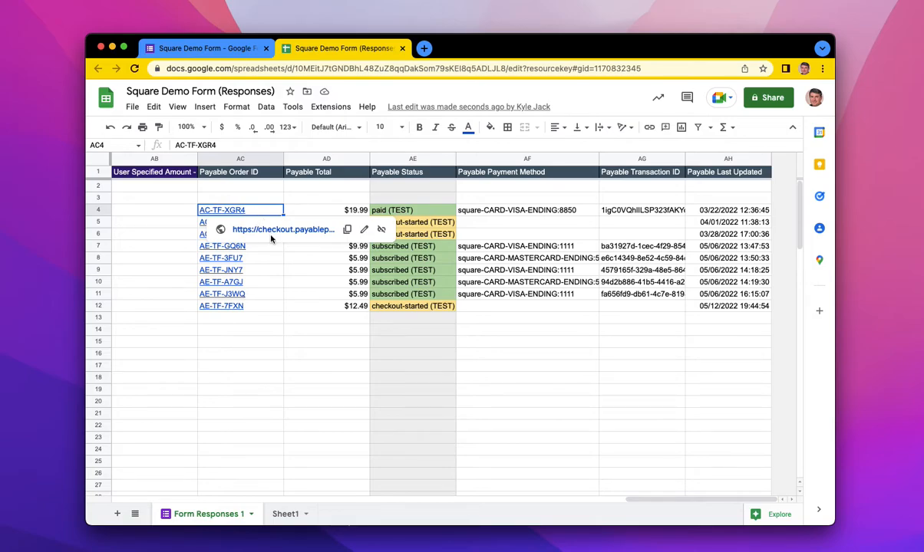
pyautogui.click(528, 245)
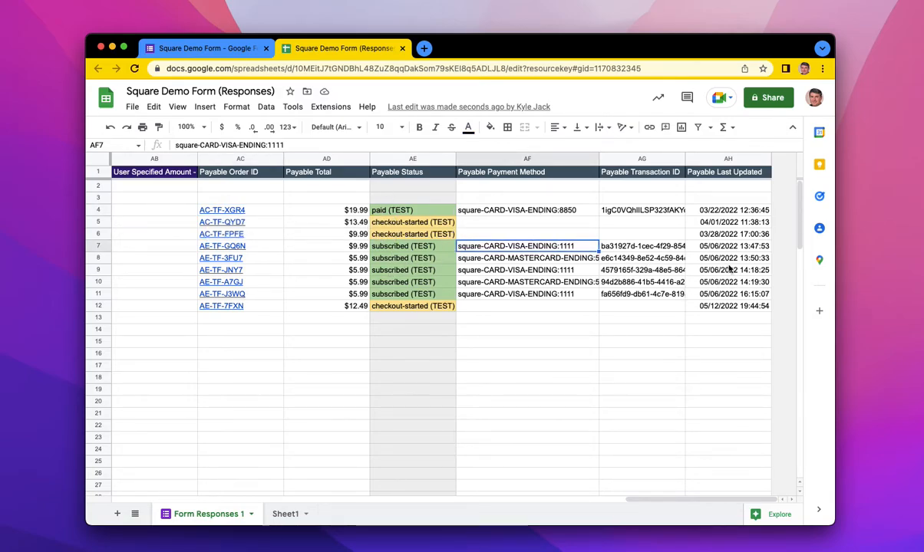
pyautogui.hscroll(-3)
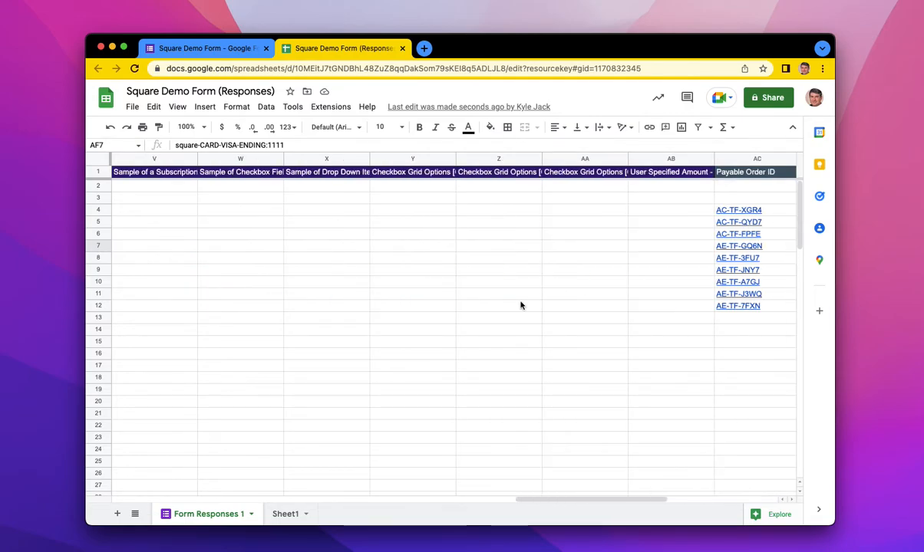
pyautogui.hscroll(-3)
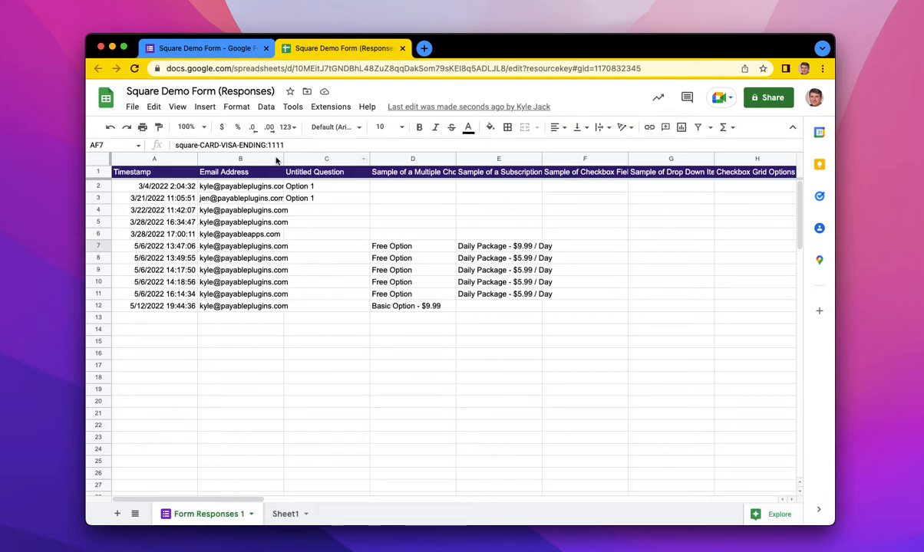
pyautogui.moveTo(227, 350)
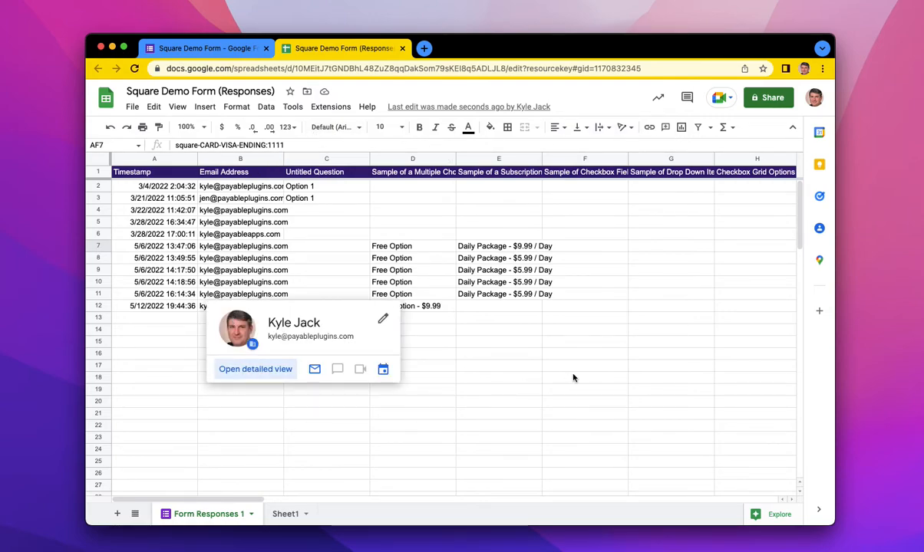
# - Switch back to the Google Forms tab showing the 11-response summary with respondent emails
pyautogui.click(206, 47)
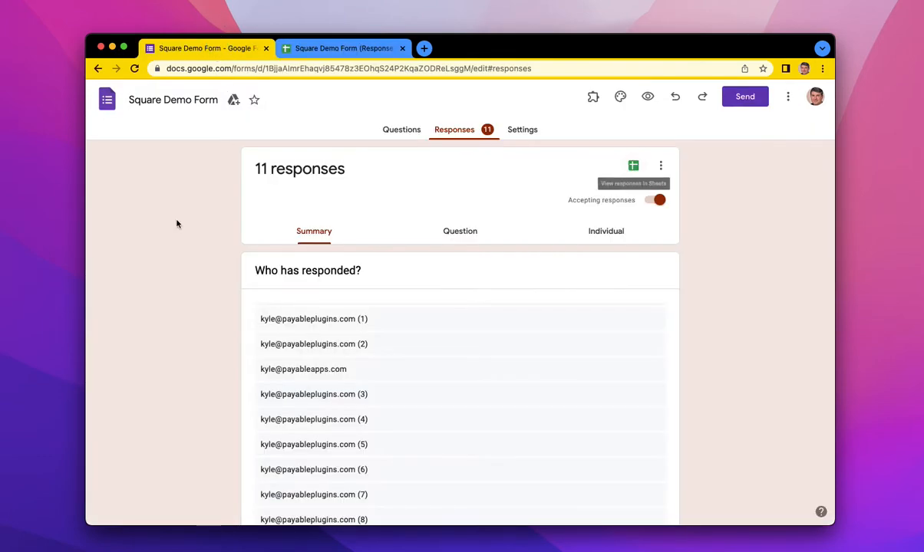
pyautogui.moveTo(362, 279)
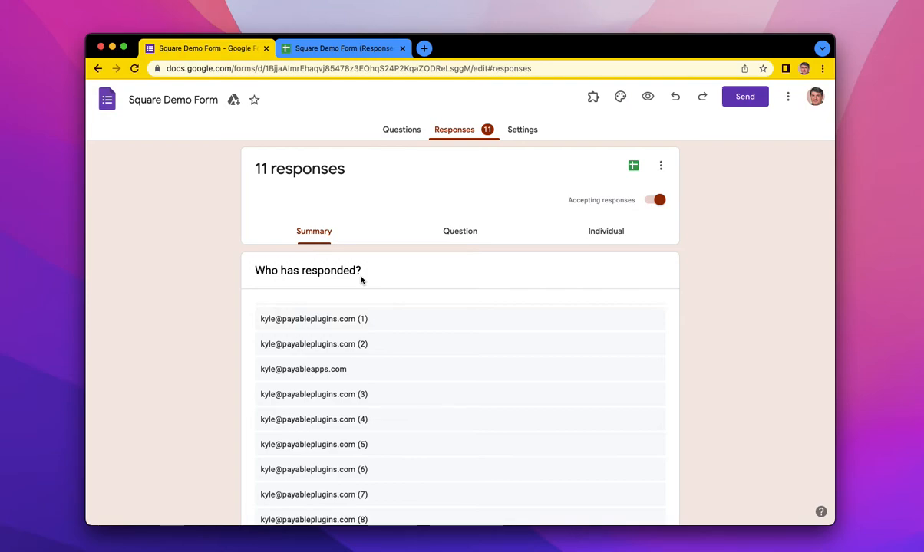
pyautogui.moveTo(196, 335)
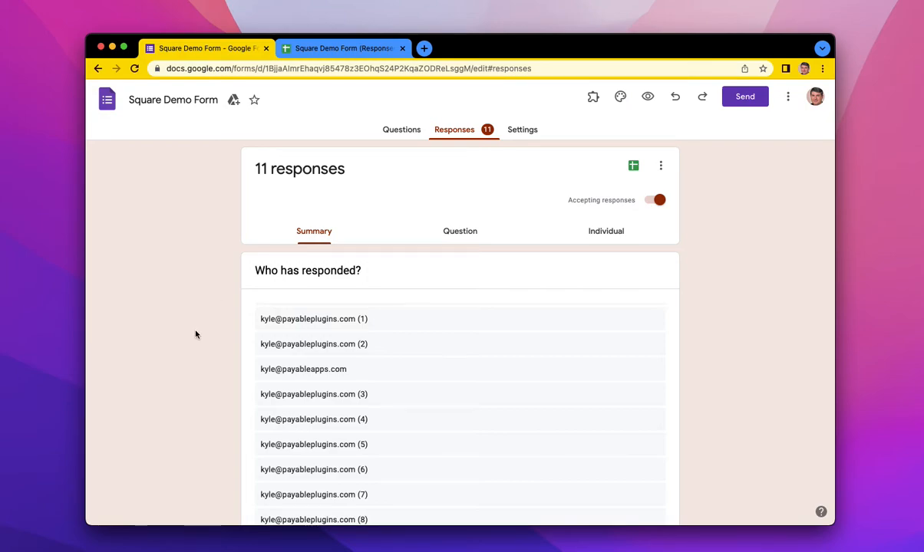
pyautogui.moveTo(197, 288)
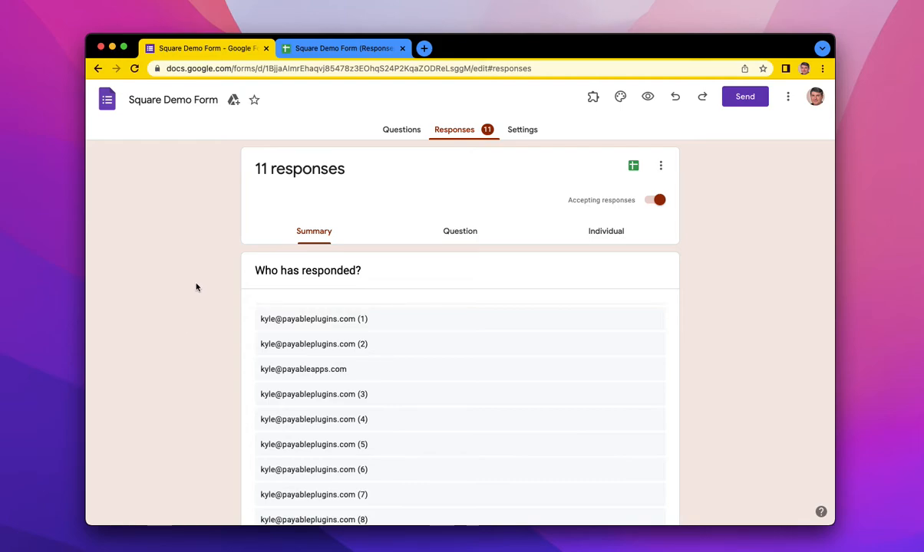
pyautogui.scroll(-3)
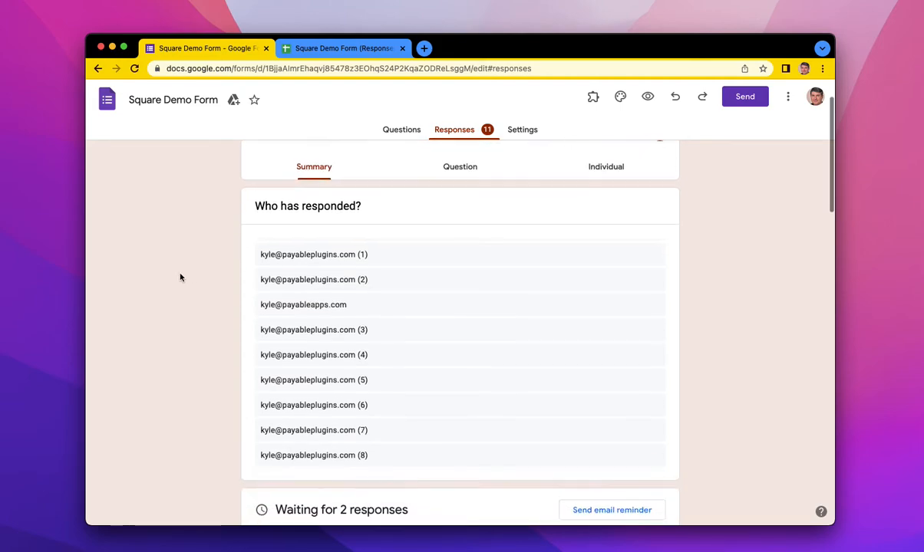
pyautogui.scroll(3)
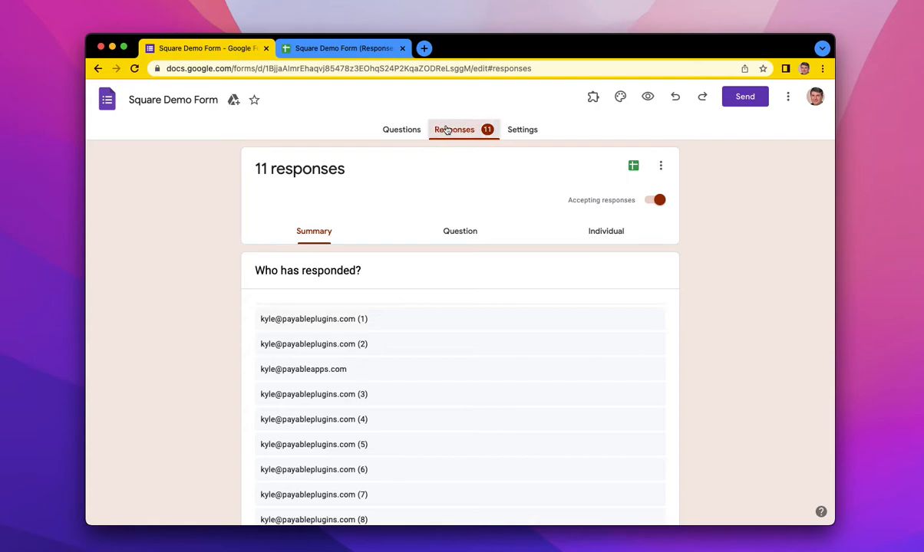
pyautogui.moveTo(661, 166)
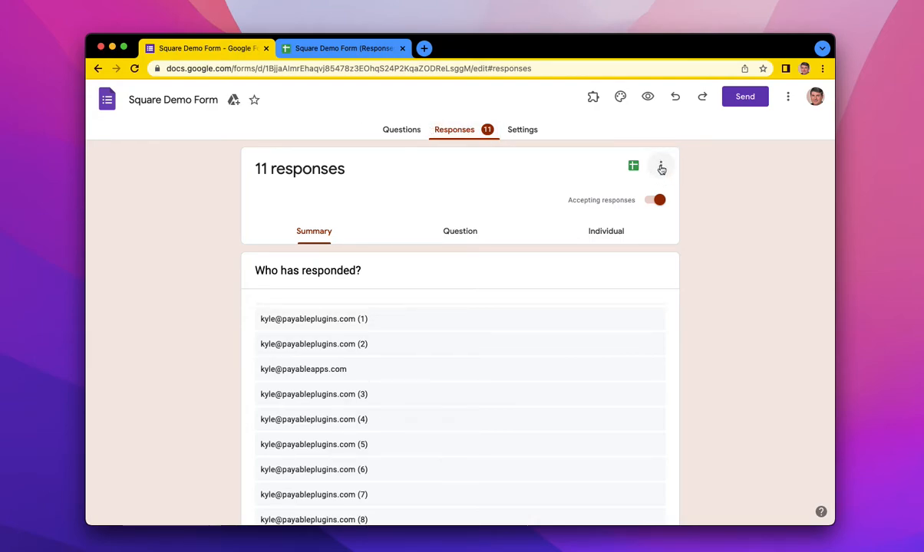
# - Bring up Select response destination with Create a new spreadsheet chosen, then dismiss it
pyautogui.click(661, 166)
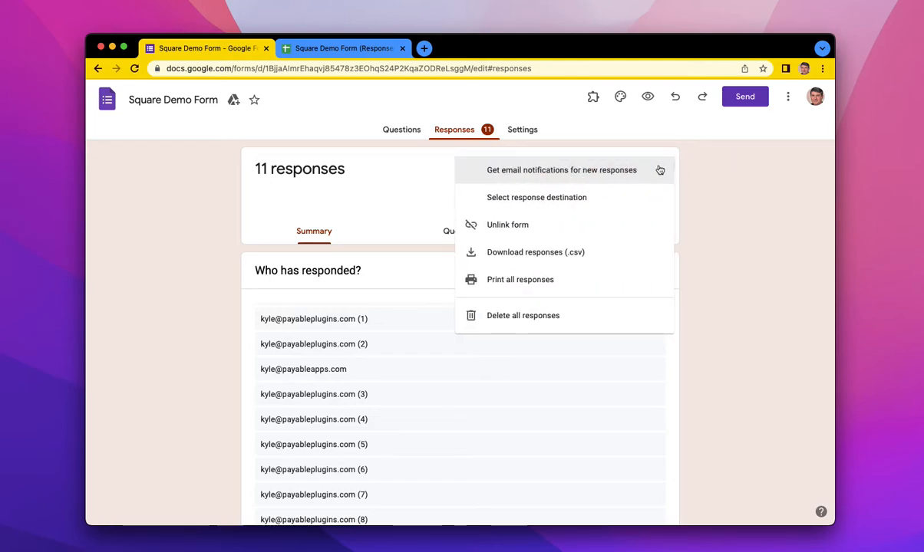
pyautogui.moveTo(537, 196)
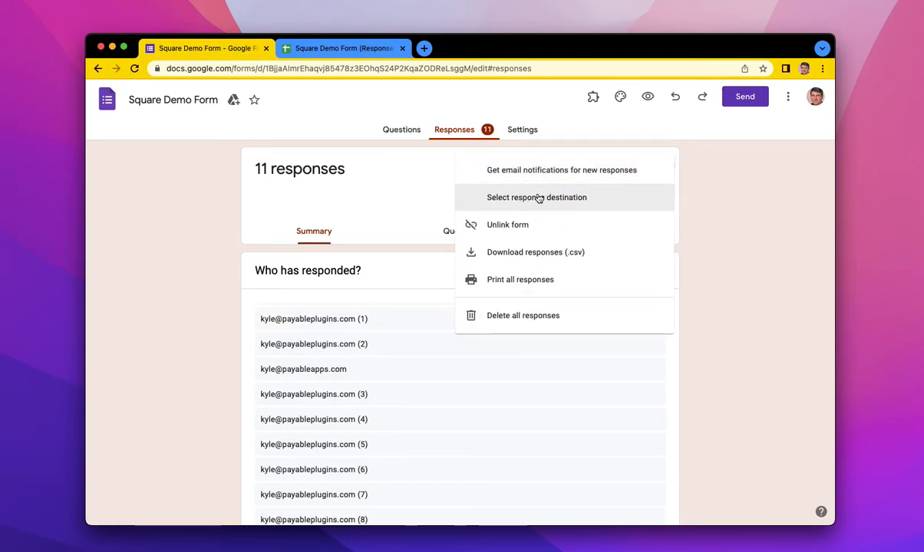
pyautogui.click(537, 197)
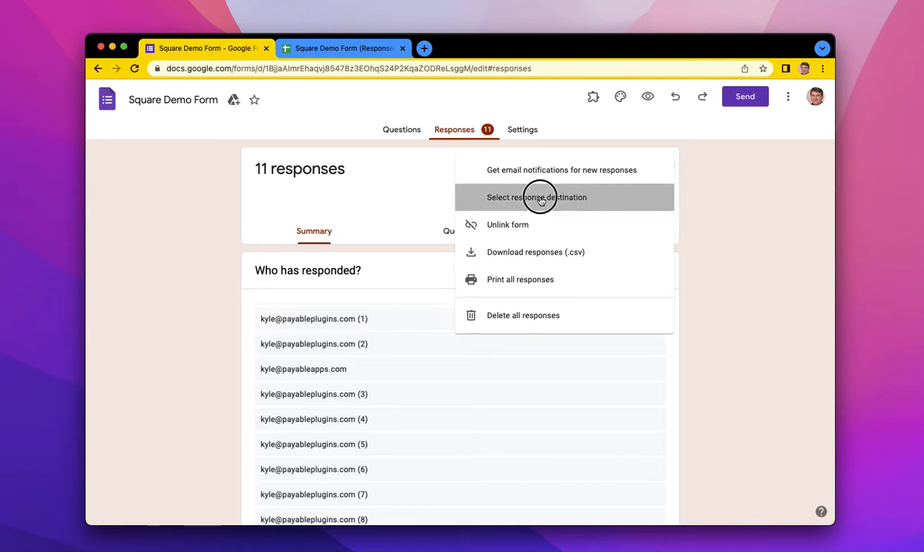
pyautogui.click(535, 197)
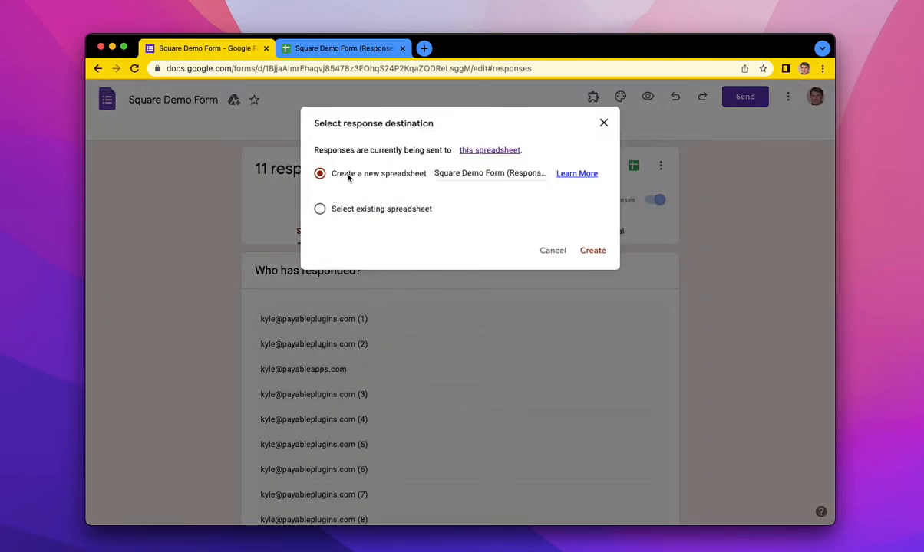
pyautogui.moveTo(356, 190)
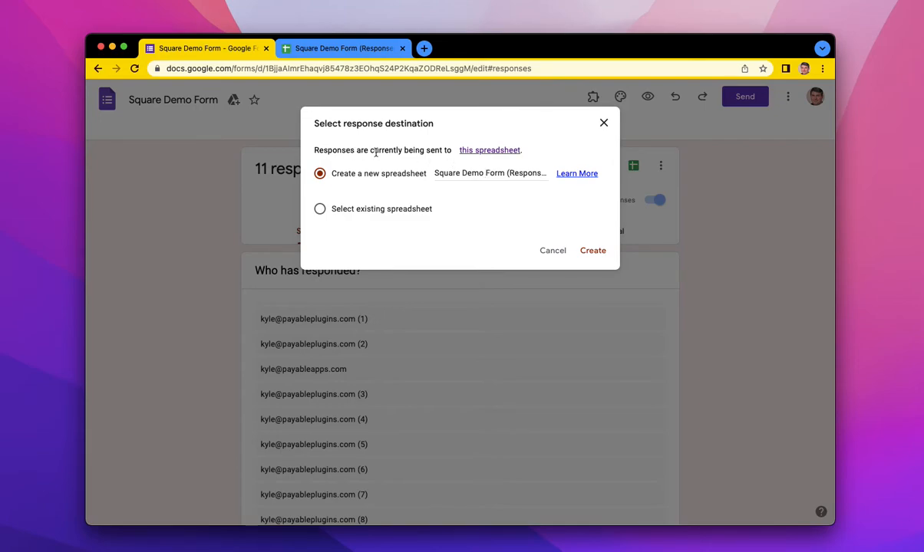
pyautogui.moveTo(490, 150)
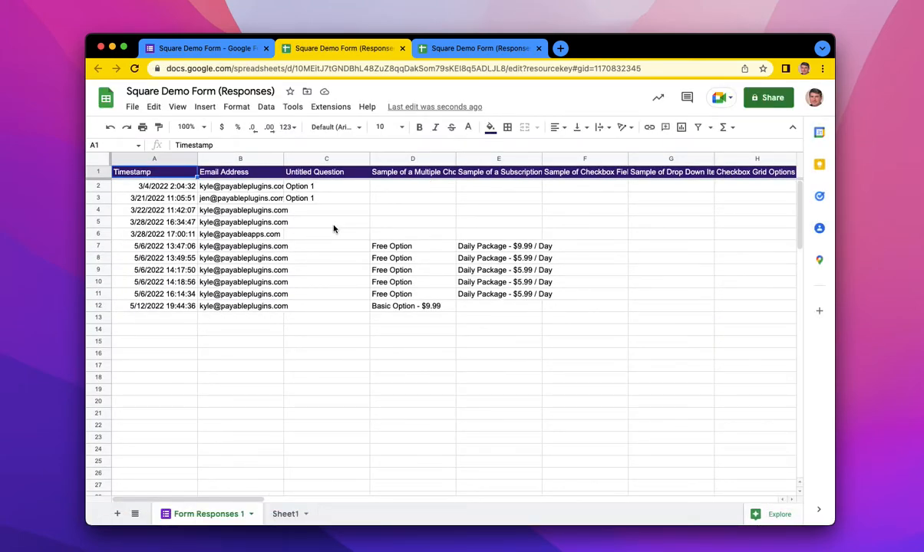
pyautogui.moveTo(305, 314)
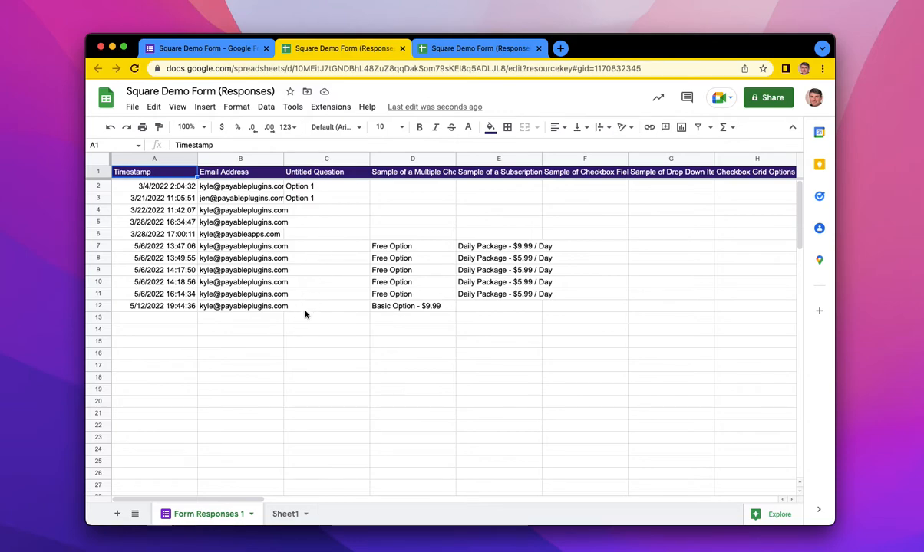
pyautogui.moveTo(268, 290)
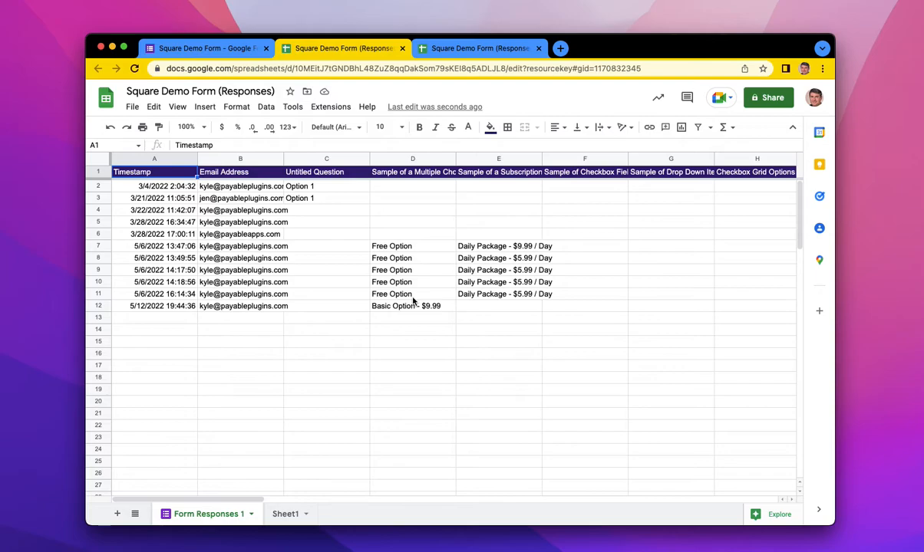
pyautogui.click(206, 47)
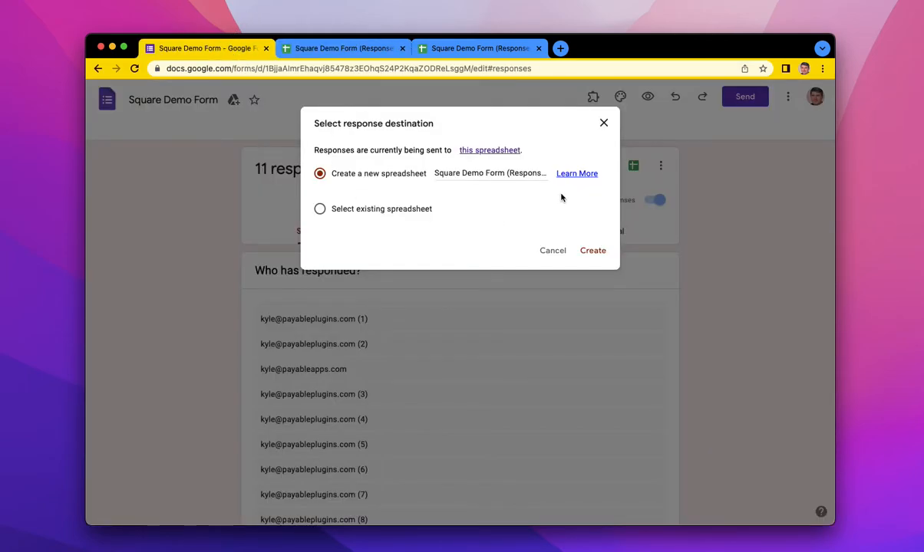
pyautogui.click(553, 250)
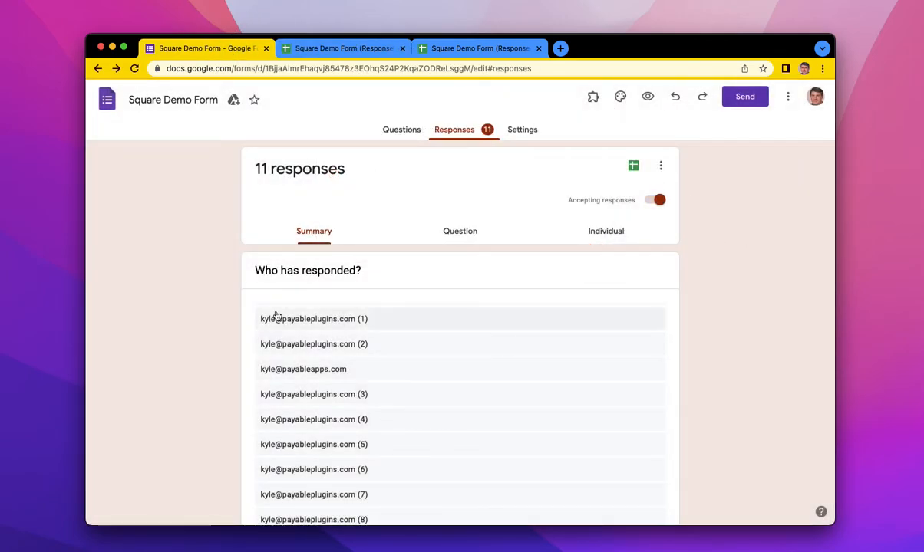
# - Reopen the response destination choice, try Select existing spreadsheet, settle on Create a new spreadsheet
pyautogui.click(659, 166)
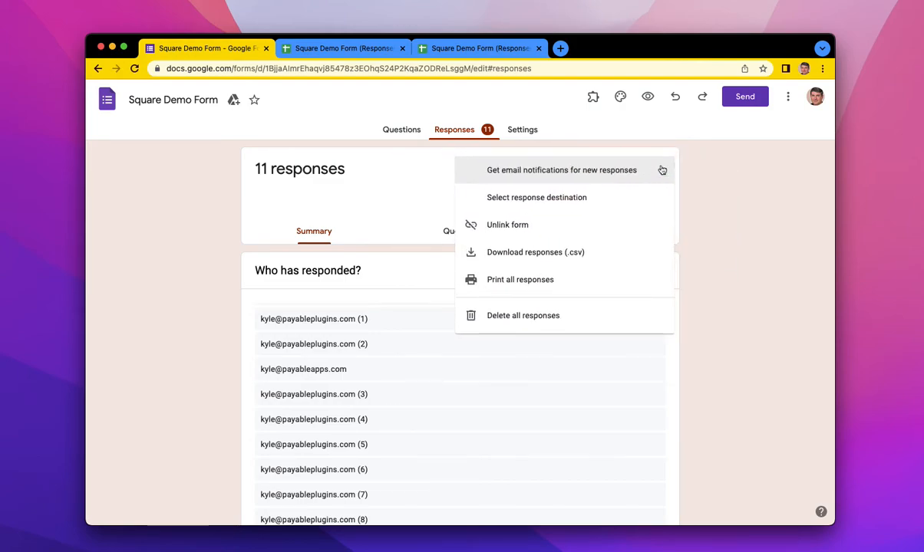
pyautogui.moveTo(512, 197)
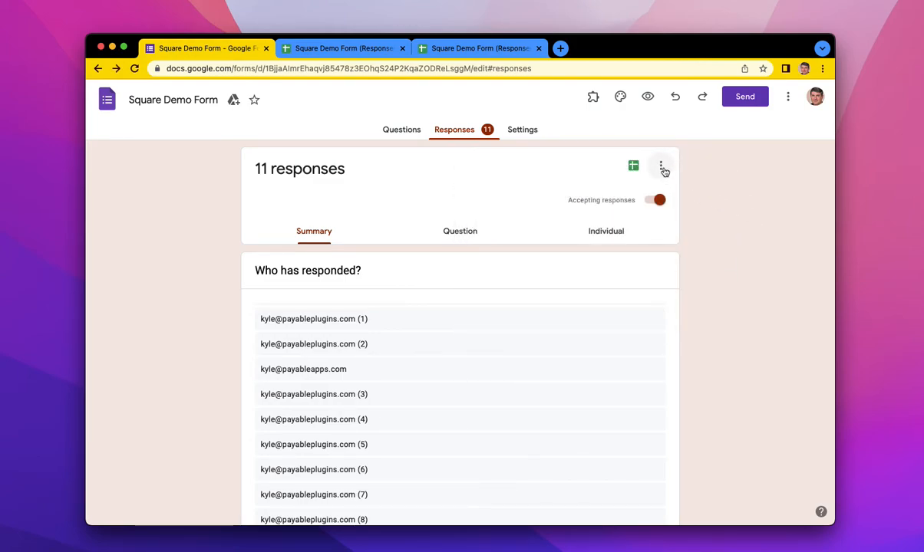
pyautogui.click(661, 166)
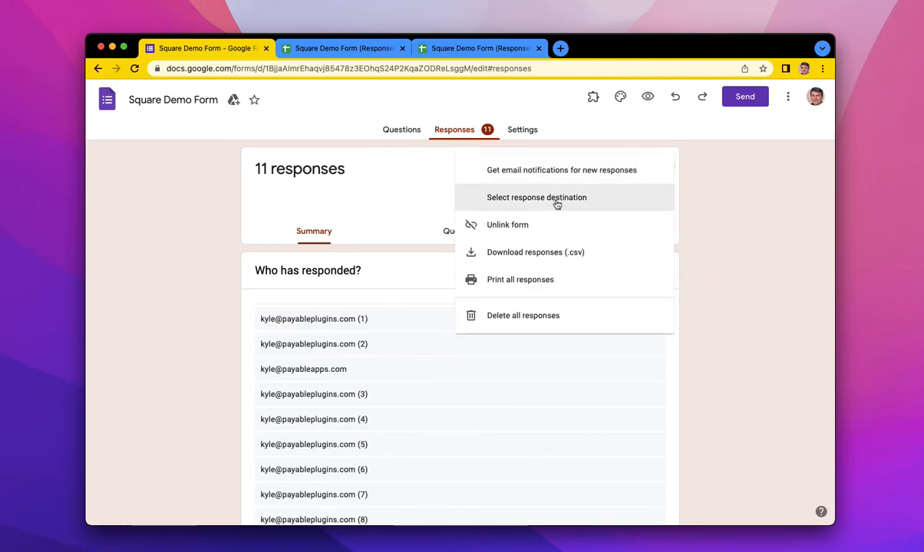
pyautogui.click(537, 196)
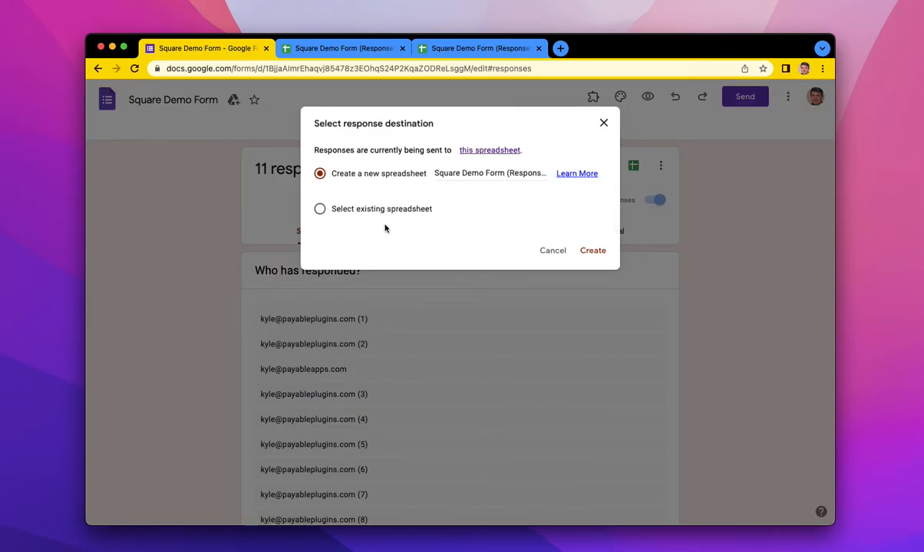
pyautogui.click(319, 209)
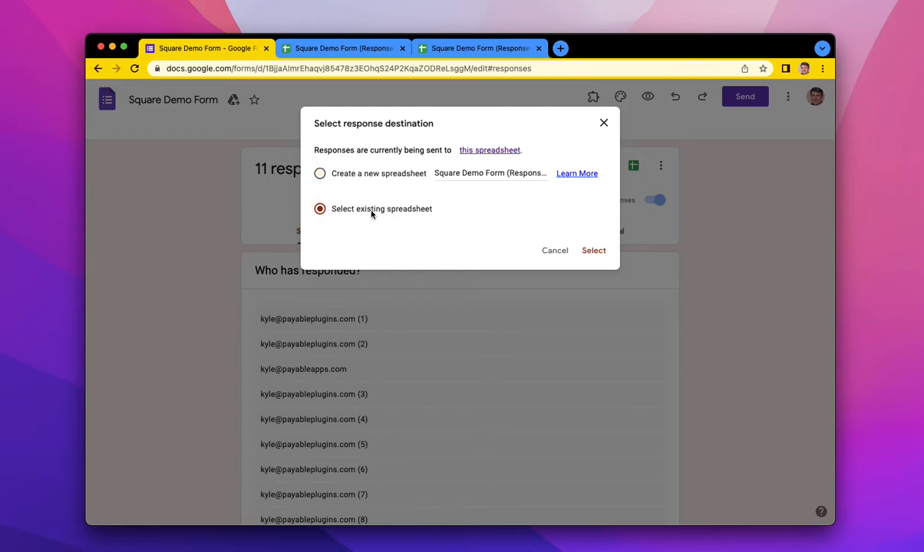
pyautogui.click(320, 172)
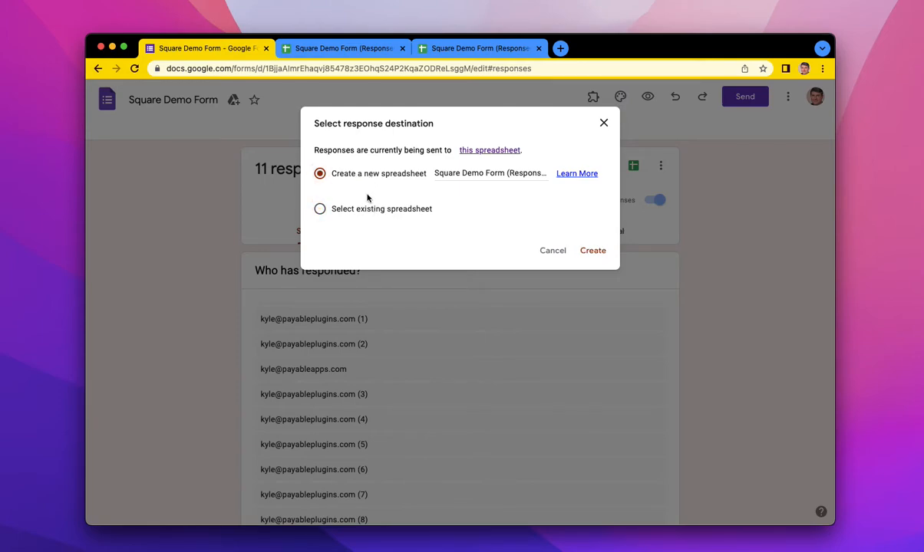
pyautogui.moveTo(393, 167)
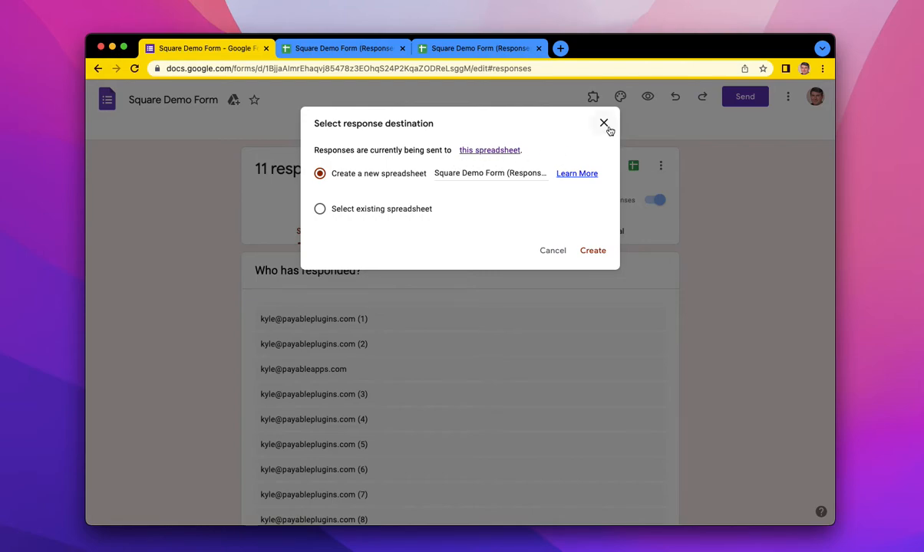
pyautogui.moveTo(605, 122)
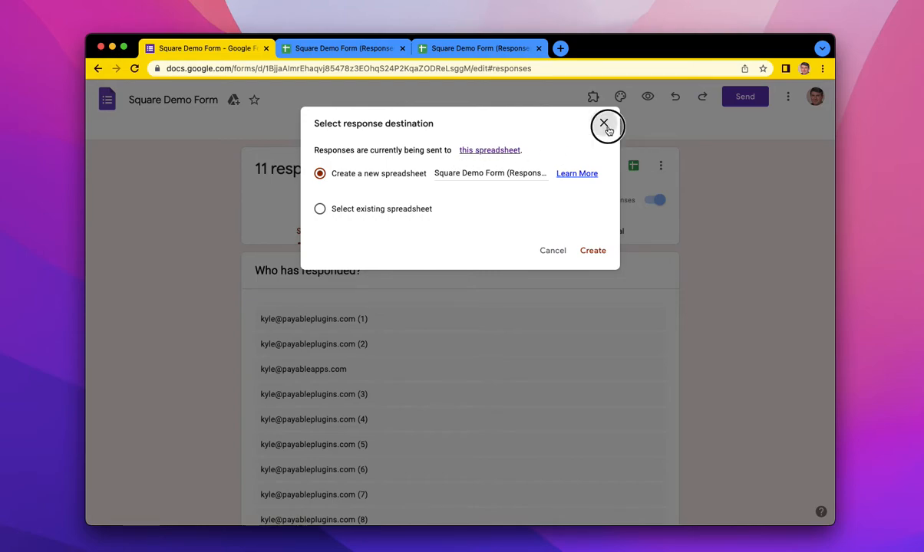
# - Close the destination prompt and rearrange rows and the Email Address column in the responses sheet
pyautogui.click(605, 124)
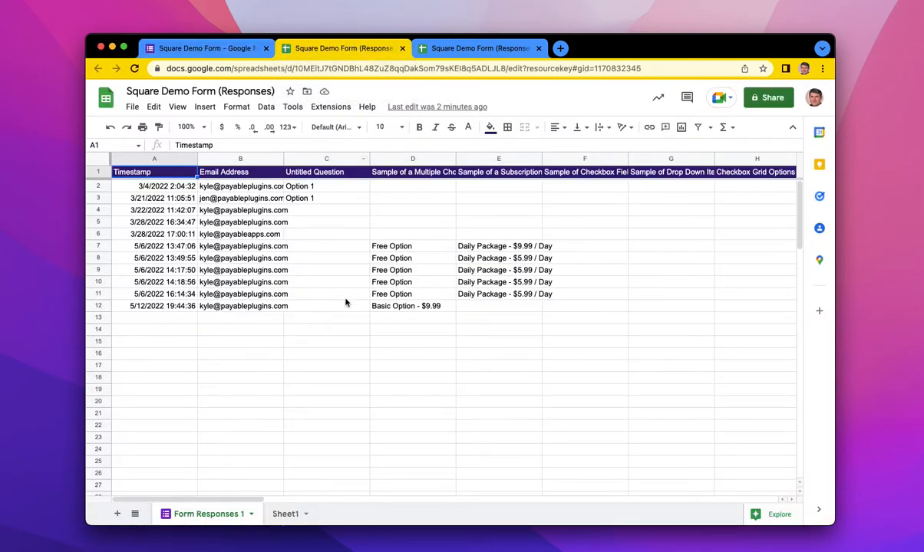
pyautogui.click(243, 270)
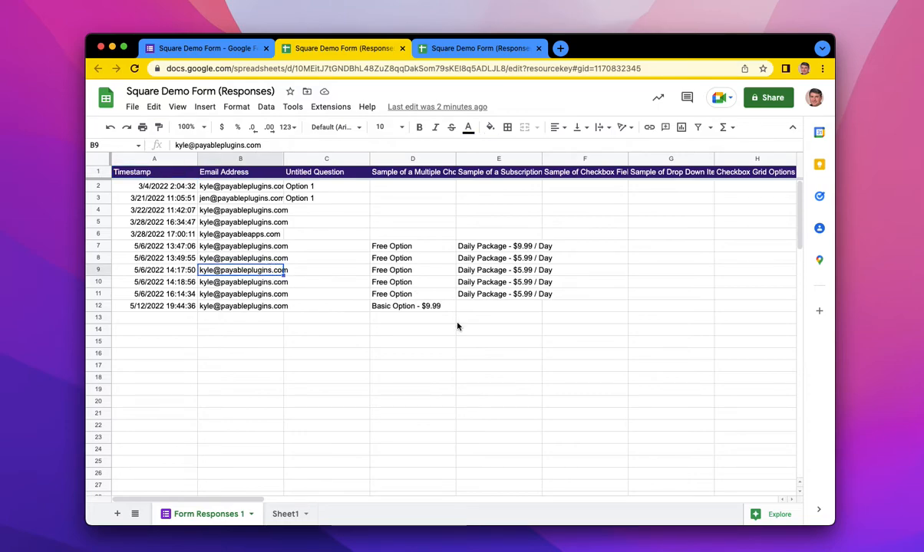
pyautogui.moveTo(250, 338)
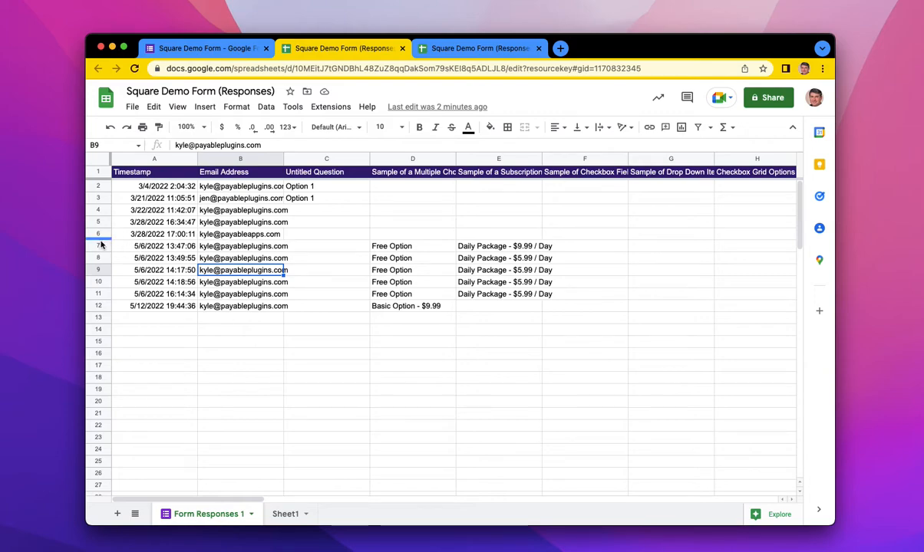
pyautogui.moveTo(458, 332)
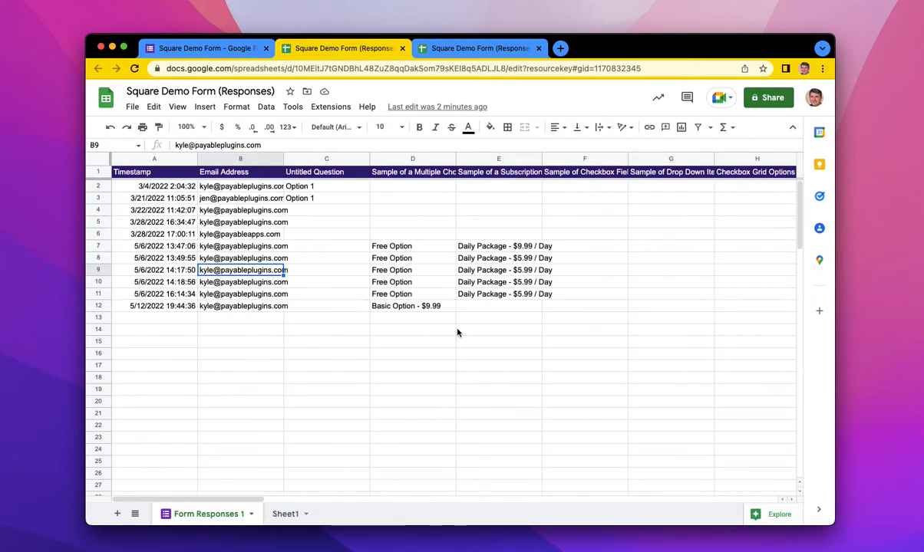
pyautogui.moveTo(98, 223)
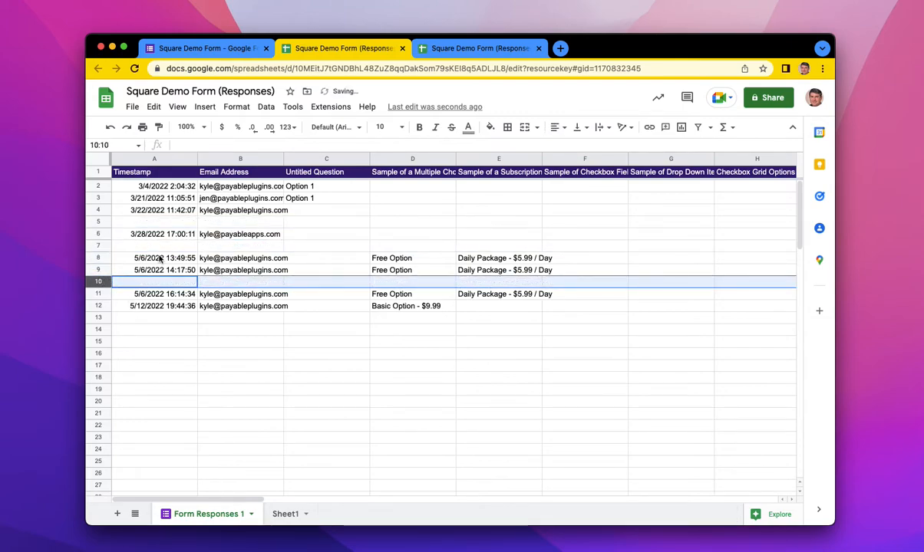
pyautogui.moveTo(277, 362)
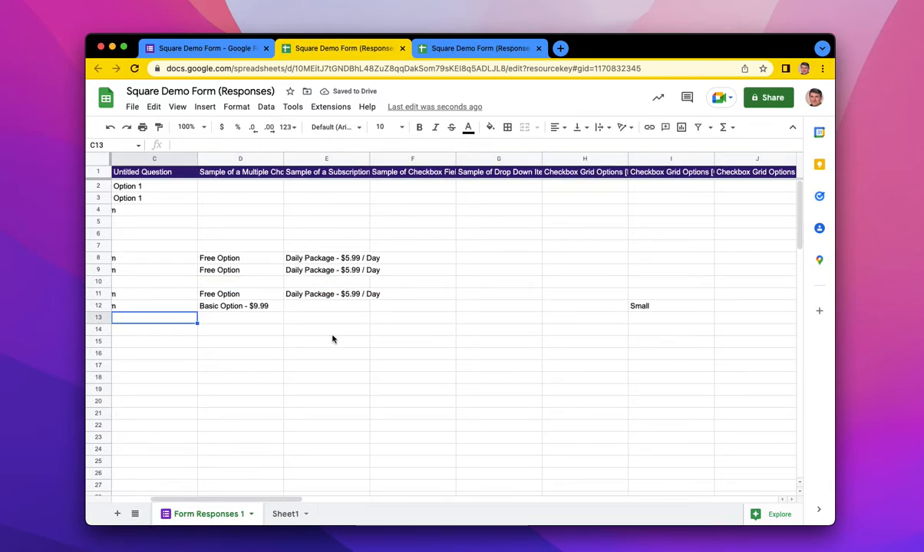
pyautogui.hscroll(3)
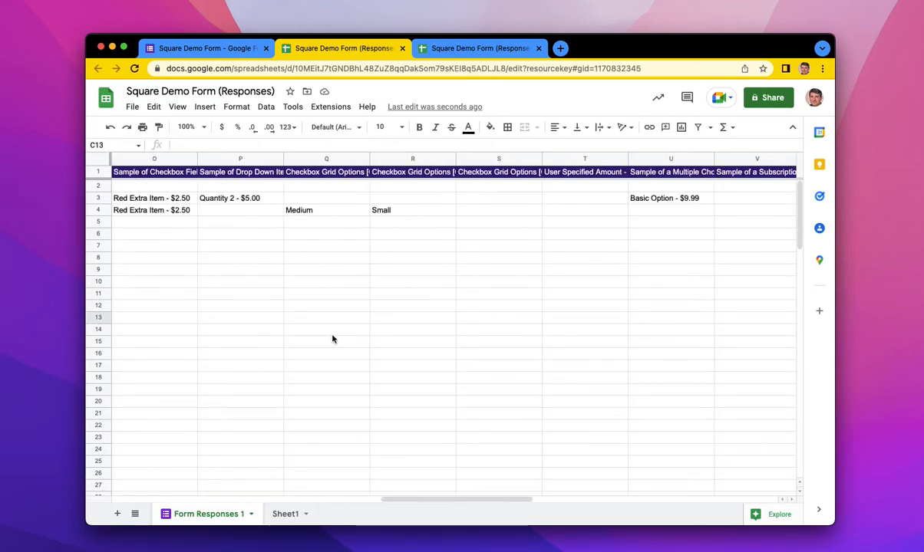
pyautogui.hscroll(-3)
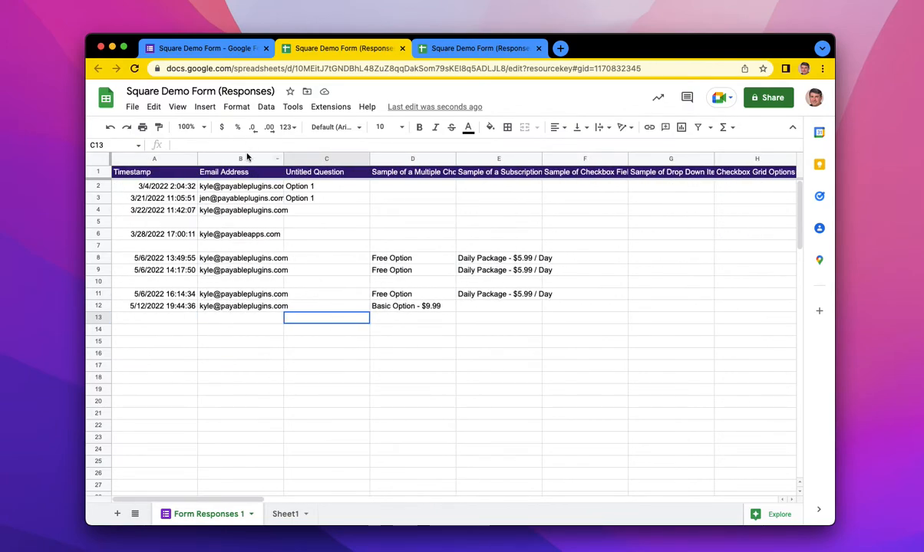
pyautogui.rightClick(240, 158)
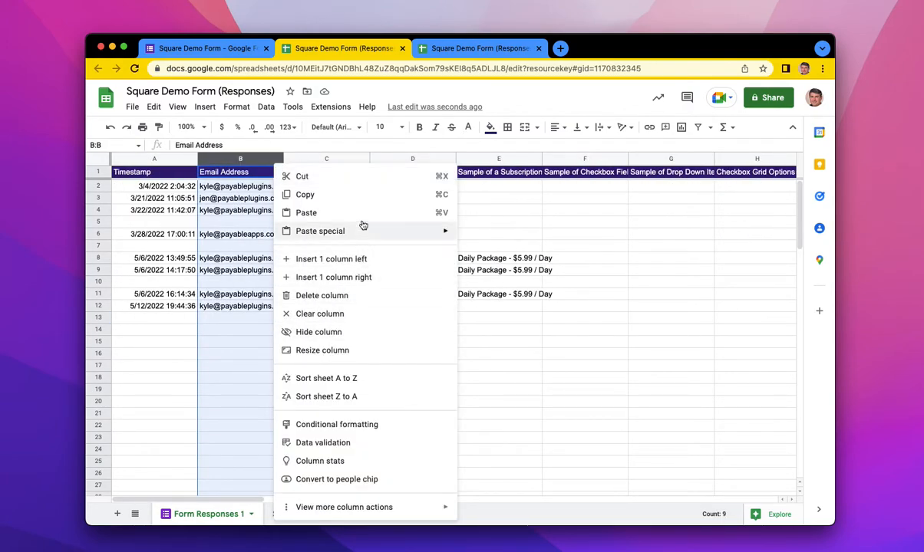
pyautogui.moveTo(374, 343)
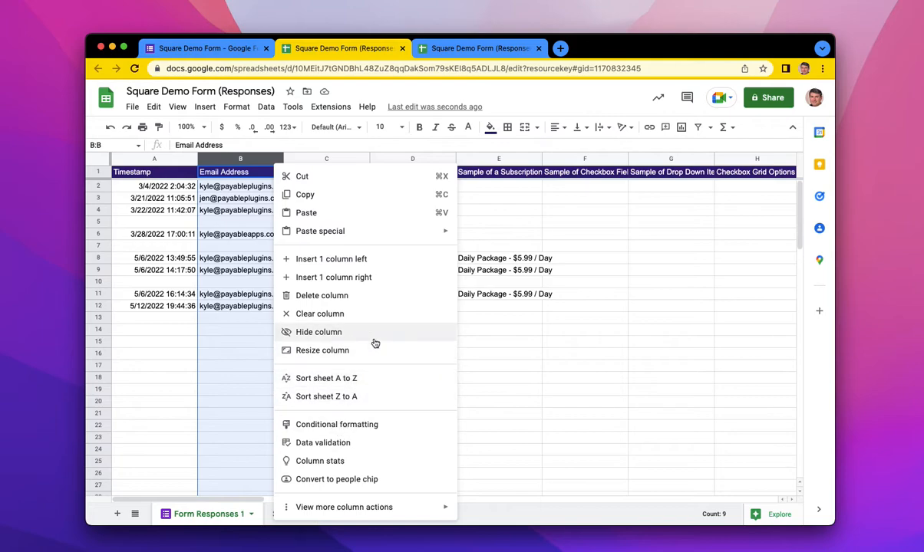
pyautogui.moveTo(358, 381)
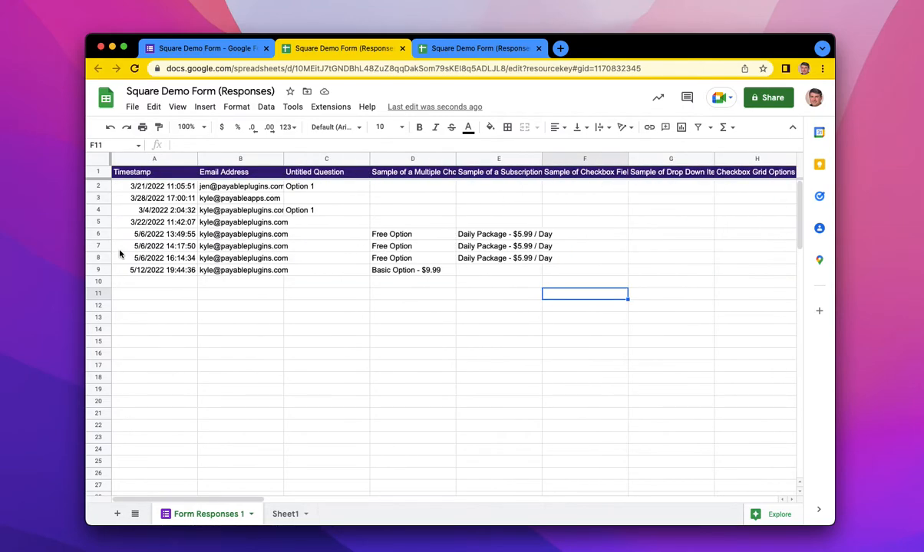
# - Delete the 14:17:50 response row so the sheet no longer matches the form's 11 responses
pyautogui.click(325, 316)
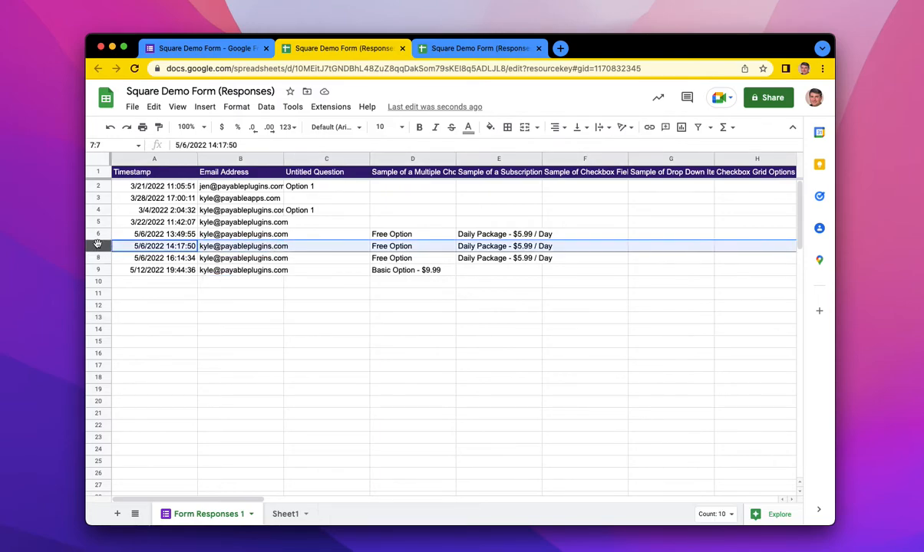
pyautogui.moveTo(98, 242)
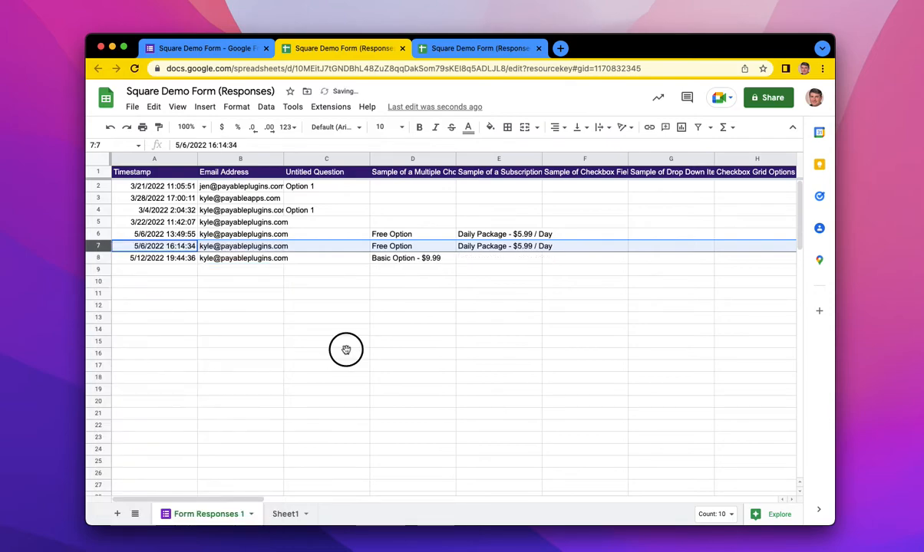
pyautogui.click(239, 305)
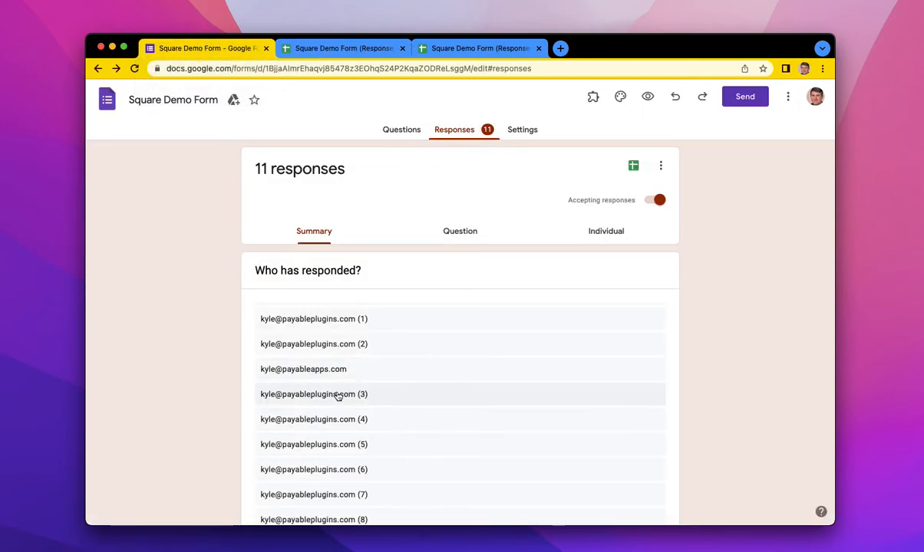
pyautogui.moveTo(339, 402)
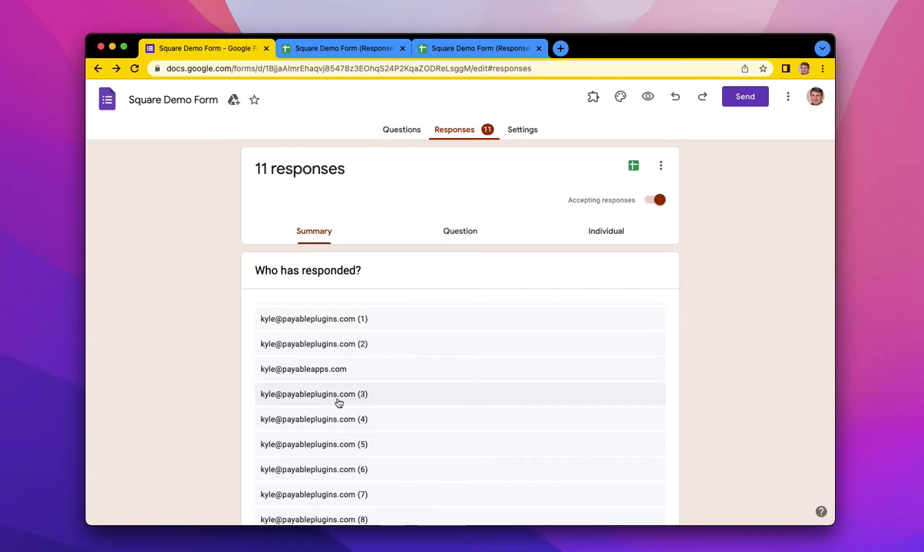
pyautogui.click(342, 47)
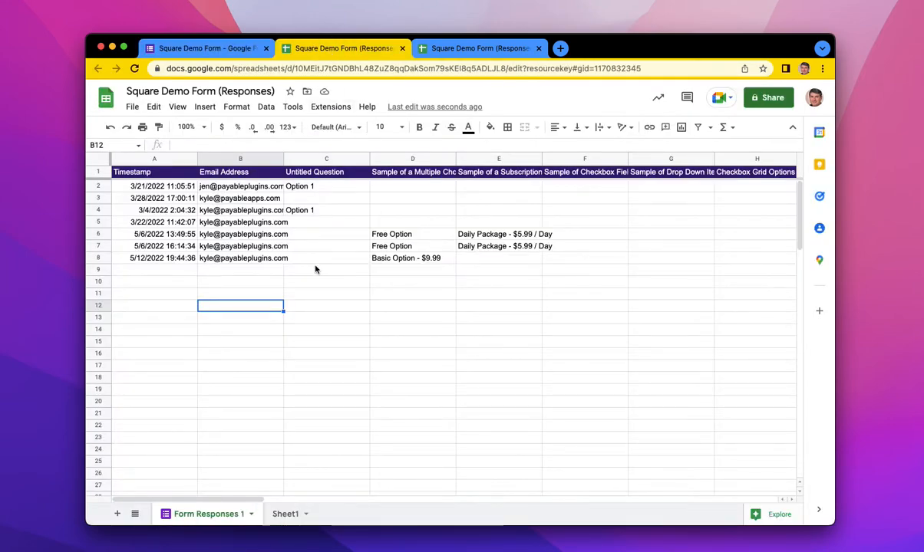
pyautogui.moveTo(268, 125)
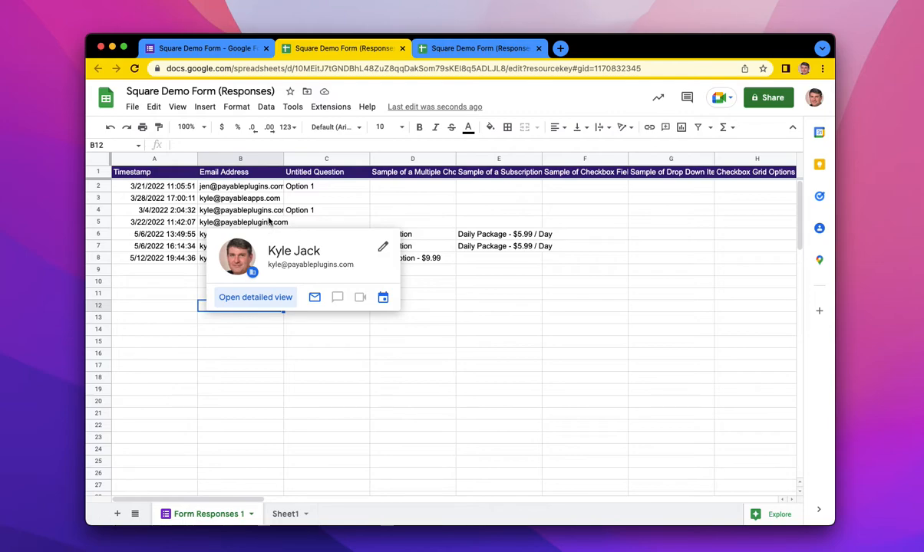
pyautogui.click(239, 209)
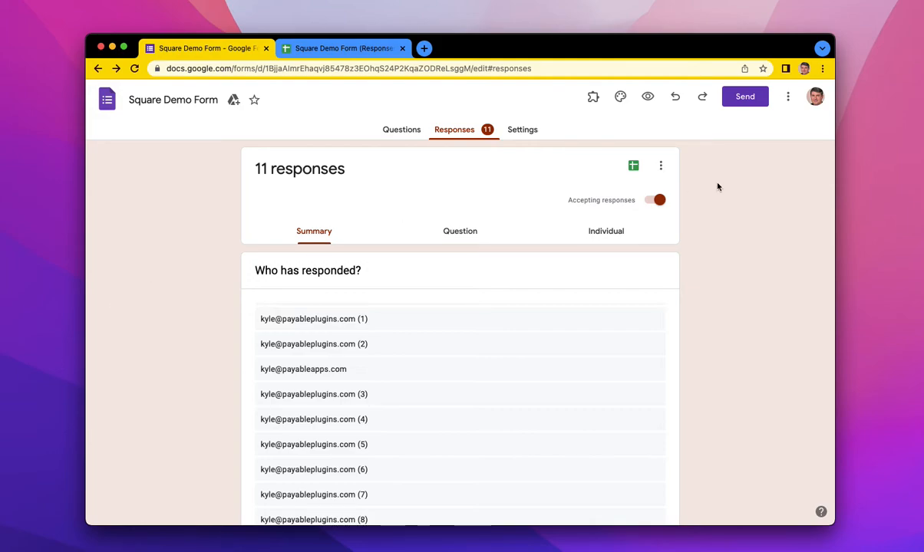
# - Unlink the form from its current responses spreadsheet via the Responses menu and confirm UNLINK
pyautogui.click(660, 166)
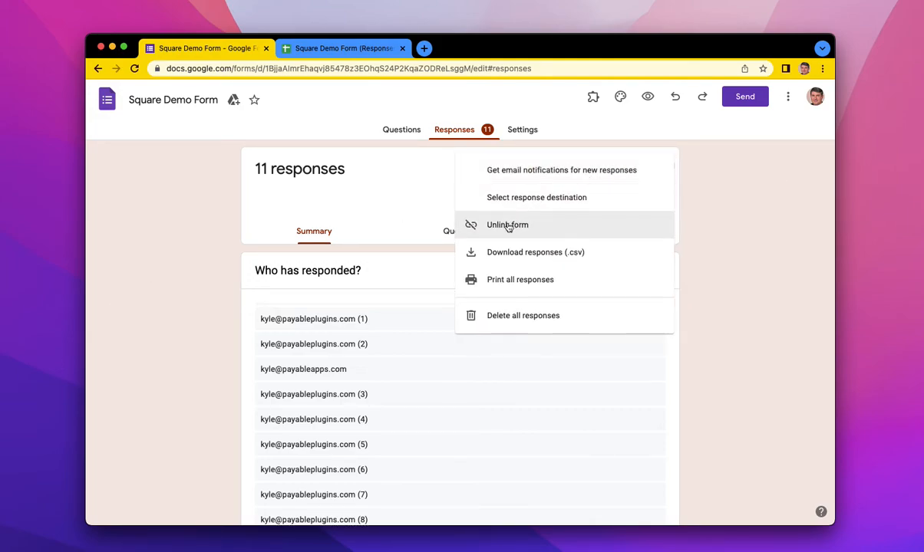
pyautogui.click(506, 224)
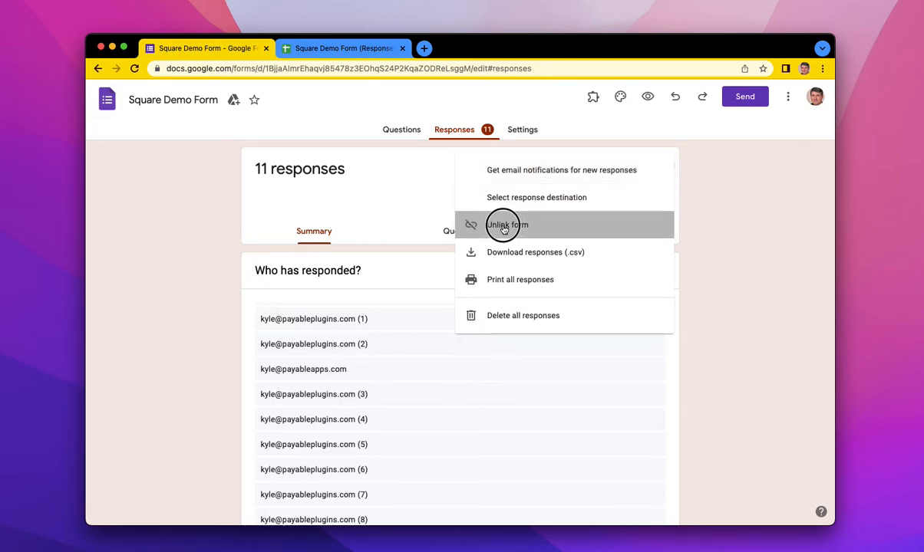
pyautogui.click(507, 224)
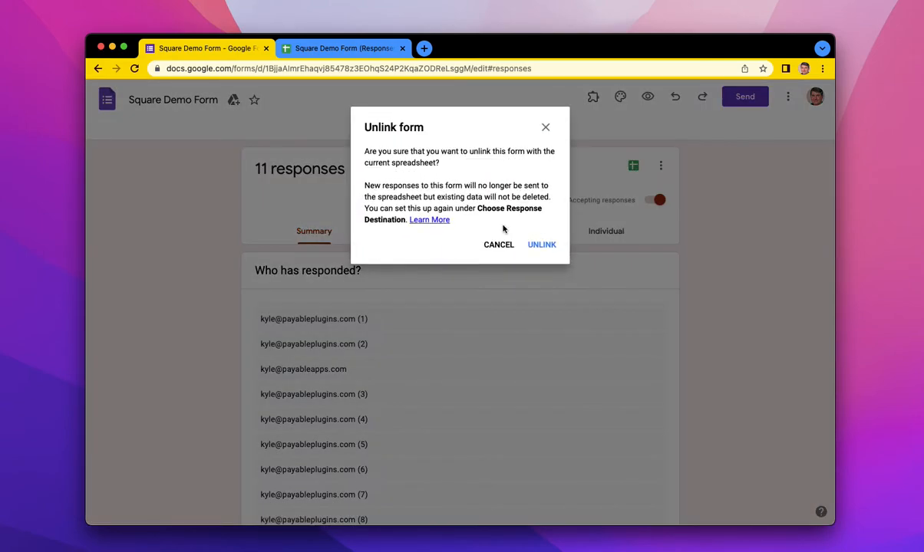
pyautogui.moveTo(489, 178)
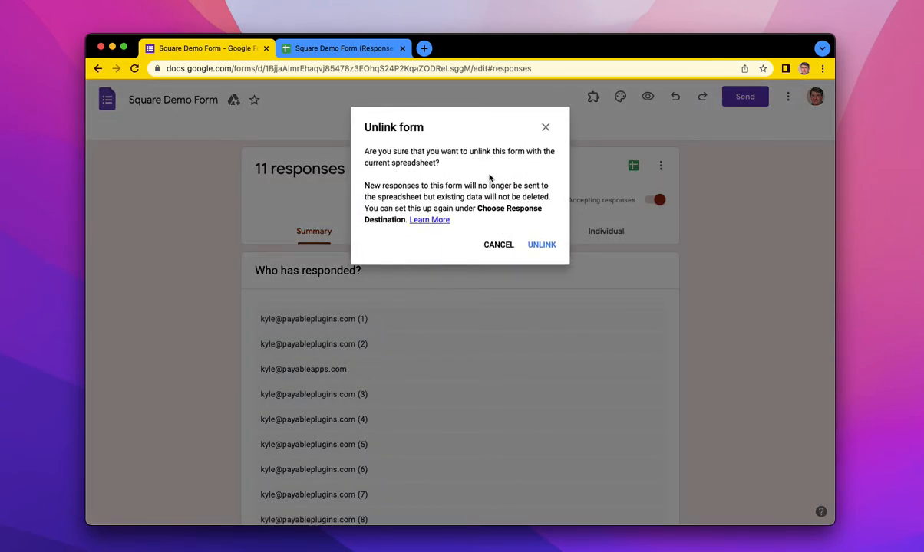
pyautogui.click(540, 244)
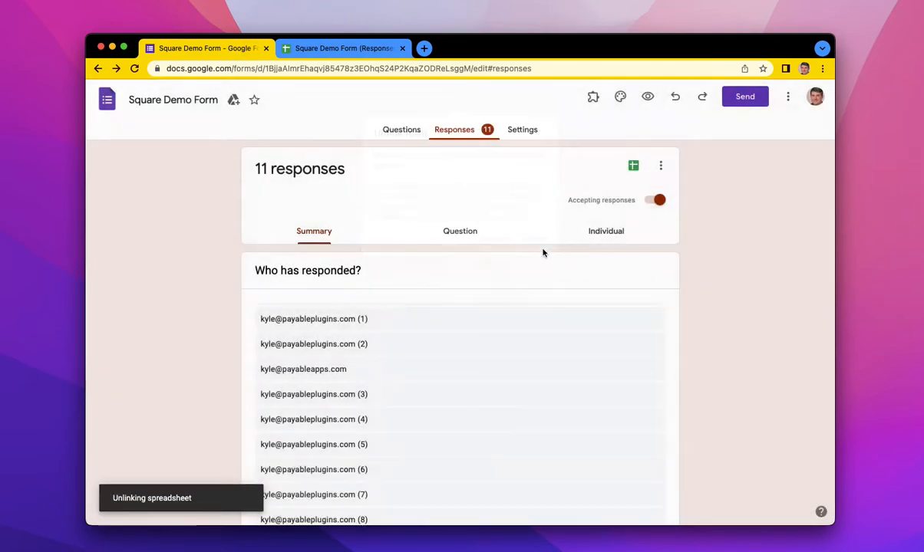
# - Retitle the old spreadsheet 'Square Demo Form (Responses - Old - Mixed Up)'
pyautogui.click(344, 48)
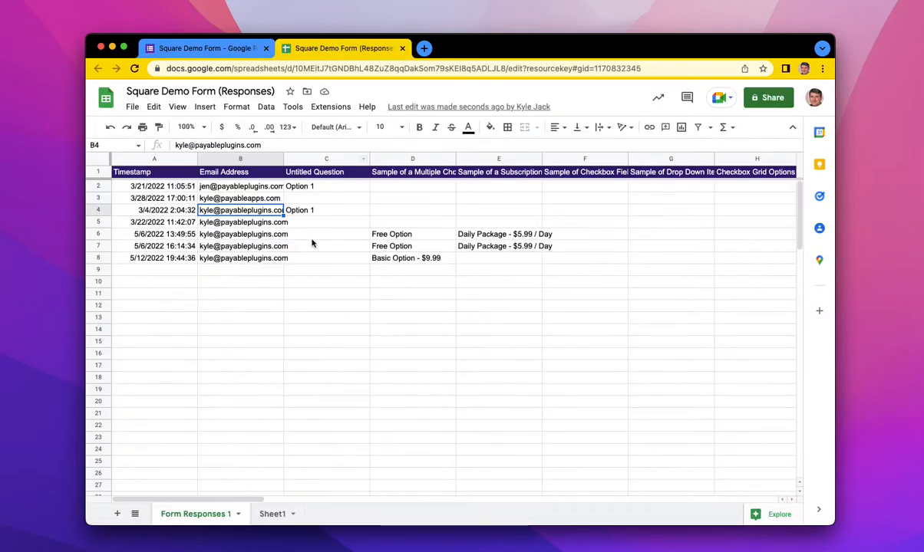
pyautogui.click(326, 341)
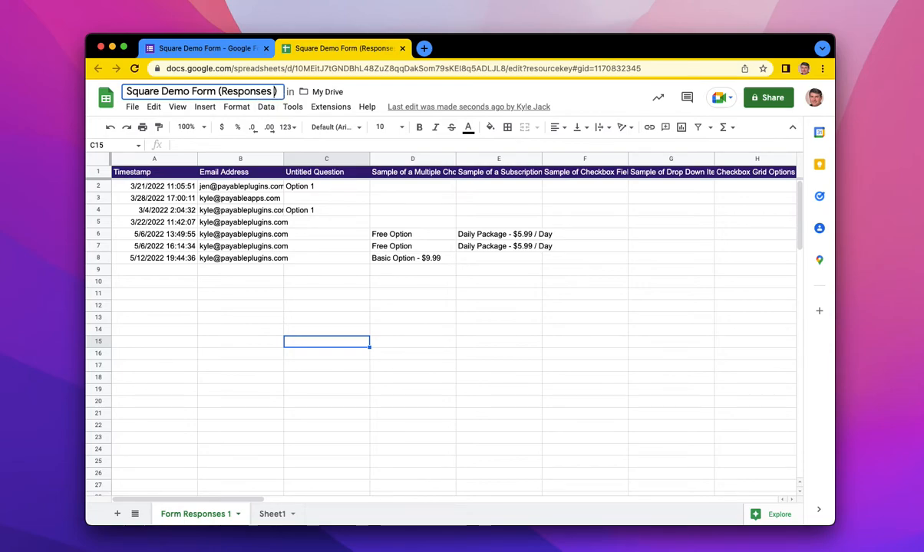
pyautogui.write('- Old - Mixed')
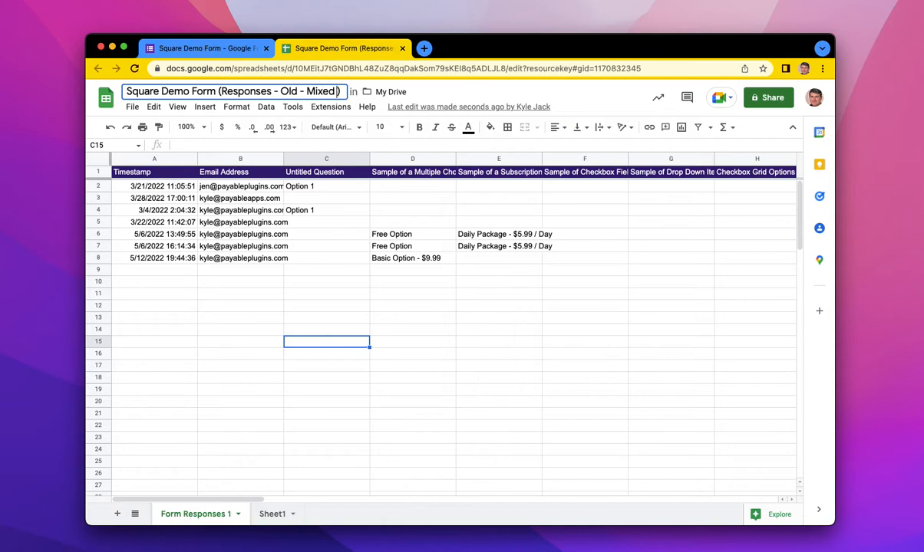
pyautogui.click(325, 282)
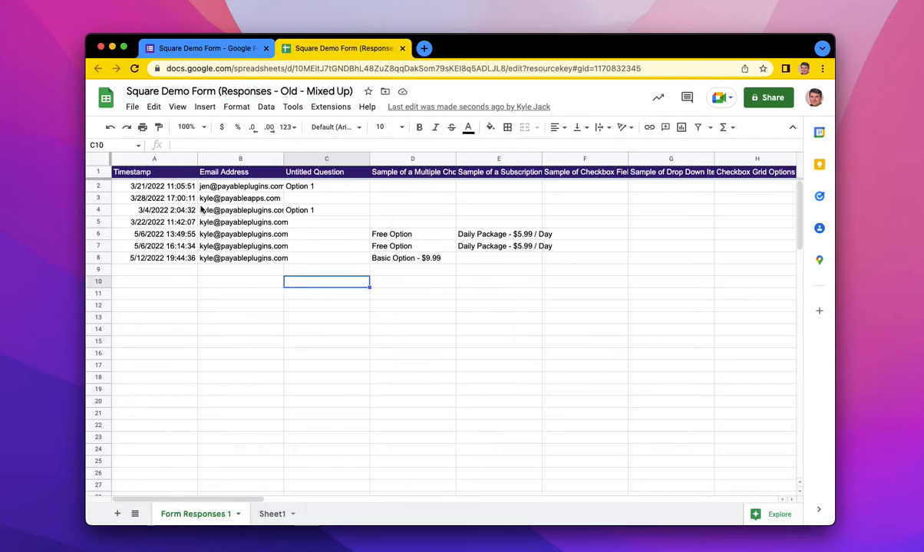
pyautogui.click(239, 353)
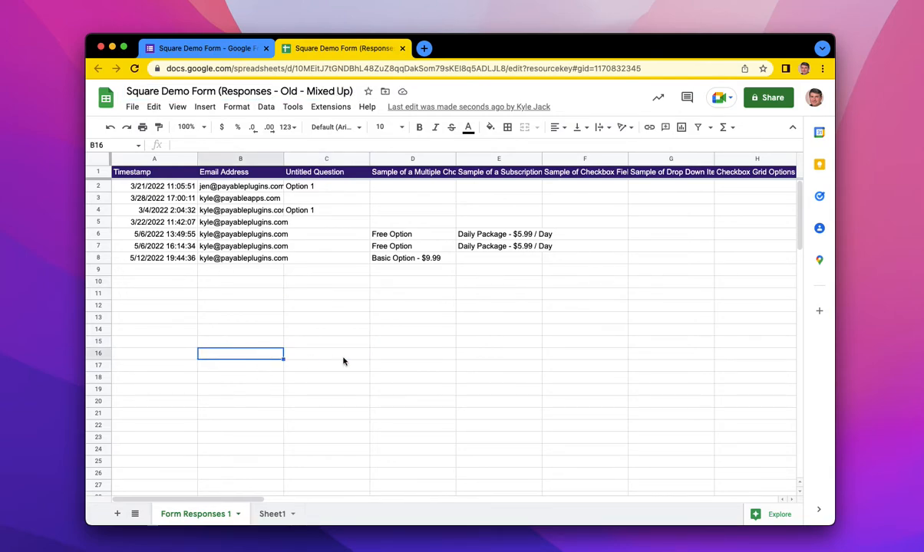
pyautogui.click(413, 378)
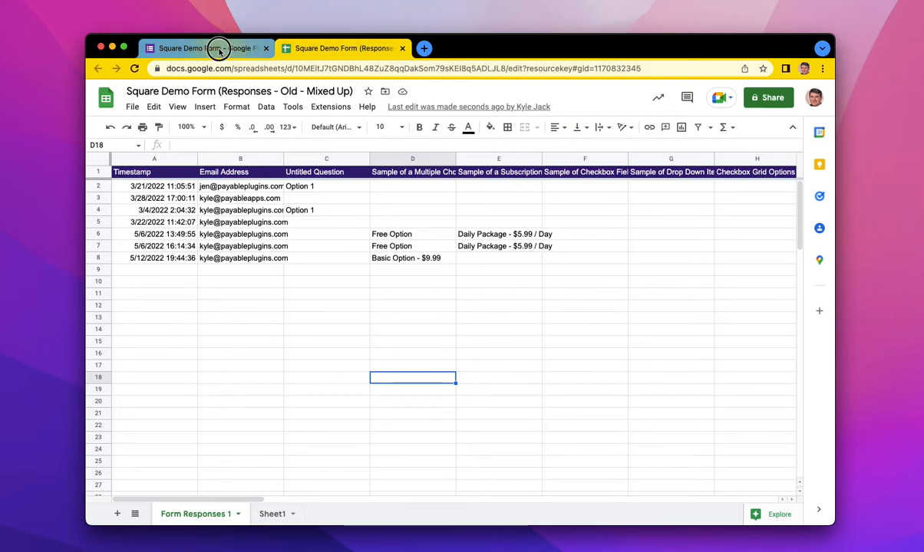
# - Create and link a new responses spreadsheet with 'New' added to its name
pyautogui.click(206, 48)
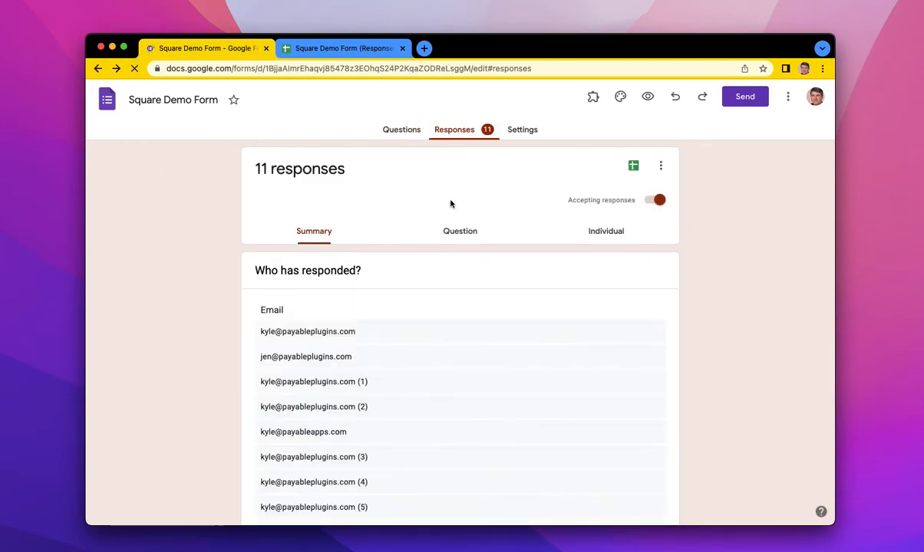
pyautogui.moveTo(661, 166)
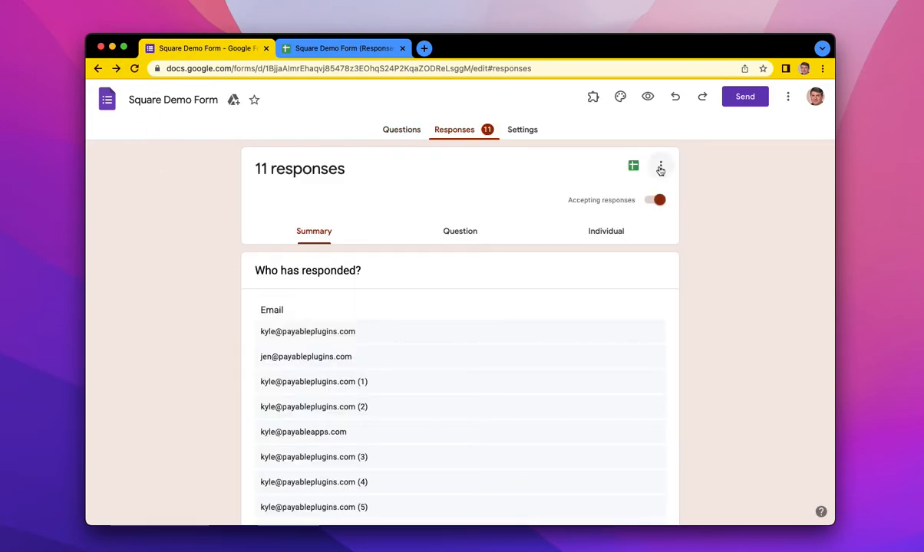
pyautogui.click(660, 165)
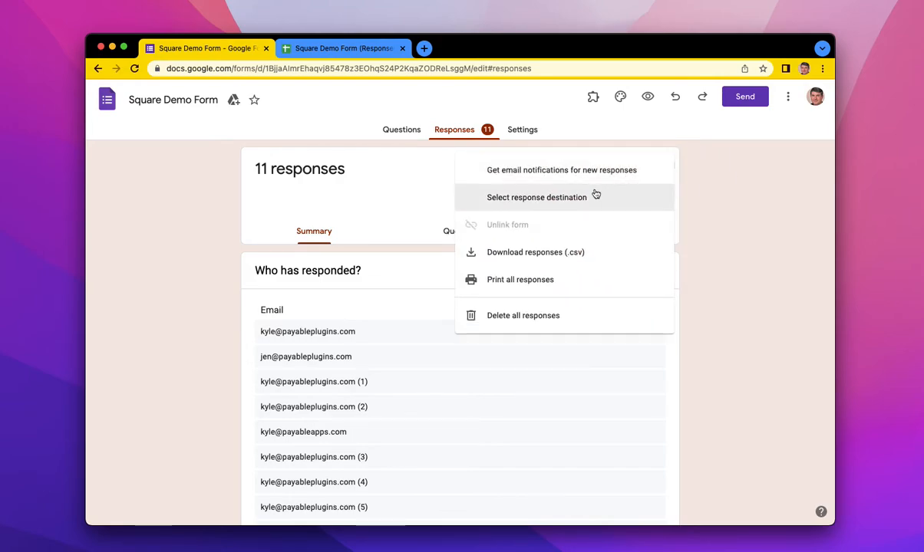
pyautogui.click(537, 196)
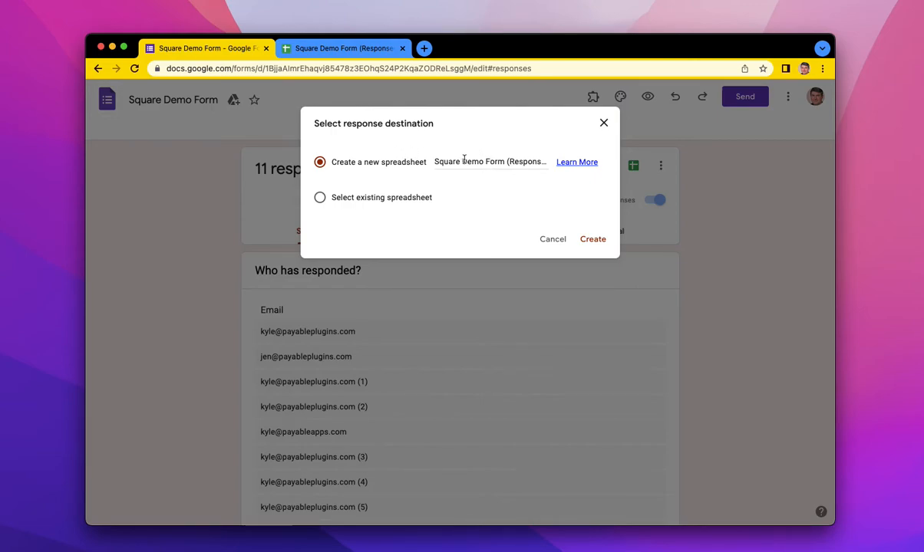
pyautogui.click(491, 162)
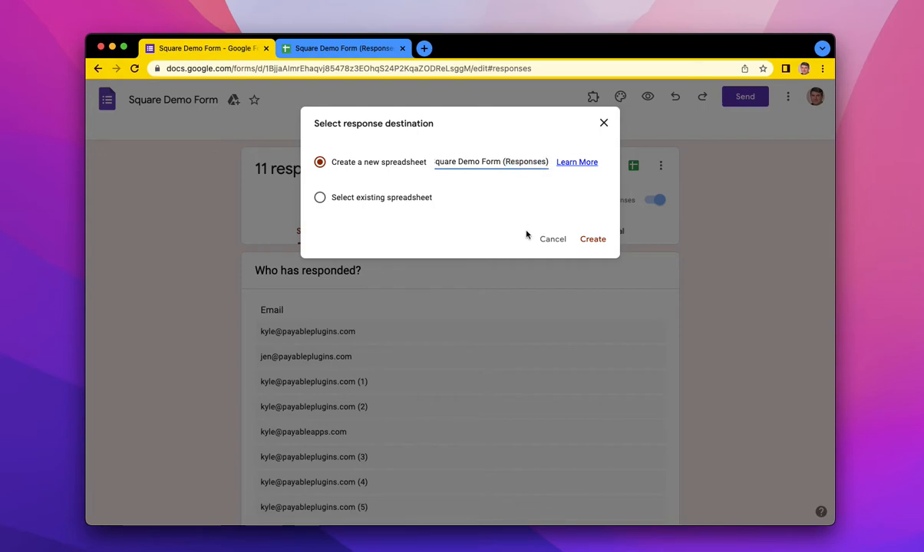
pyautogui.write('New')
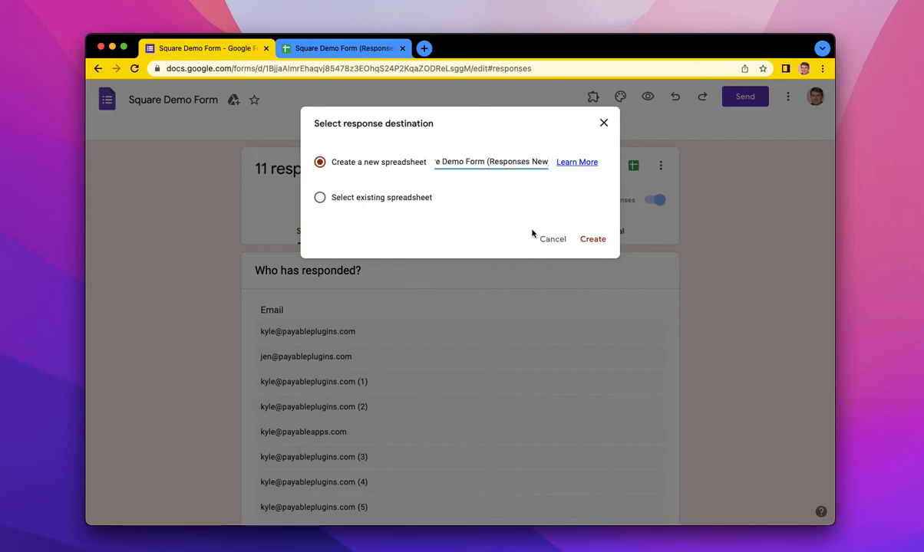
pyautogui.click(593, 240)
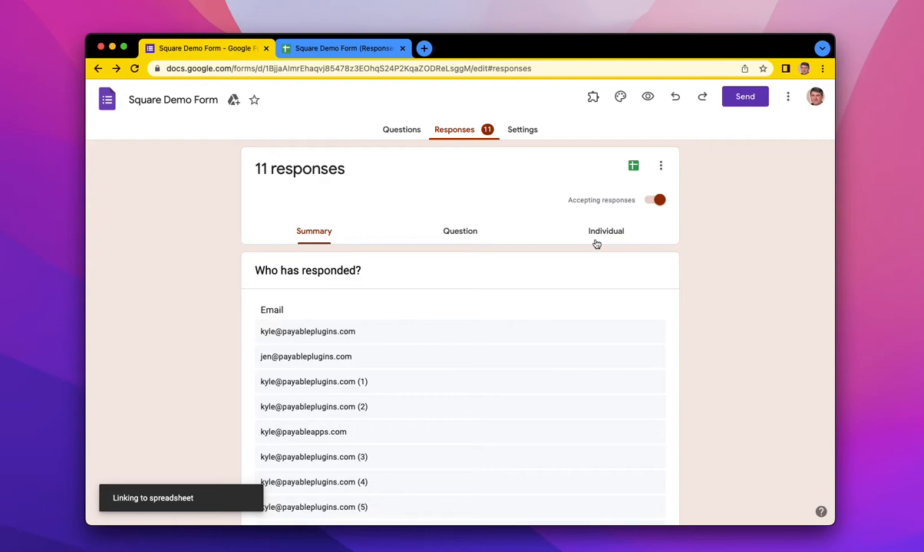
pyautogui.moveTo(356, 206)
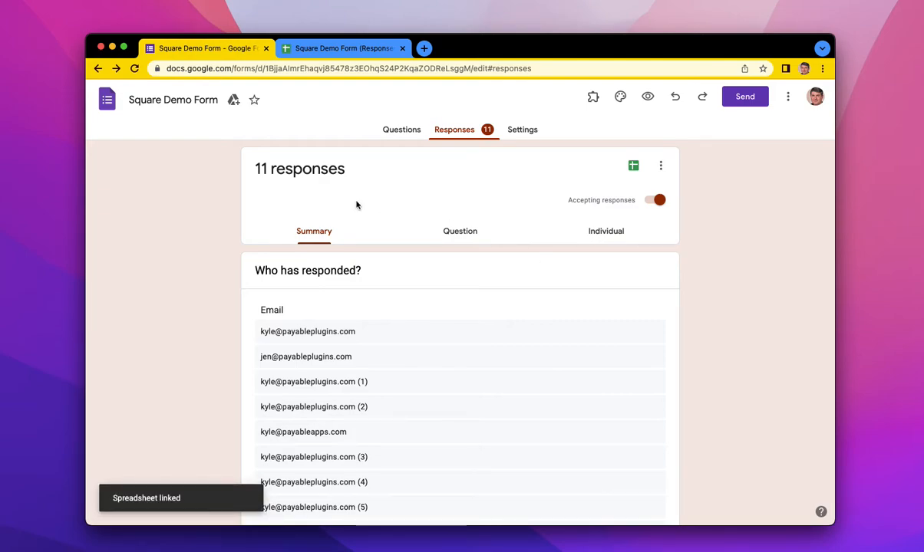
pyautogui.moveTo(632, 165)
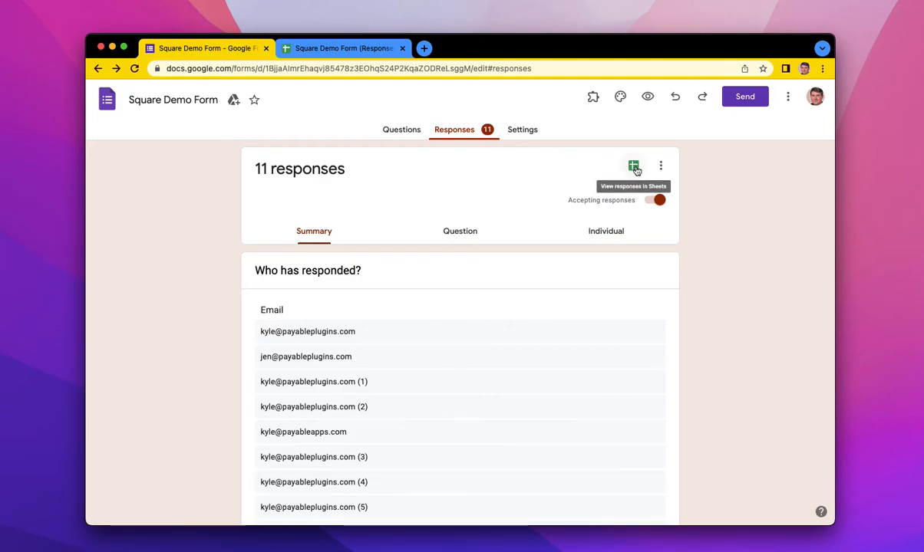
pyautogui.click(402, 47)
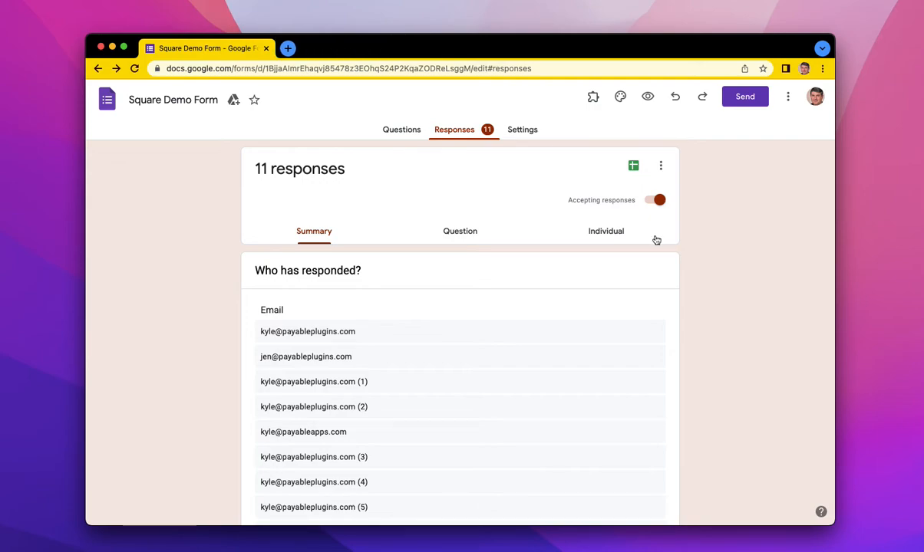
pyautogui.moveTo(632, 165)
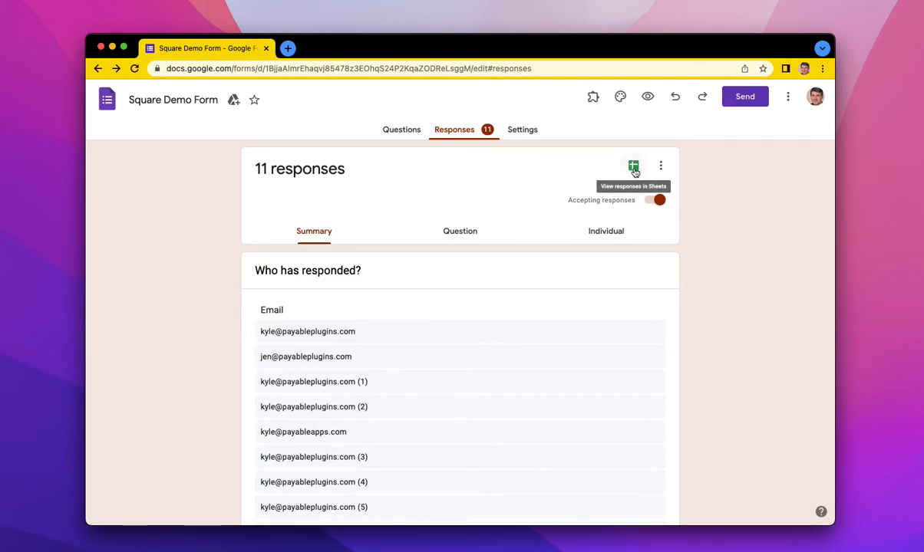
pyautogui.click(632, 166)
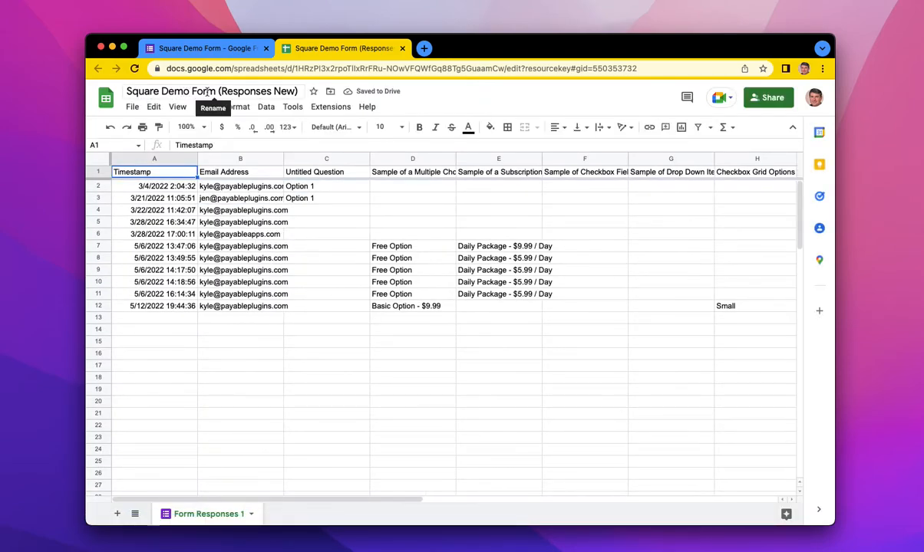
pyautogui.click(240, 246)
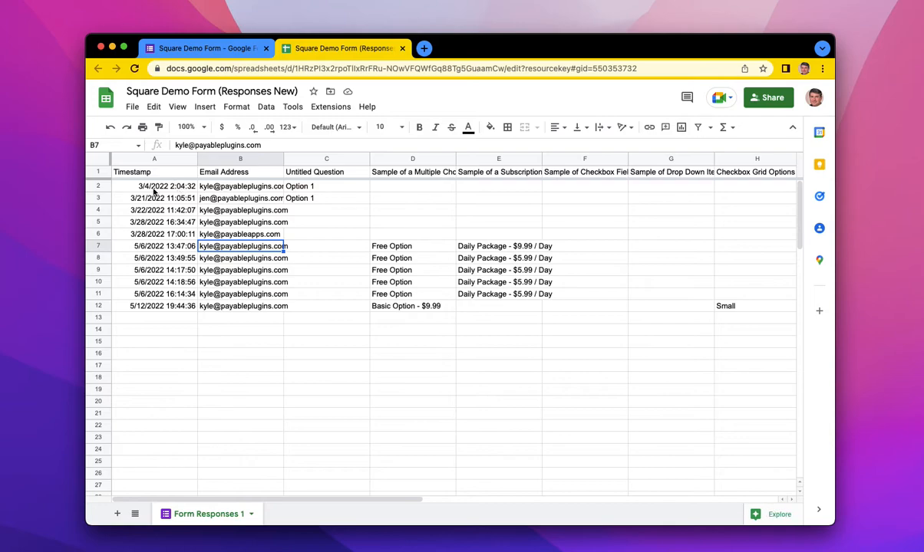
pyautogui.moveTo(703, 298)
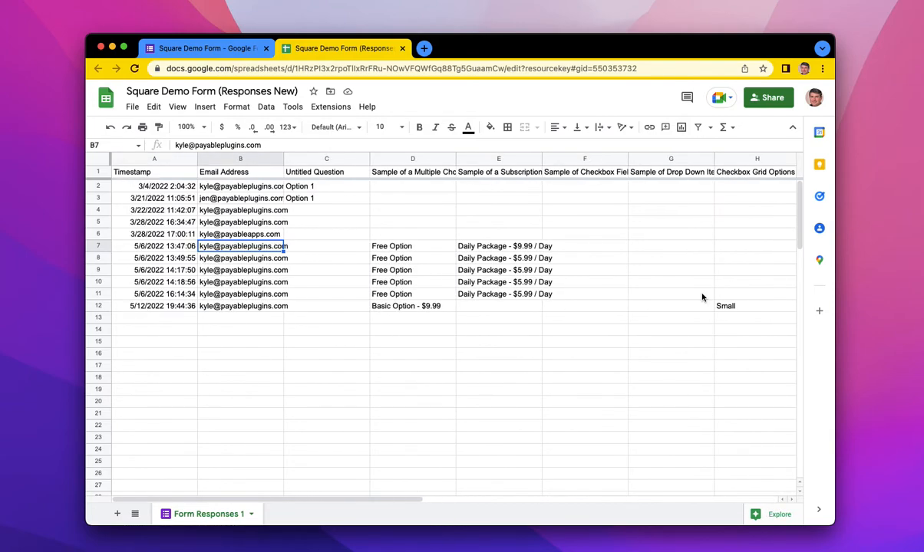
pyautogui.moveTo(408, 231)
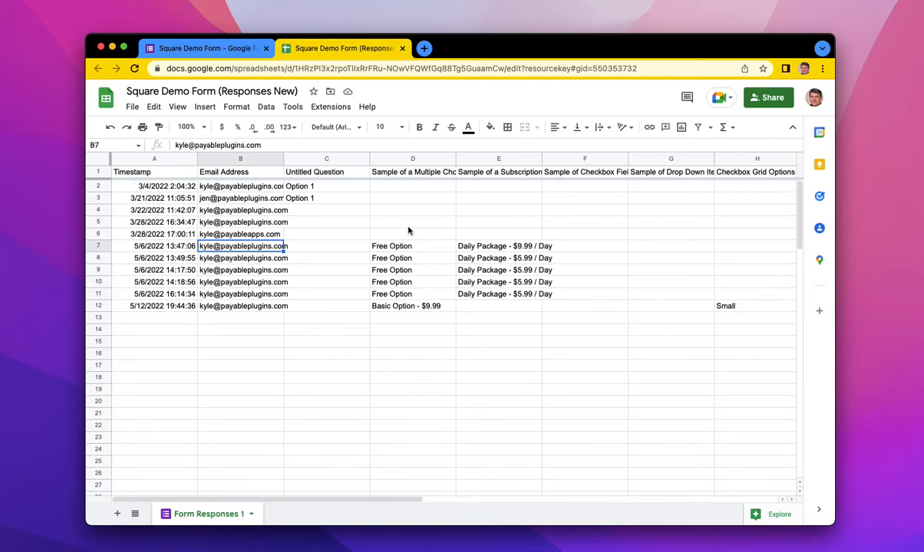
pyautogui.moveTo(546, 312)
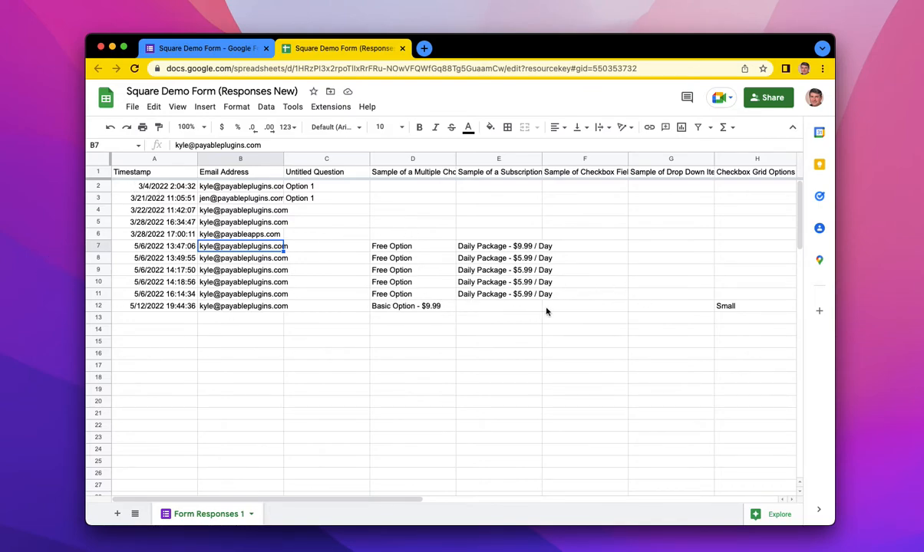
pyautogui.moveTo(568, 316)
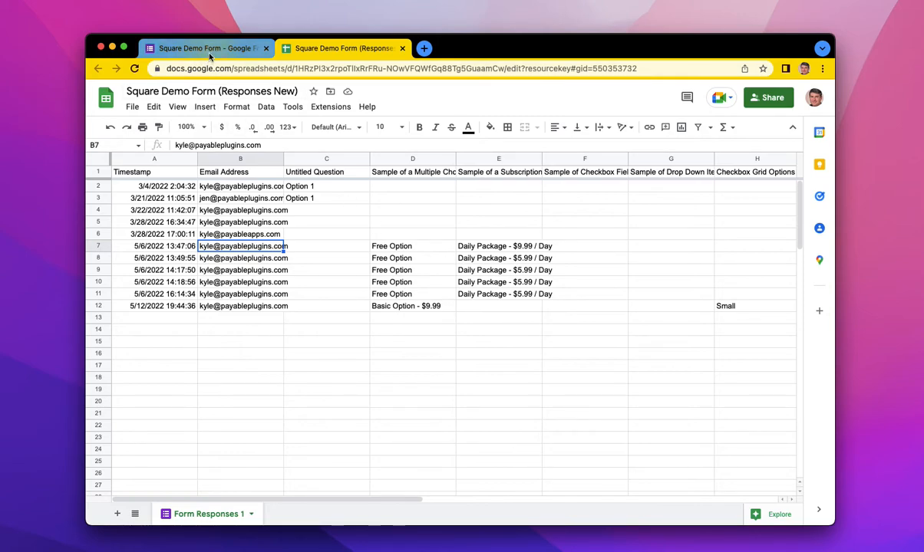
pyautogui.hscroll(3)
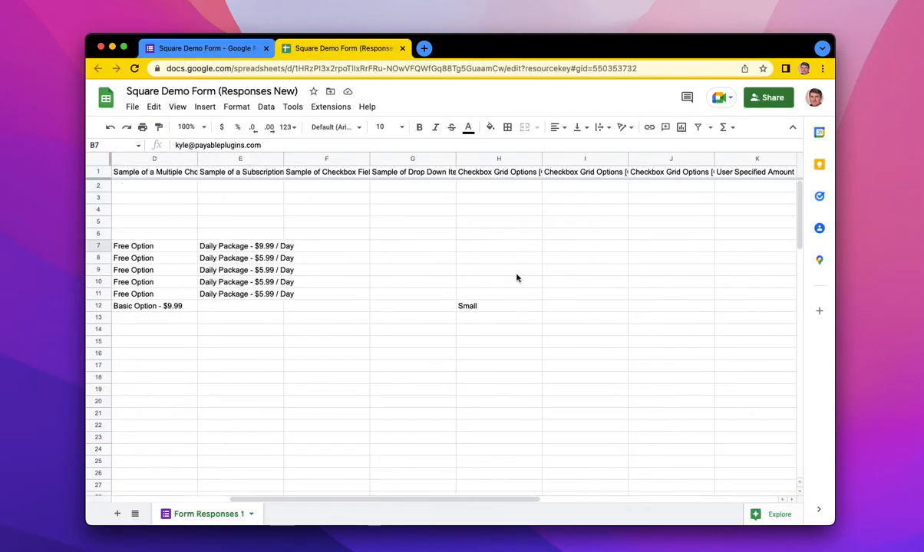
pyautogui.hscroll(3)
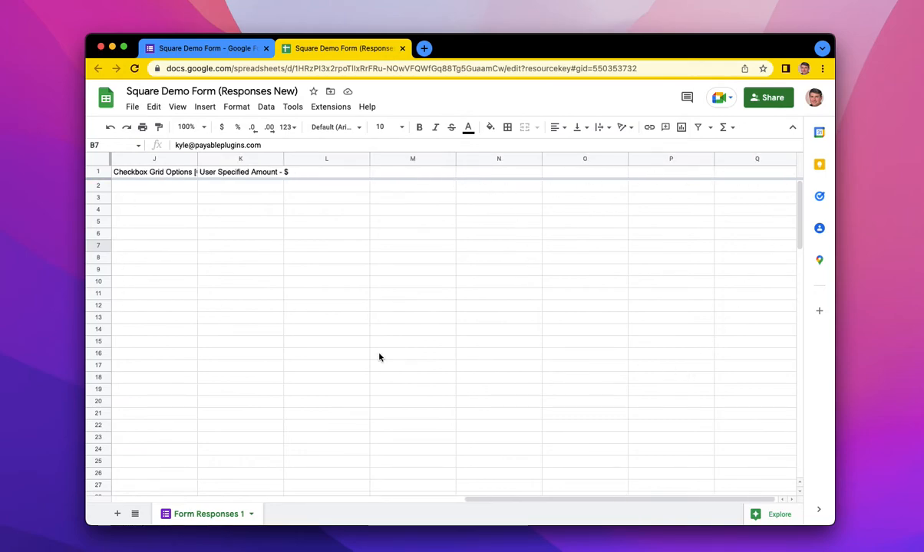
pyautogui.hscroll(-3)
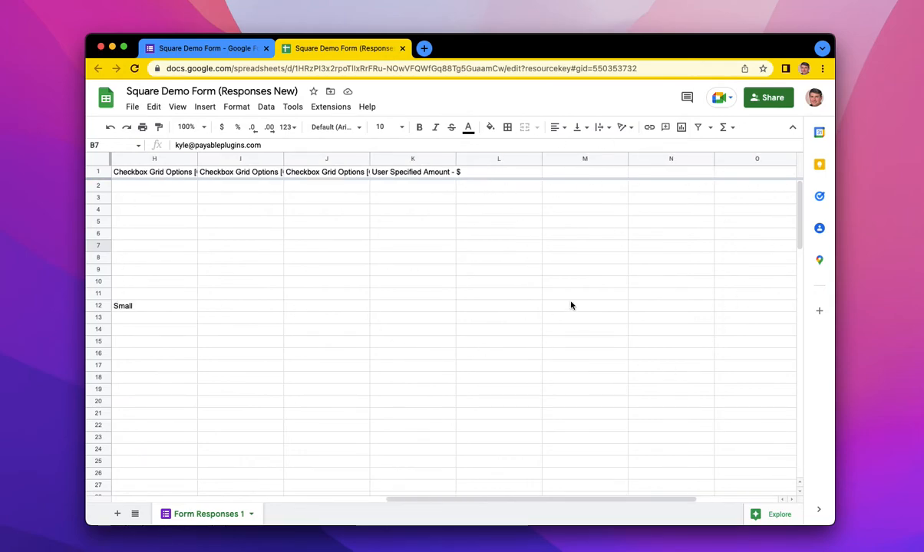
pyautogui.hscroll(-3)
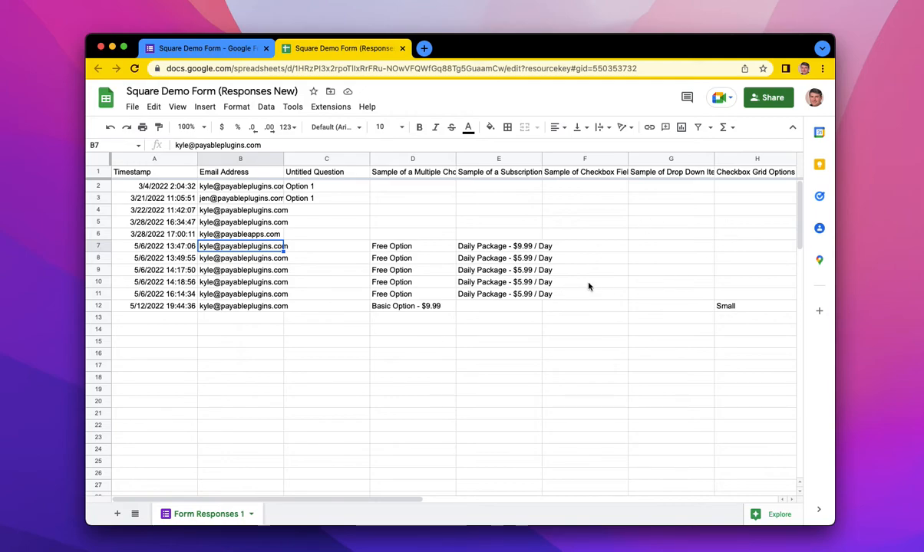
pyautogui.moveTo(559, 307)
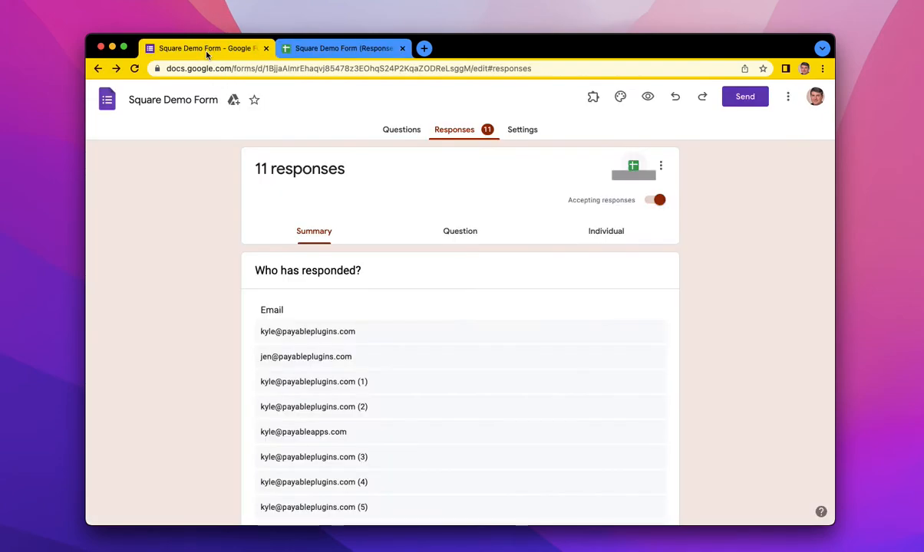
# - Run Payable Forms' Auto-Configure Form and Sheet from Configure Payment Settings and close the Setup Complete message
pyautogui.click(592, 97)
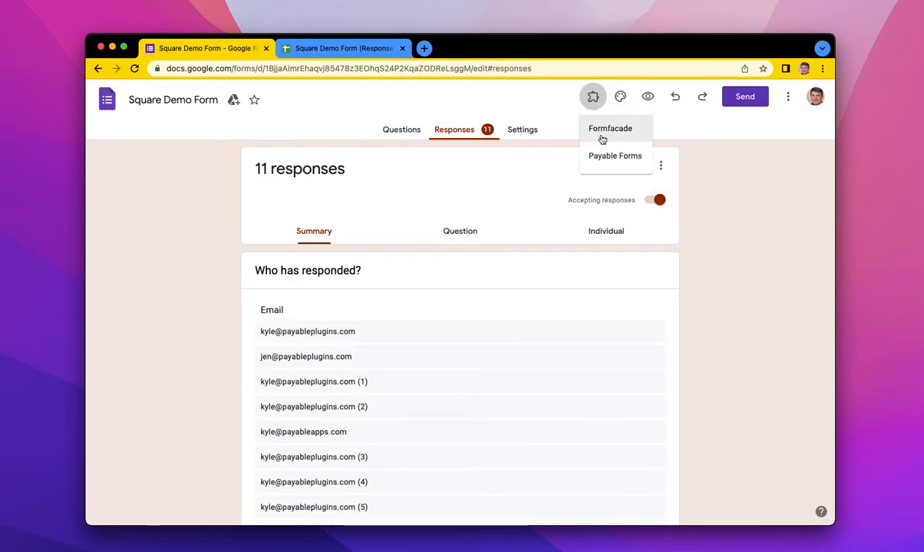
pyautogui.click(614, 157)
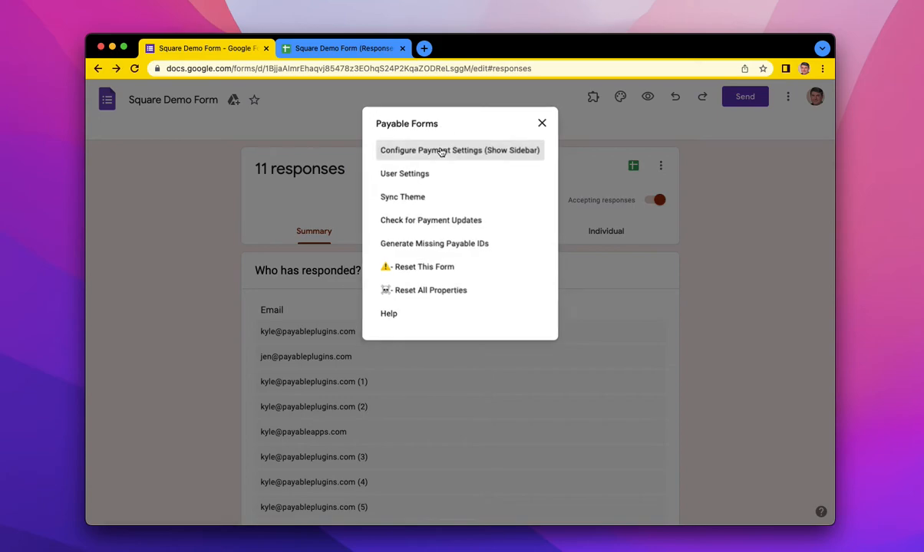
pyautogui.click(459, 151)
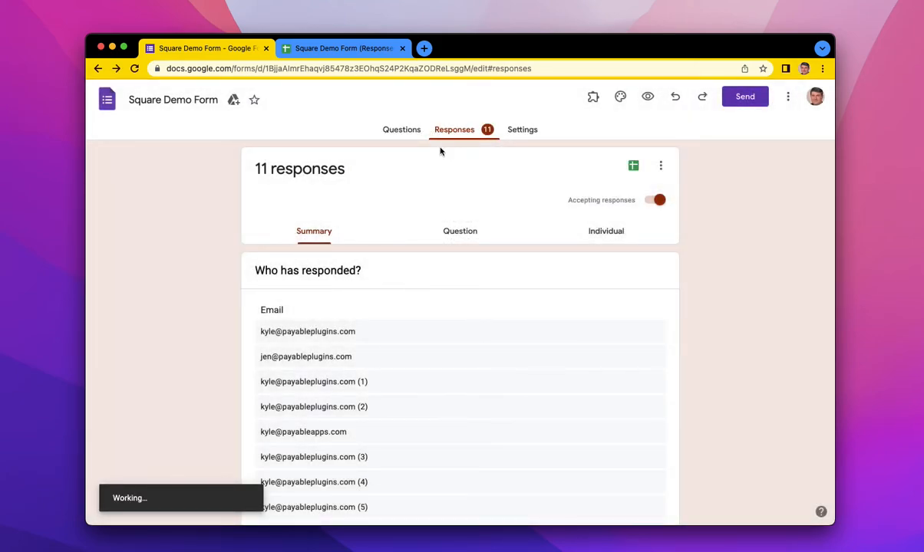
pyautogui.moveTo(715, 432)
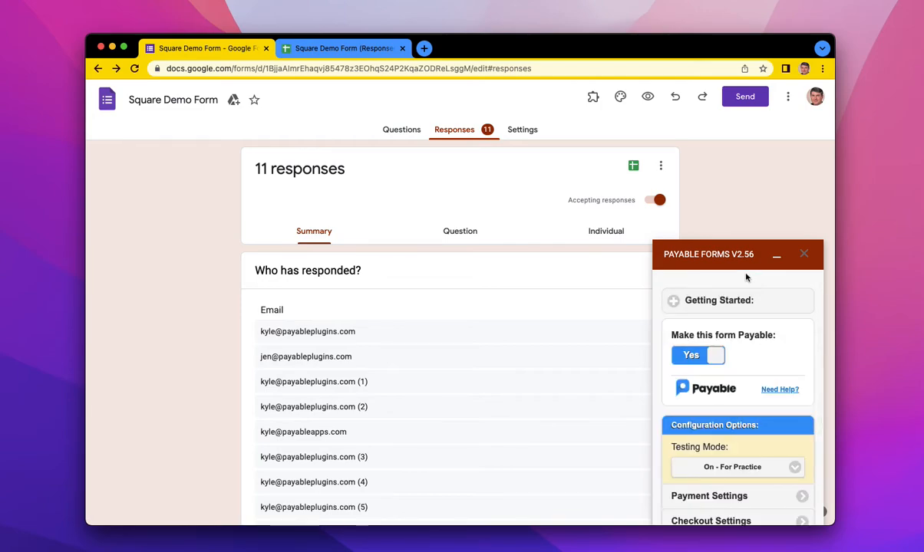
pyautogui.click(717, 300)
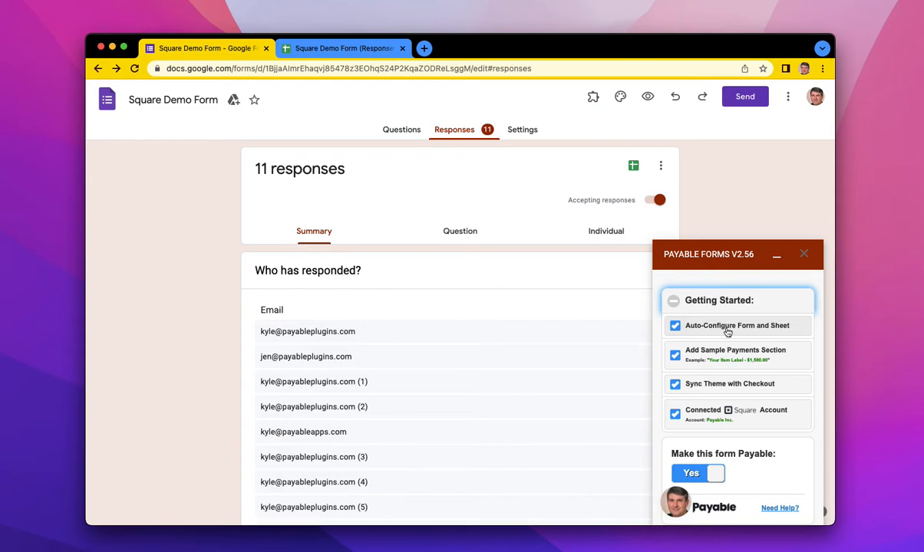
pyautogui.click(675, 326)
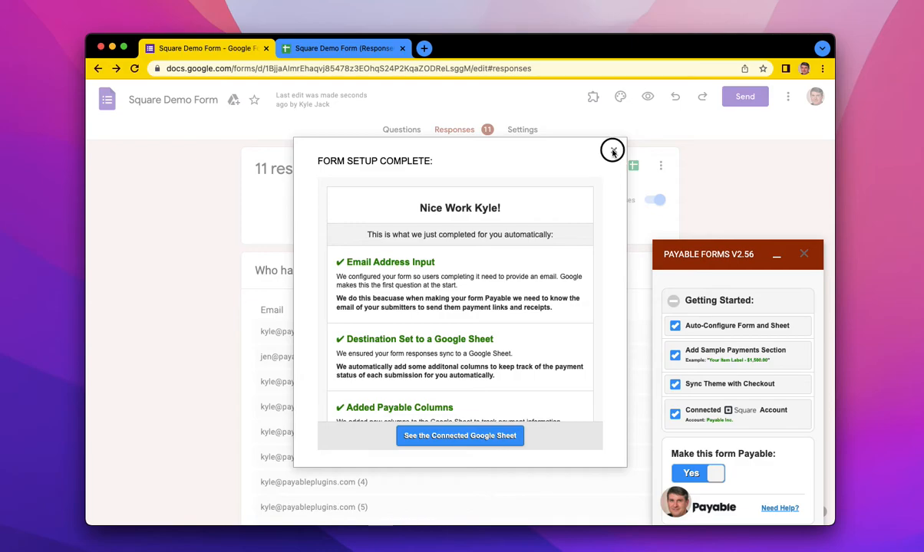
pyautogui.click(612, 150)
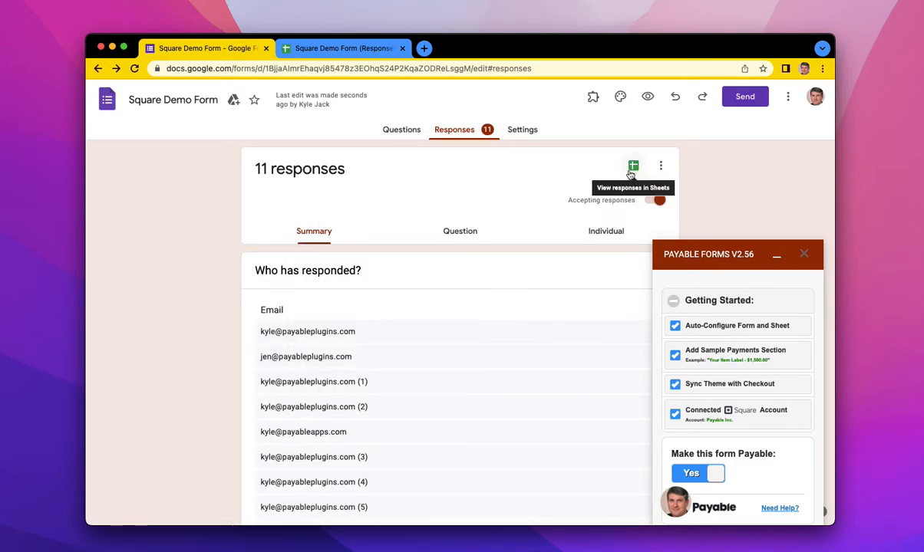
pyautogui.click(632, 166)
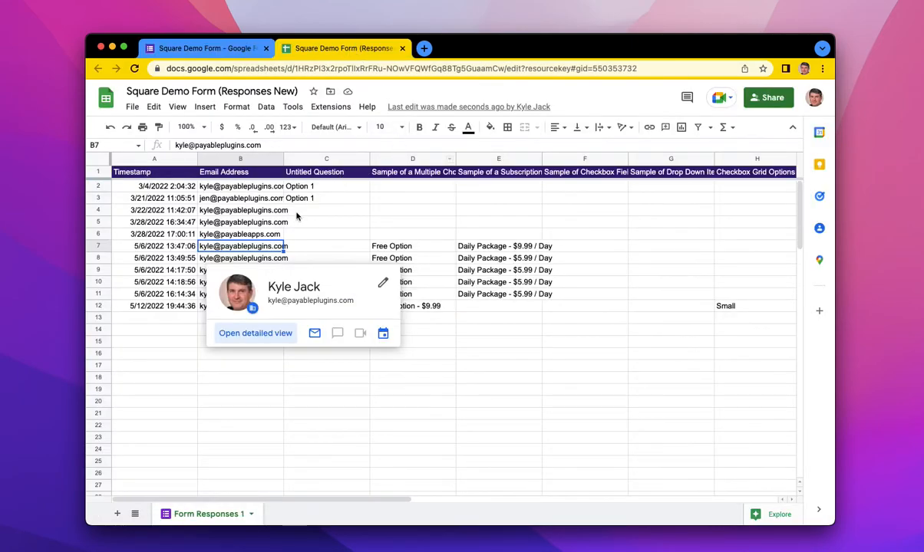
pyautogui.click(326, 221)
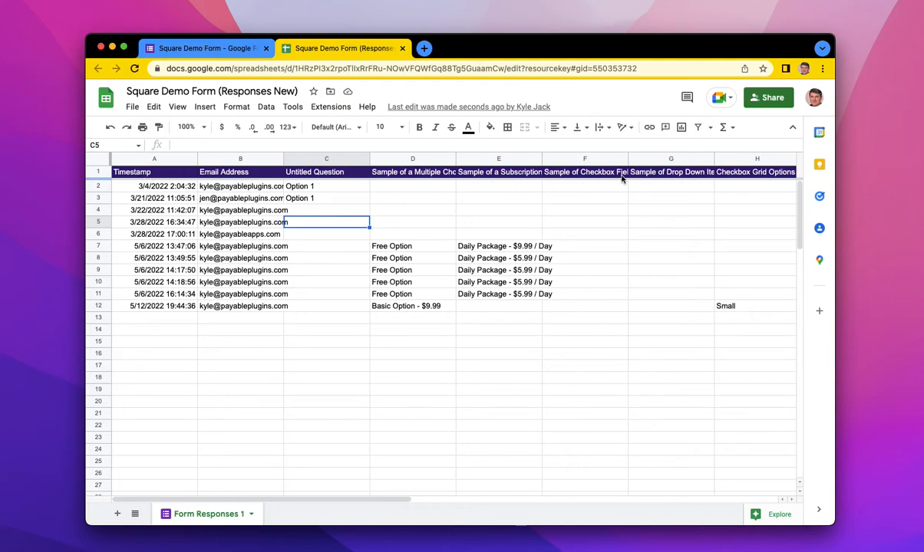
pyautogui.hscroll(3)
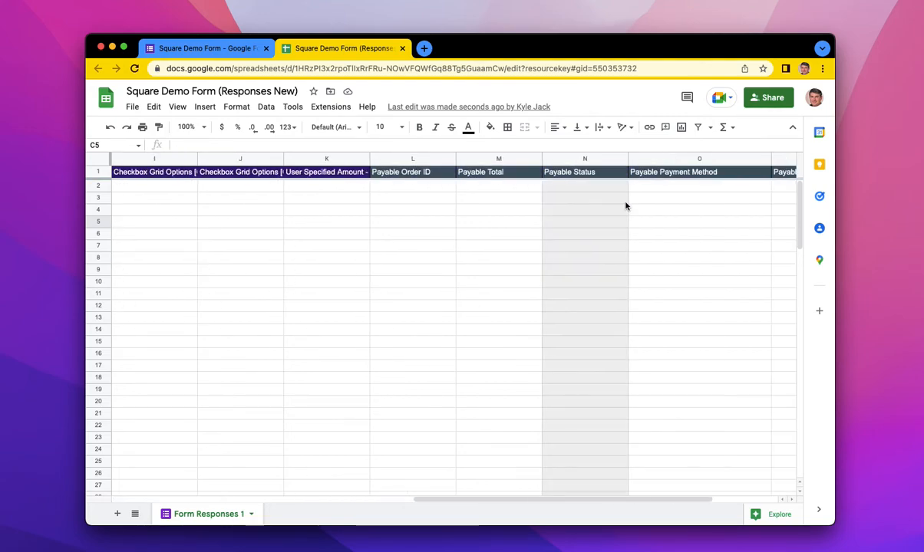
pyautogui.hscroll(3)
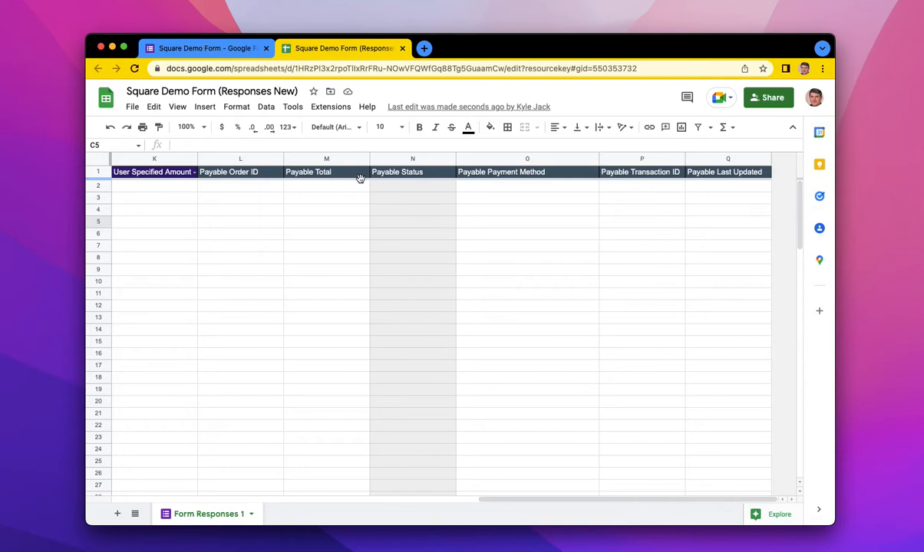
pyautogui.moveTo(714, 236)
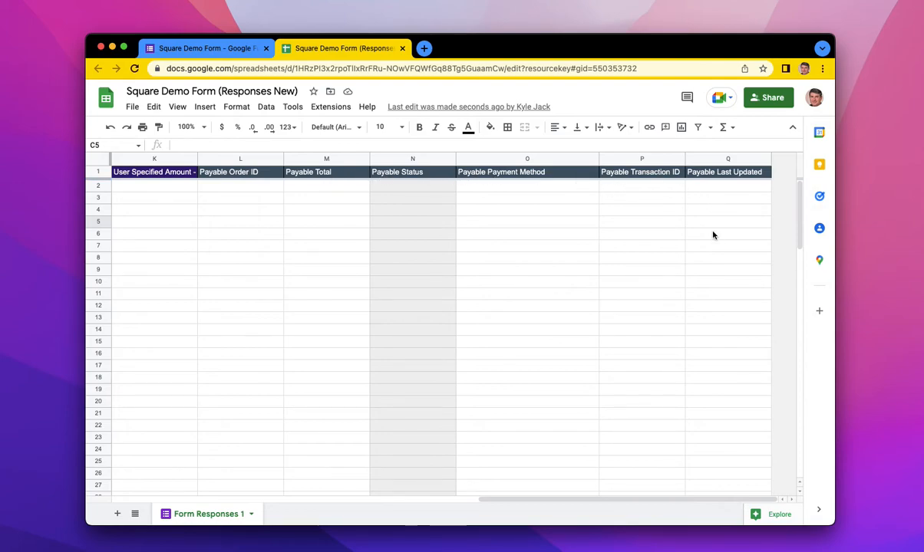
pyautogui.hscroll(-3)
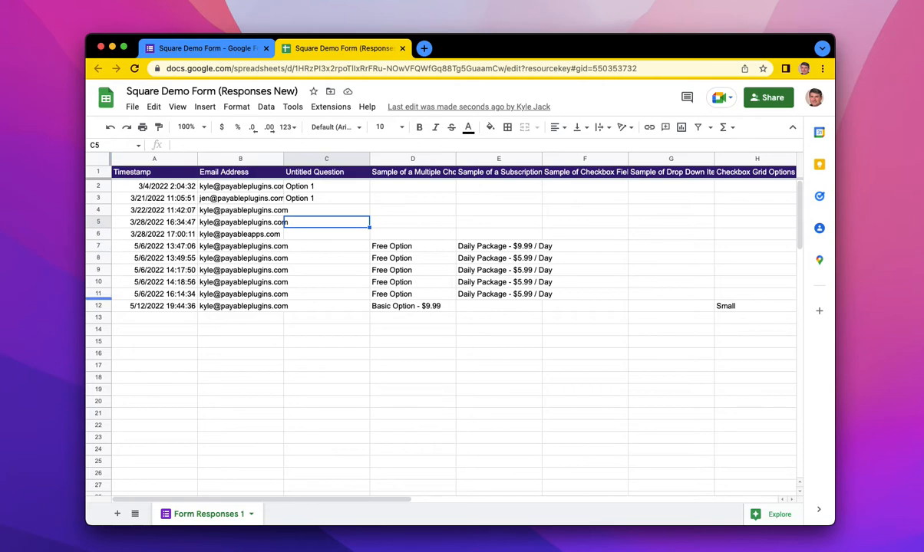
pyautogui.click(325, 412)
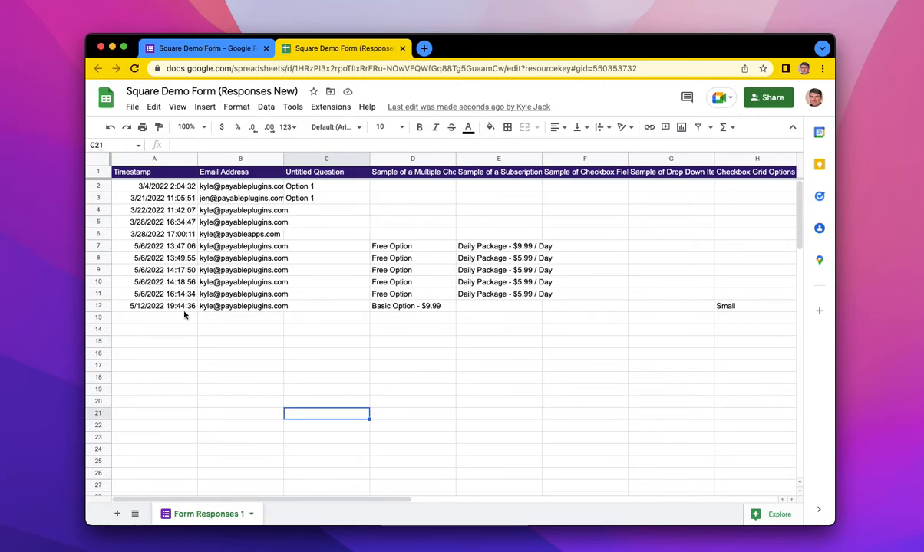
pyautogui.hscroll(3)
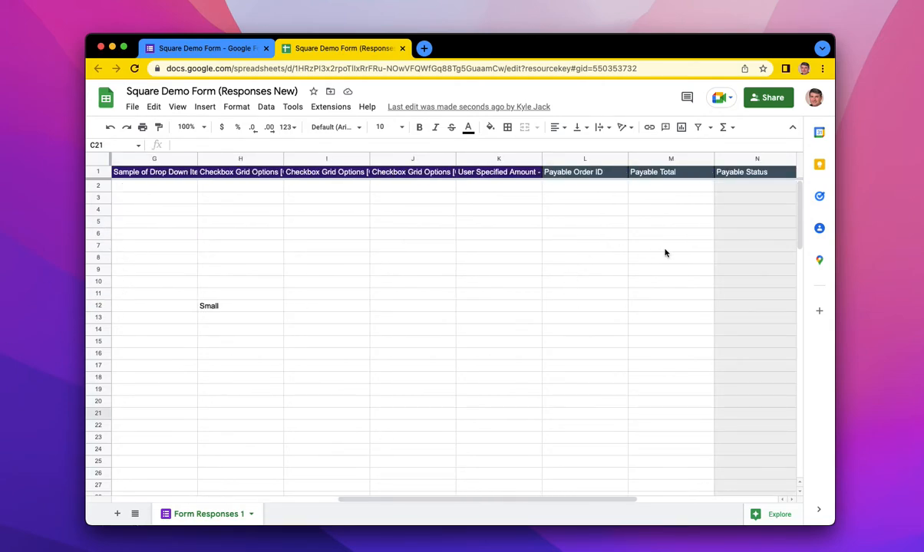
pyautogui.hscroll(3)
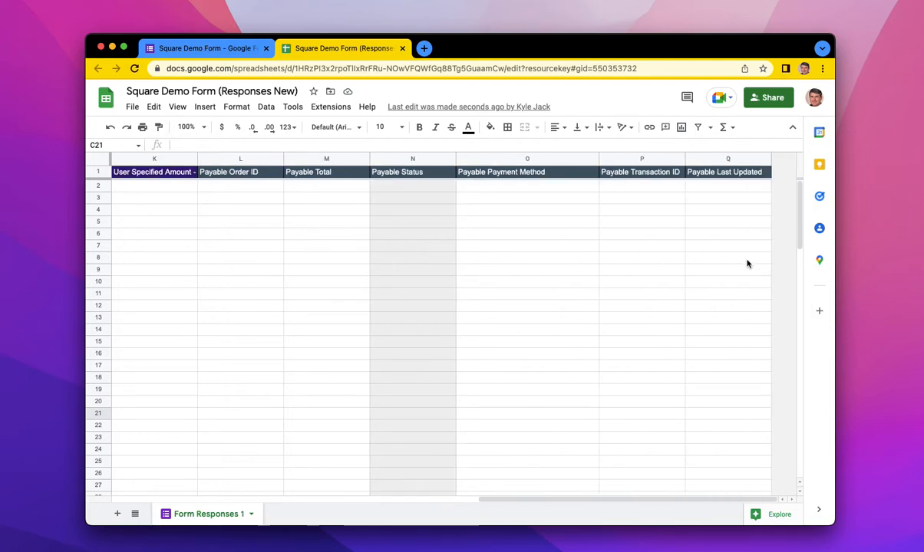
pyautogui.moveTo(455, 267)
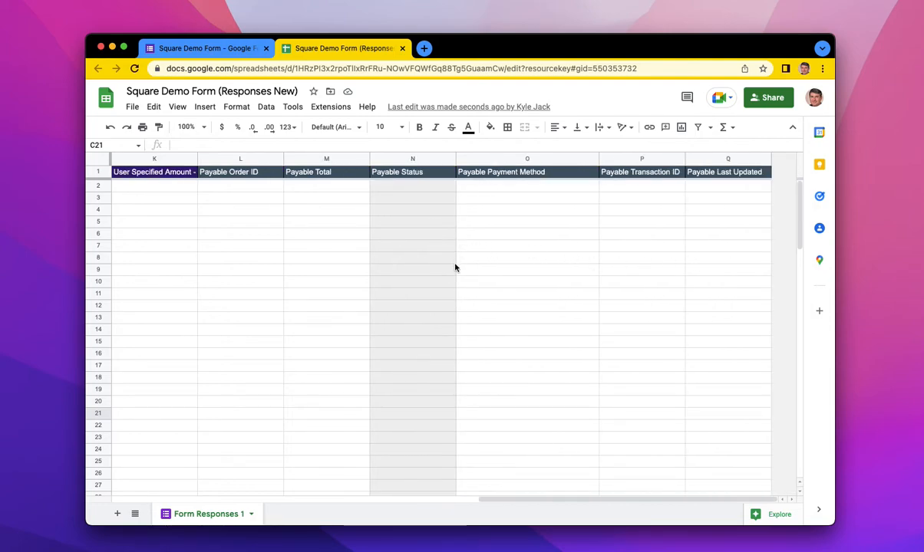
pyautogui.moveTo(291, 289)
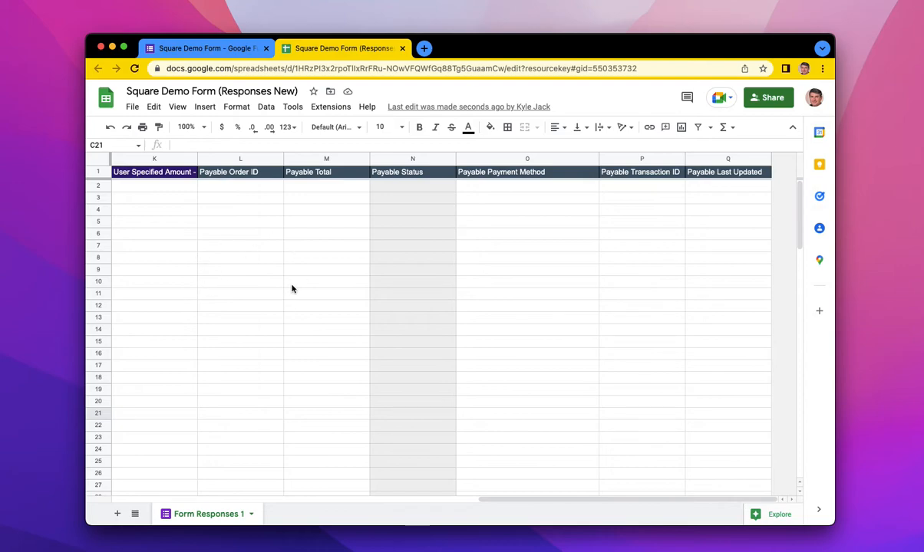
pyautogui.moveTo(313, 313)
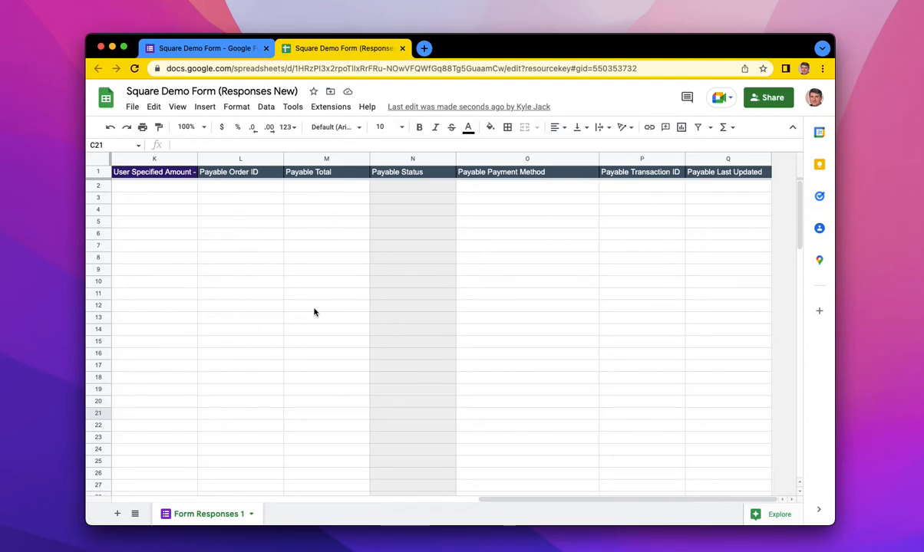
pyautogui.moveTo(218, 261)
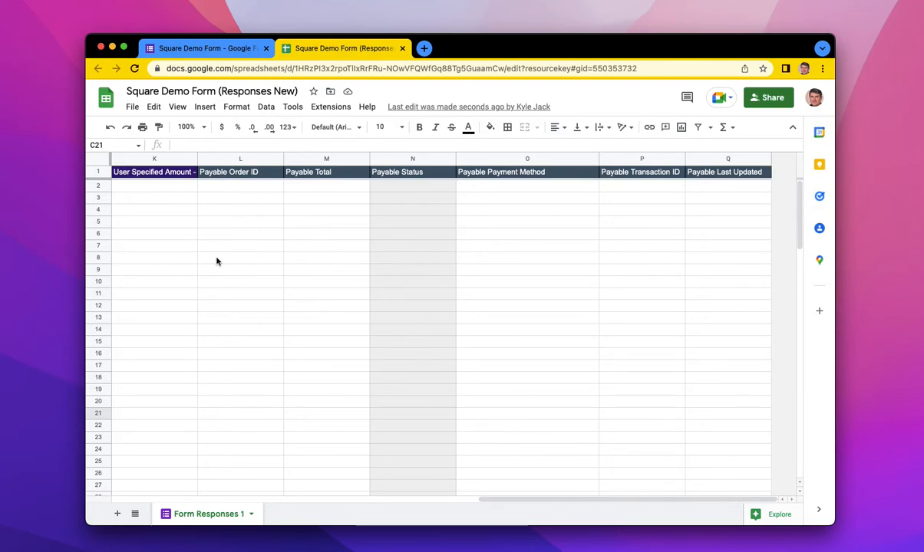
pyautogui.hscroll(-3)
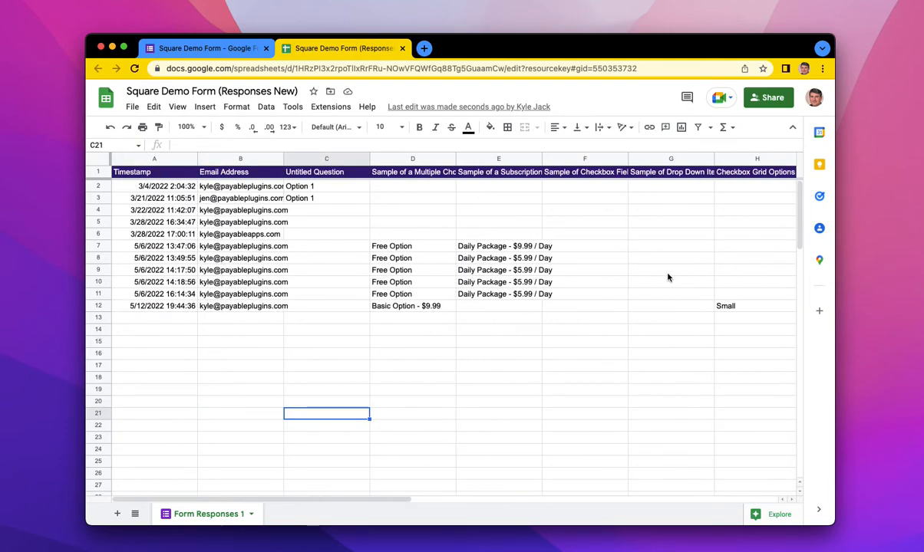
pyautogui.moveTo(153, 107)
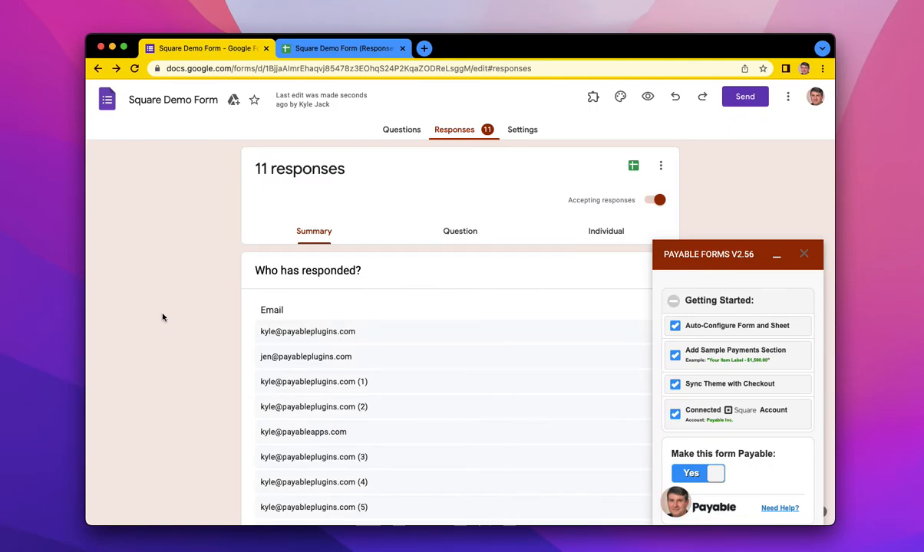
pyautogui.moveTo(592, 95)
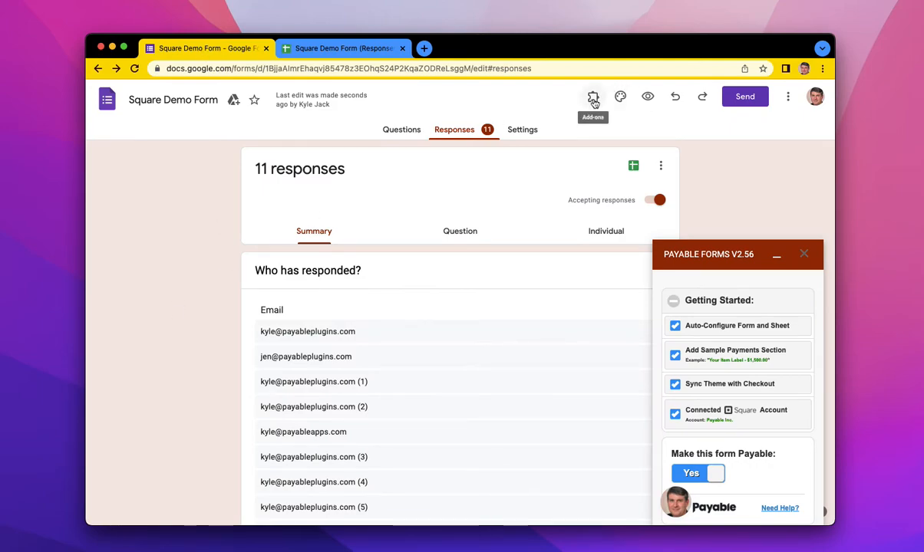
# - Run Payable Forms' Generate Missing Payable IDs for the existing responses
pyautogui.click(593, 97)
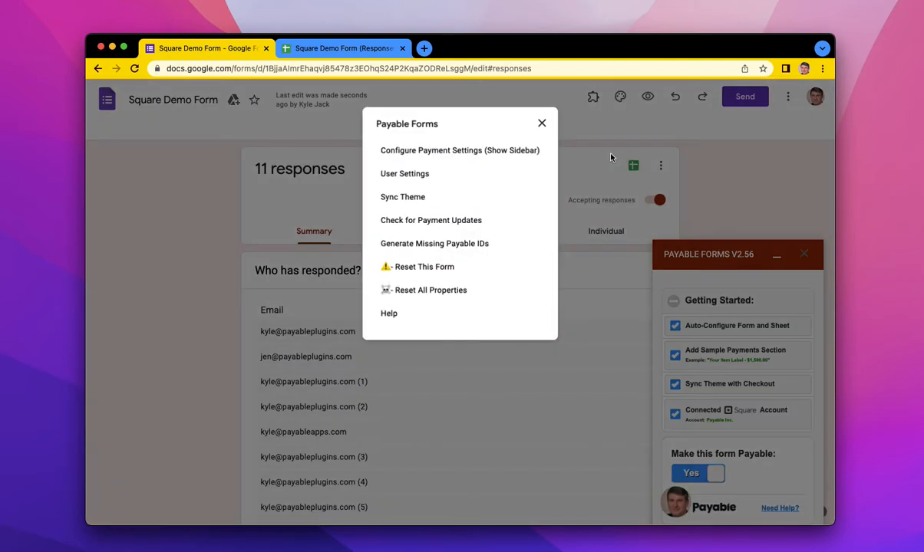
pyautogui.moveTo(419, 244)
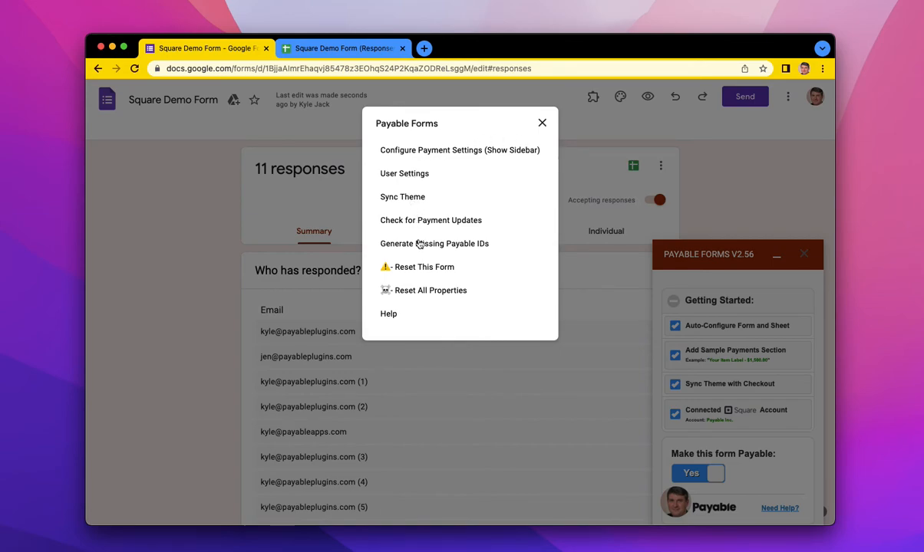
pyautogui.moveTo(494, 247)
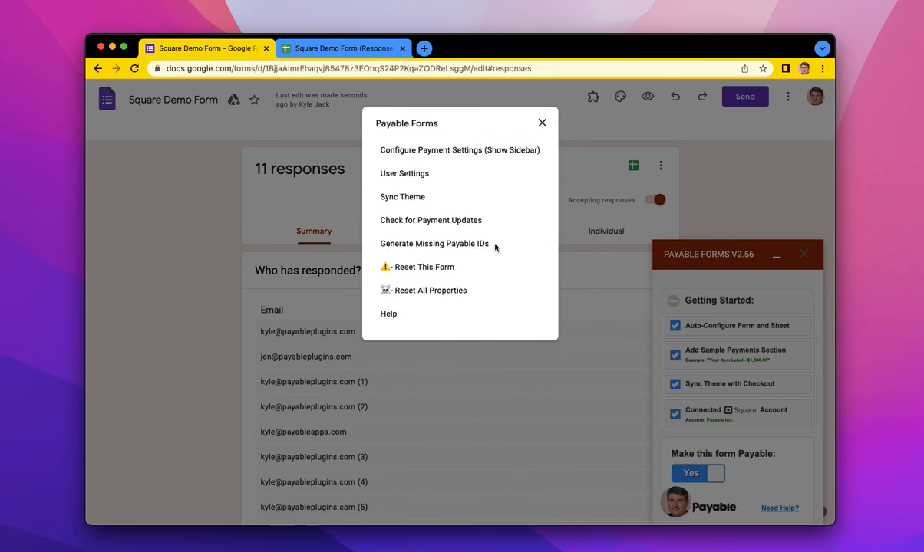
pyautogui.moveTo(469, 247)
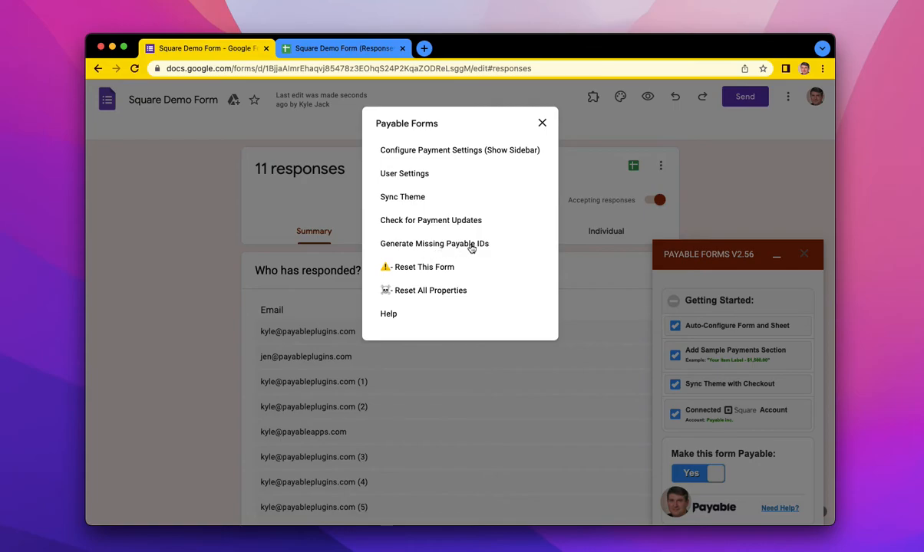
pyautogui.click(432, 244)
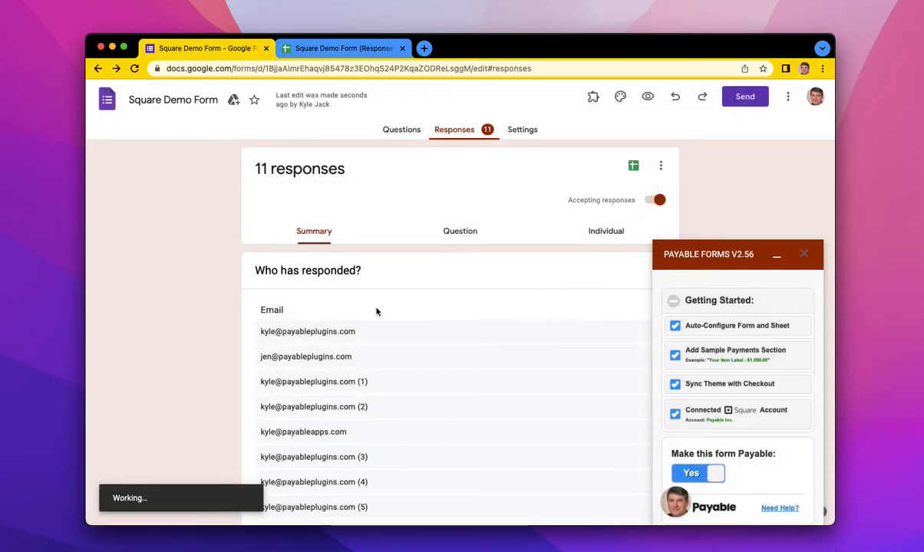
pyautogui.moveTo(300, 83)
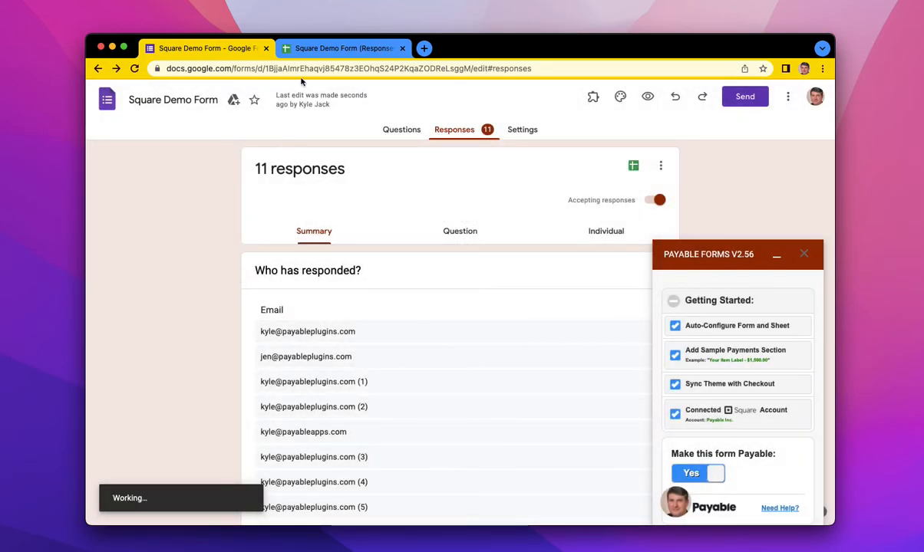
# - Switch to the responses spreadsheet and review the Payable Order ID, Total and Status columns
pyautogui.click(632, 166)
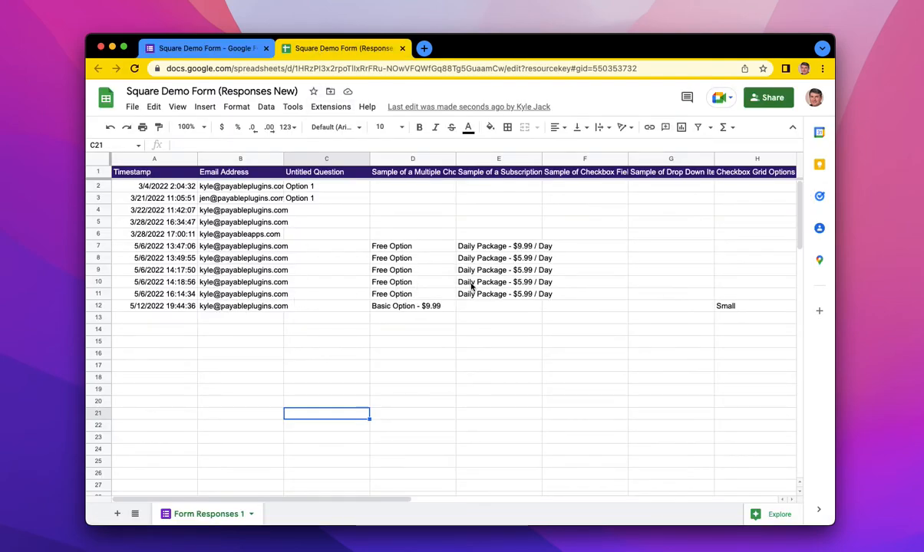
pyautogui.hscroll(3)
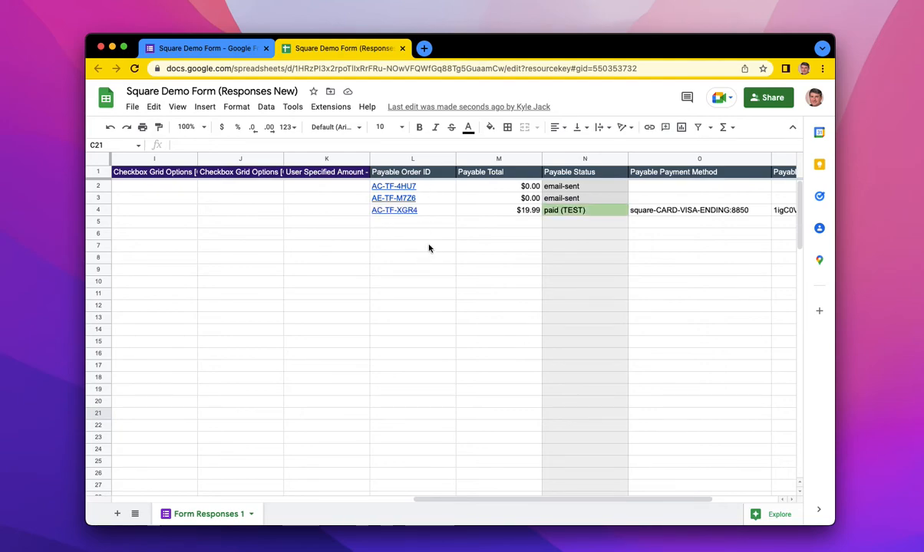
pyautogui.moveTo(422, 216)
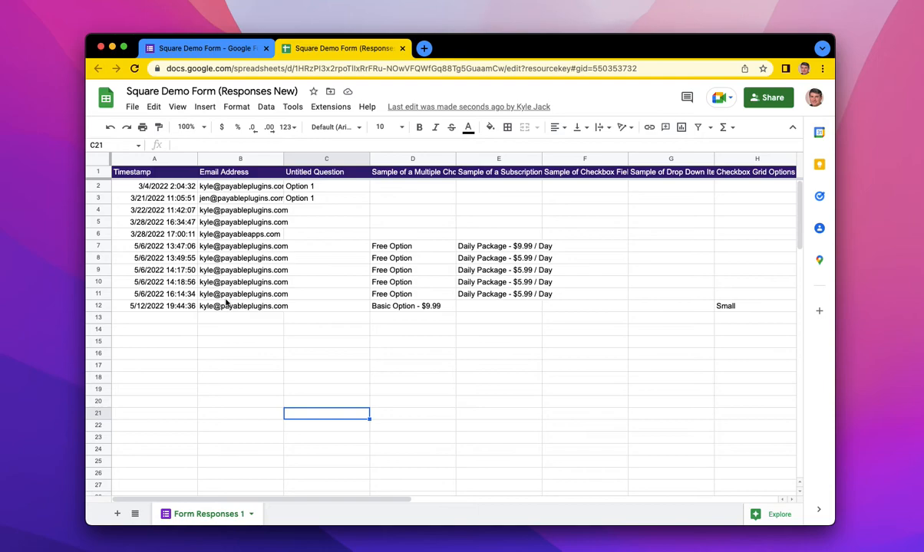
pyautogui.moveTo(310, 221)
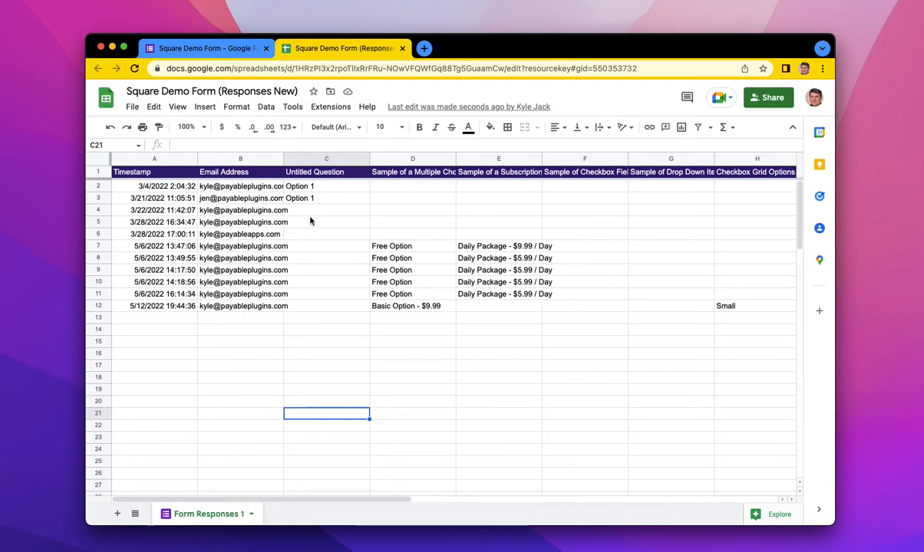
pyautogui.hscroll(3)
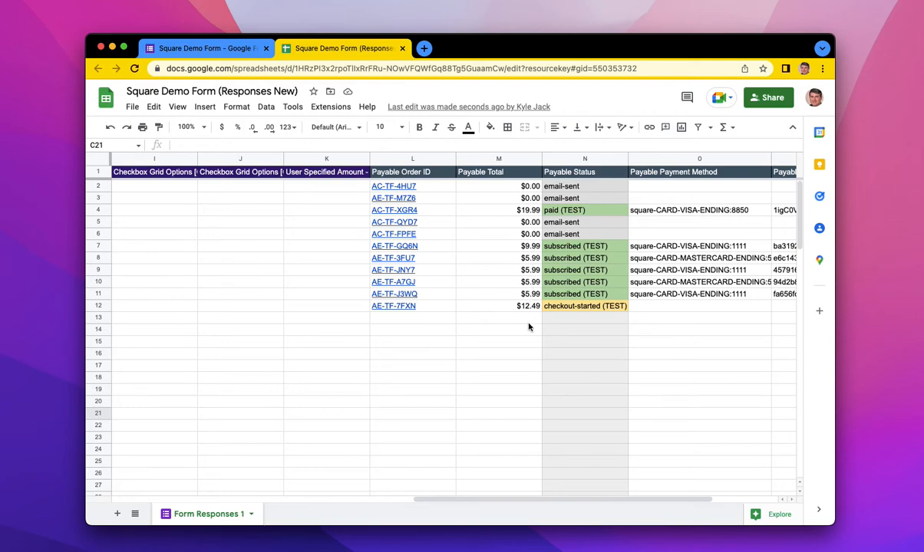
pyautogui.moveTo(643, 344)
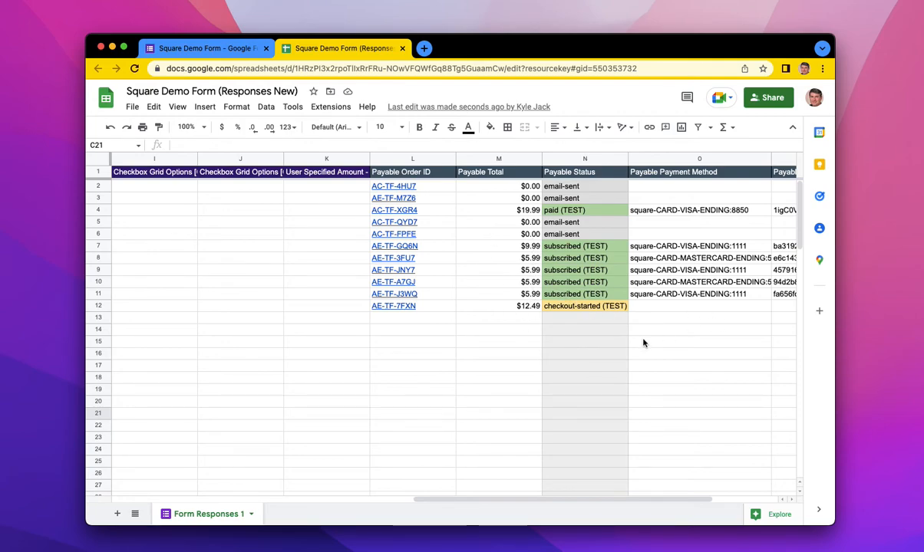
pyautogui.hscroll(-3)
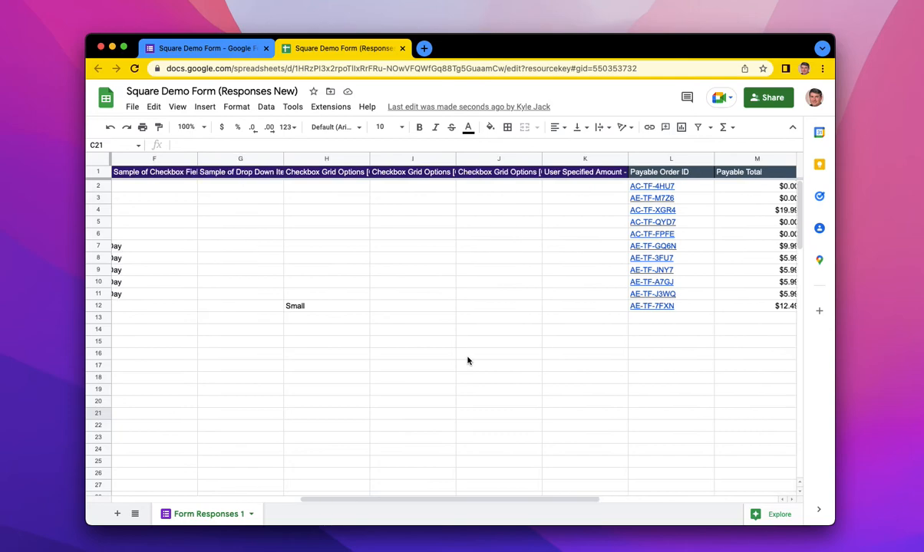
pyautogui.hscroll(-3)
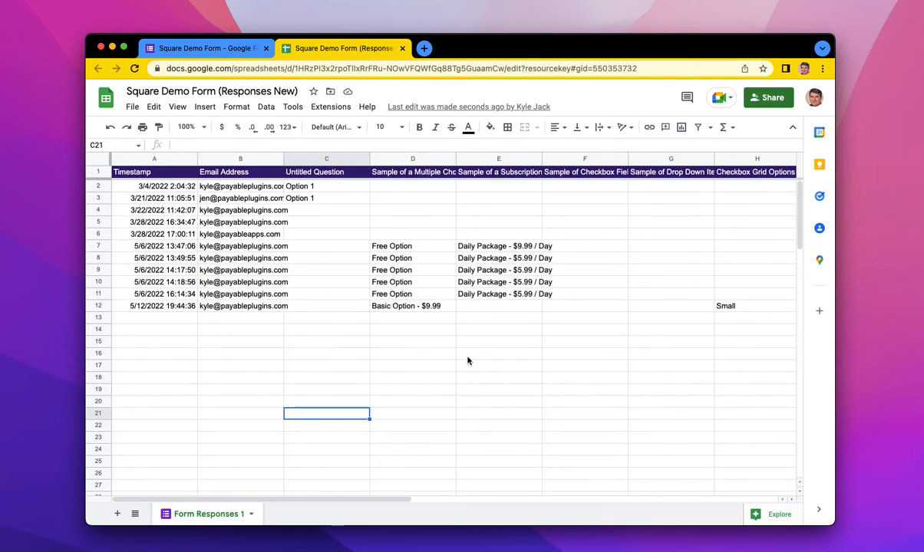
pyautogui.hscroll(3)
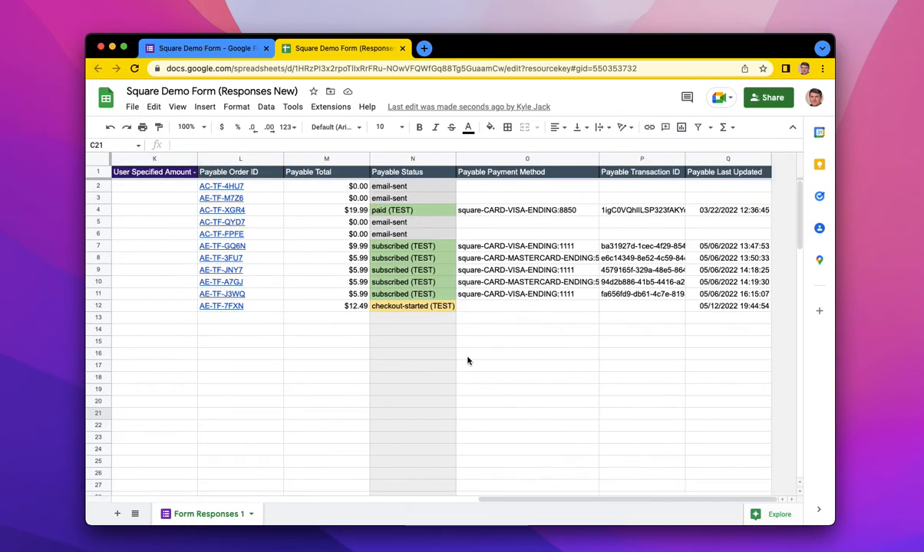
pyautogui.moveTo(343, 376)
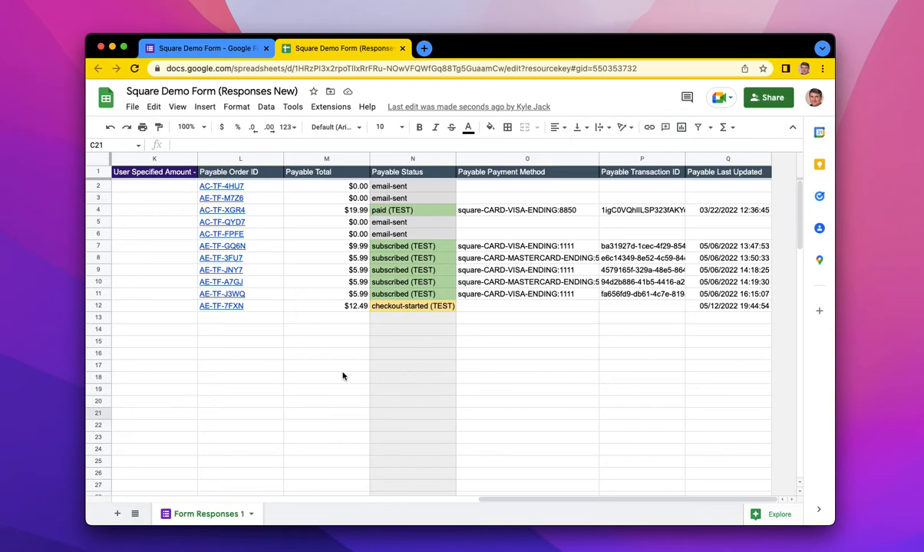
pyautogui.hscroll(-3)
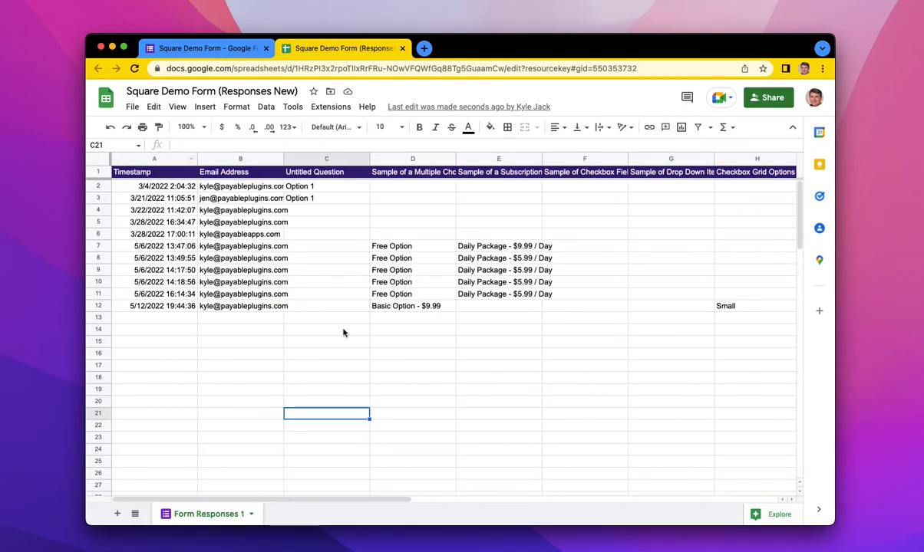
pyautogui.moveTo(340, 373)
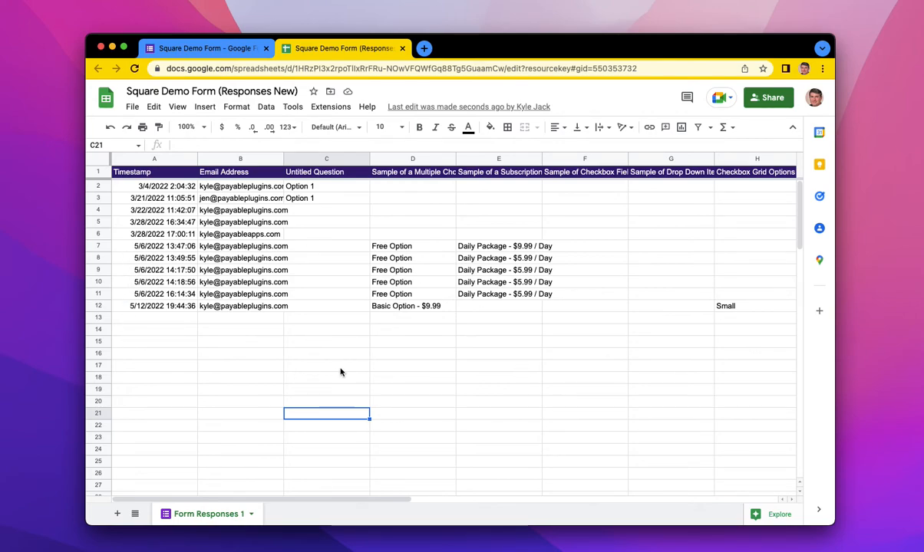
# - Review the Payment Method, Transaction ID and last-updated columns across all response rows
pyautogui.hscroll(3)
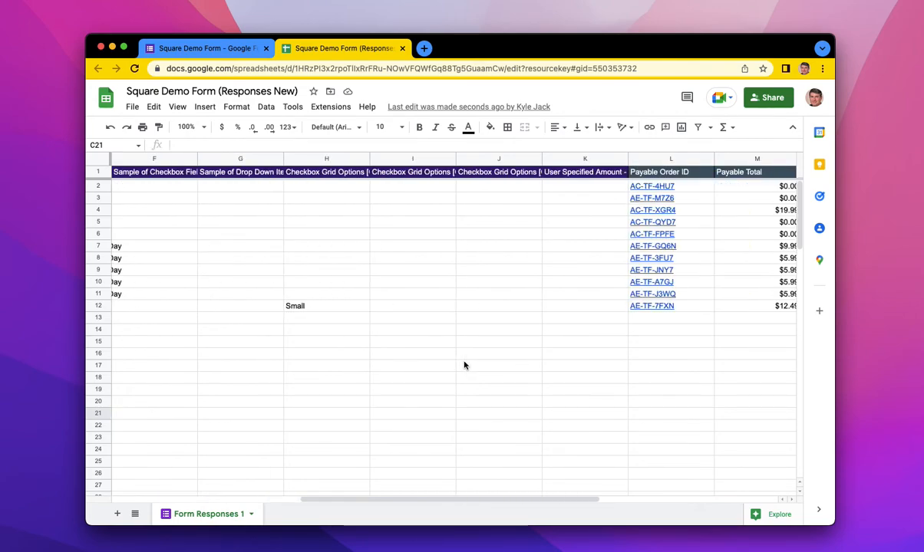
pyautogui.hscroll(3)
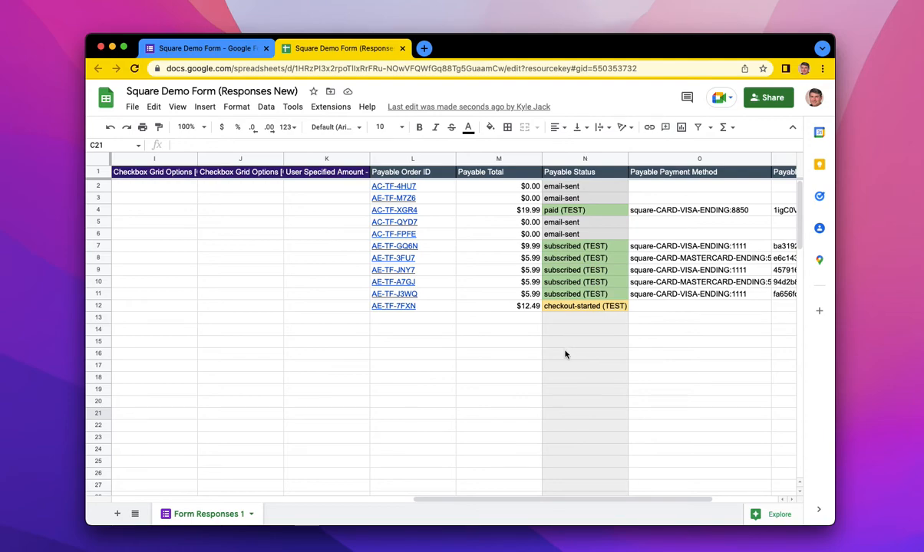
pyautogui.moveTo(643, 341)
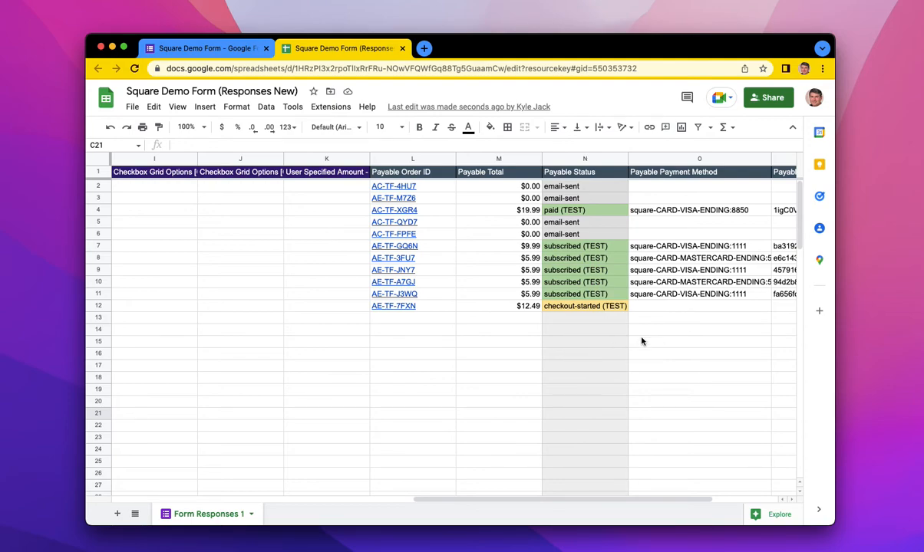
pyautogui.moveTo(485, 307)
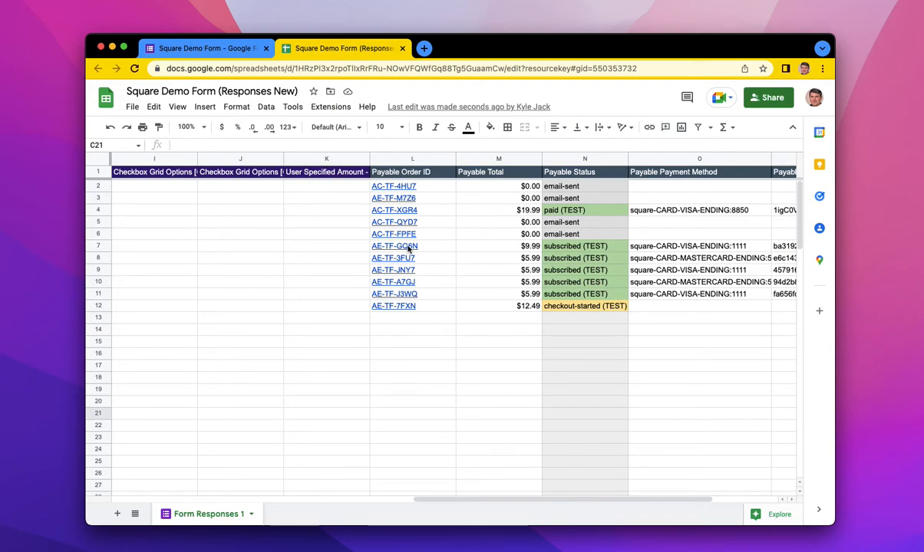
pyautogui.scroll(-3)
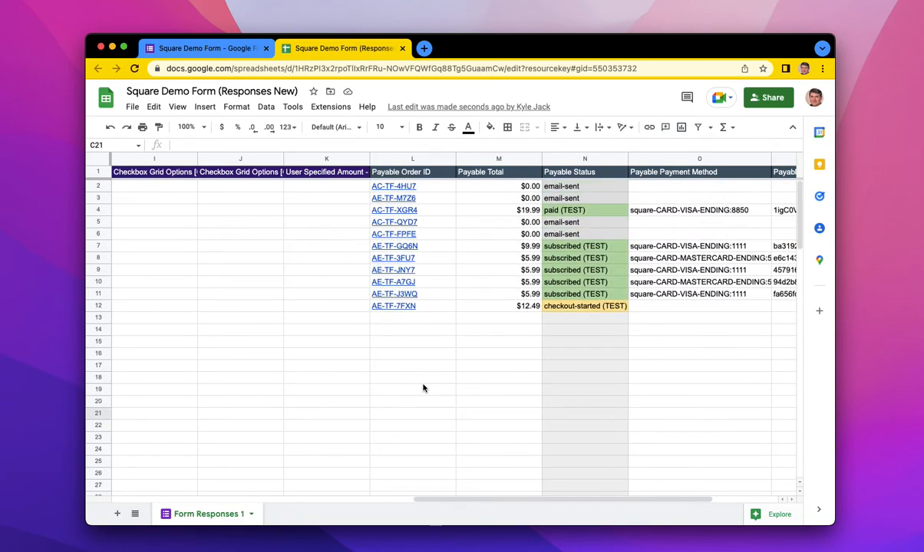
pyautogui.moveTo(429, 411)
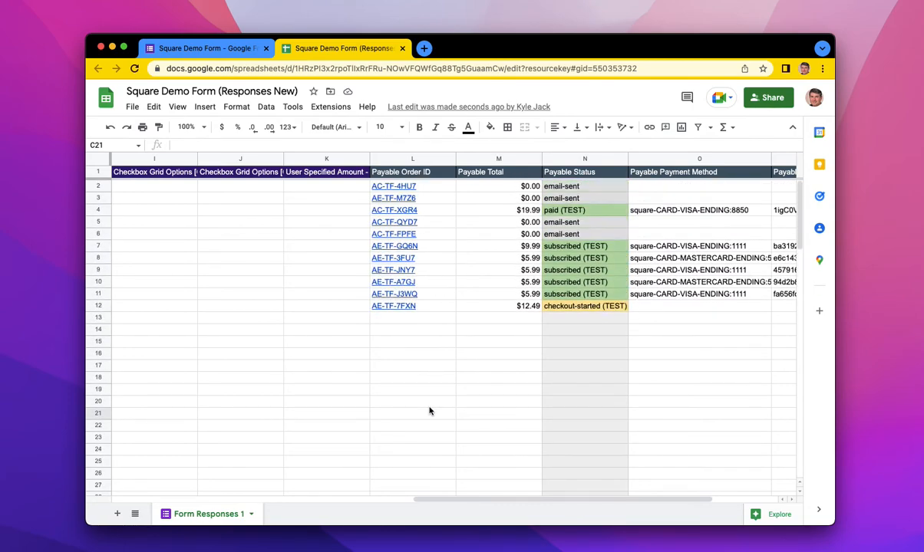
pyautogui.hscroll(-3)
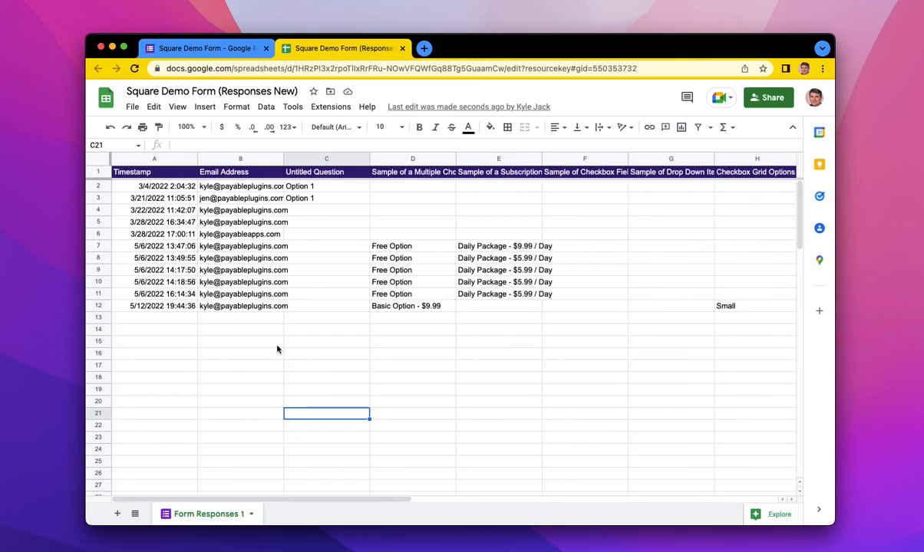
pyautogui.hscroll(3)
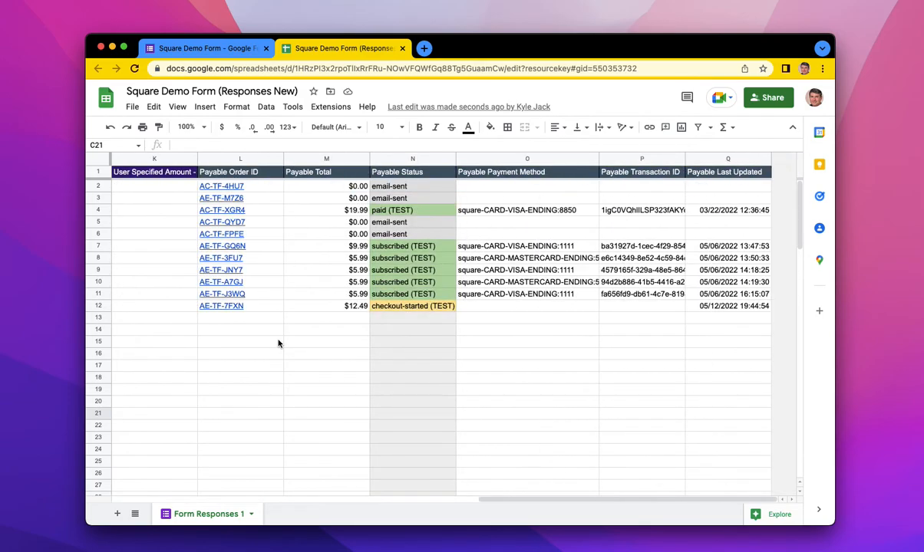
pyautogui.hscroll(-3)
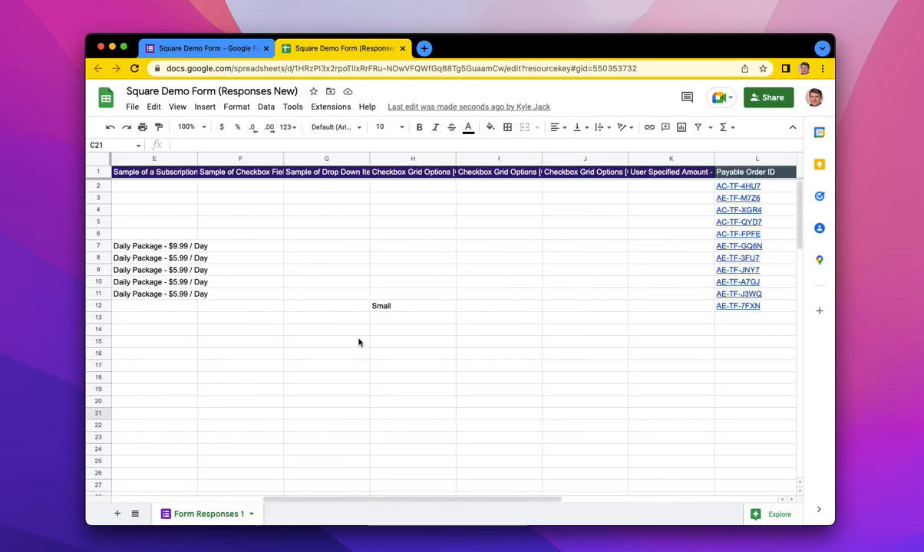
pyautogui.hscroll(-3)
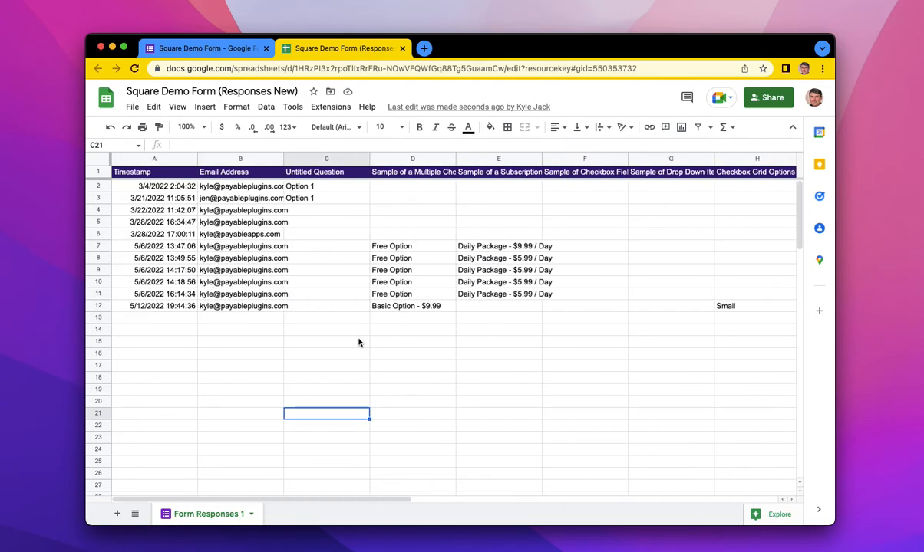
pyautogui.click(205, 47)
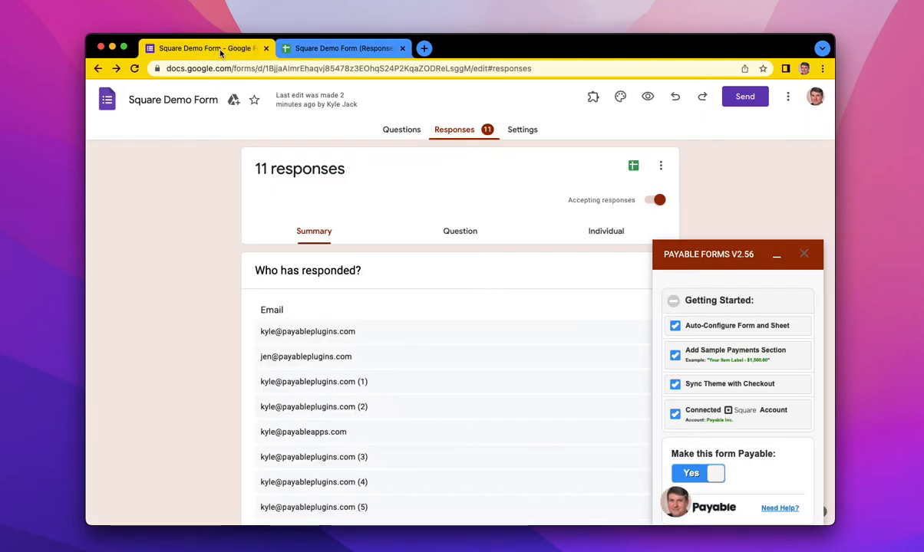
pyautogui.moveTo(700, 50)
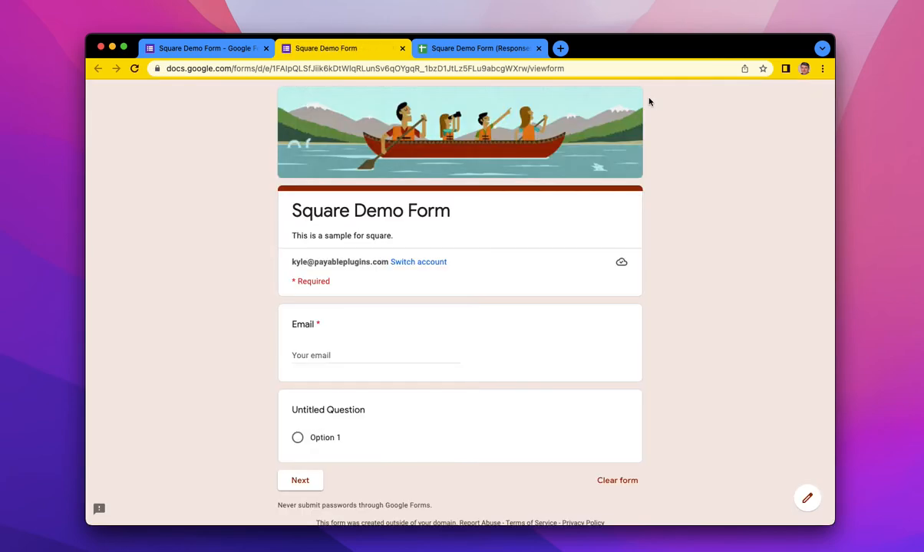
pyautogui.click(375, 356)
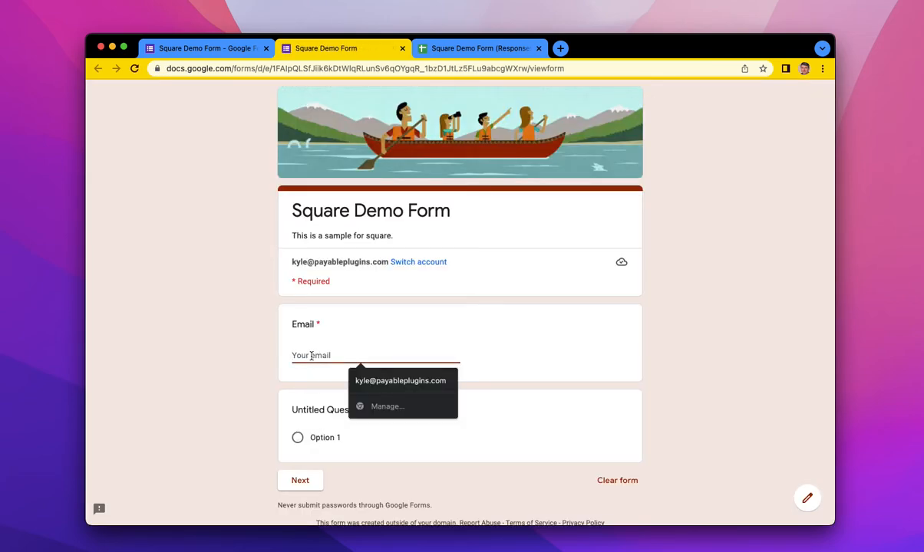
pyautogui.write('joe@email.')
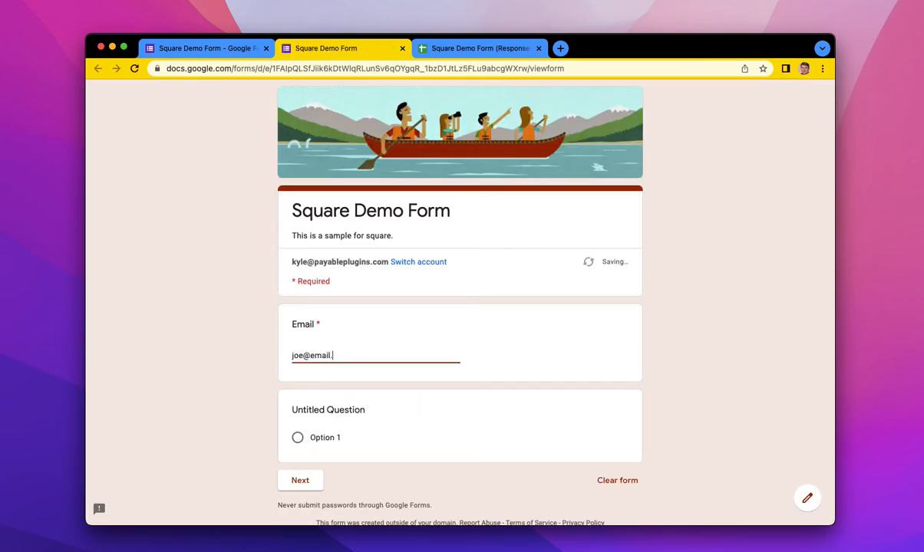
pyautogui.write('com')
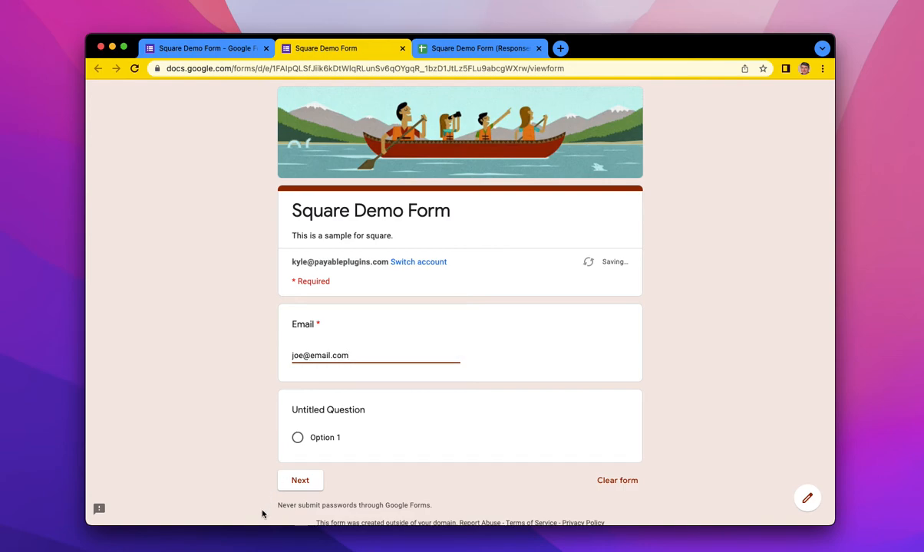
pyautogui.click(301, 480)
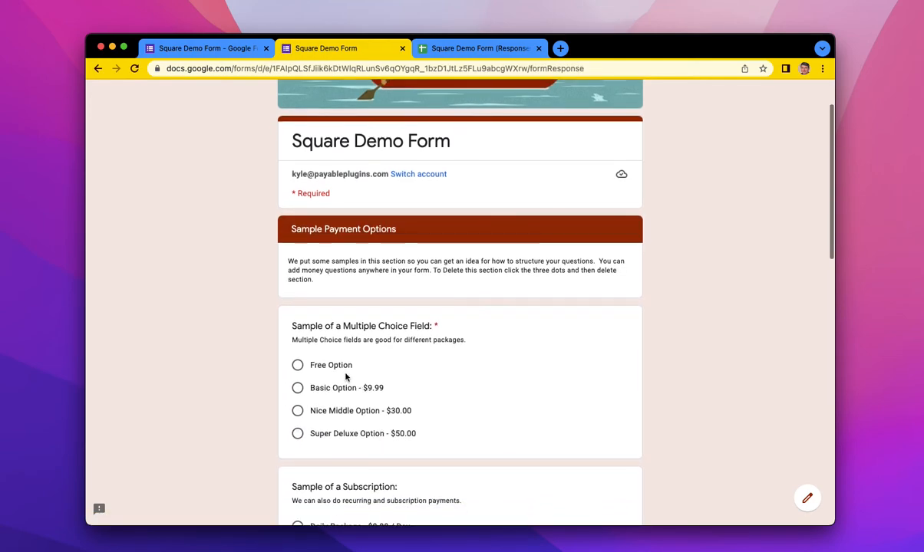
# - Submit the test response so the payment-required confirmation with its checkout link appears
pyautogui.scroll(-3)
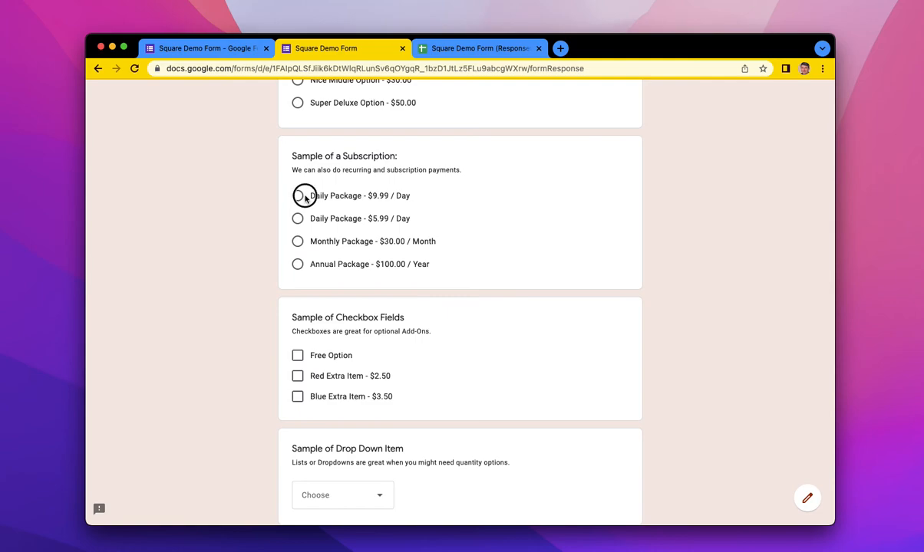
pyautogui.scroll(-3)
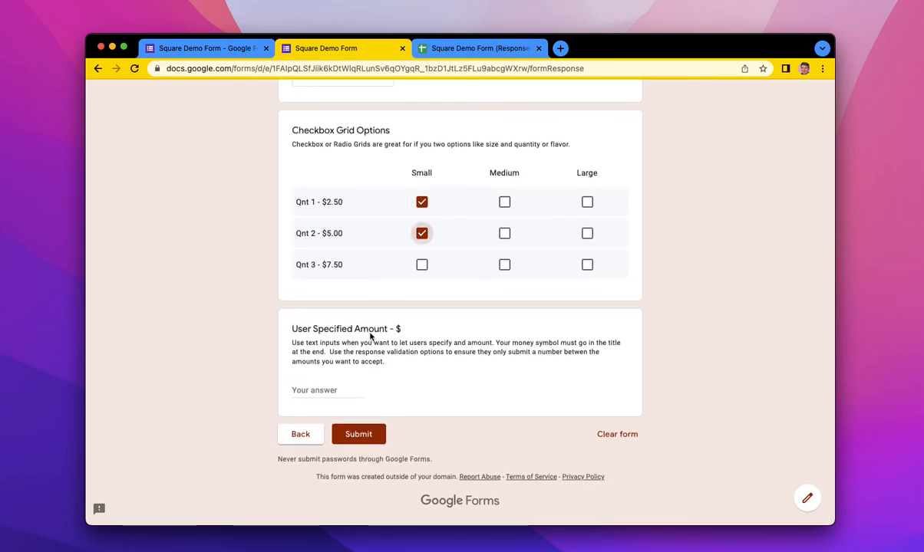
pyautogui.click(359, 434)
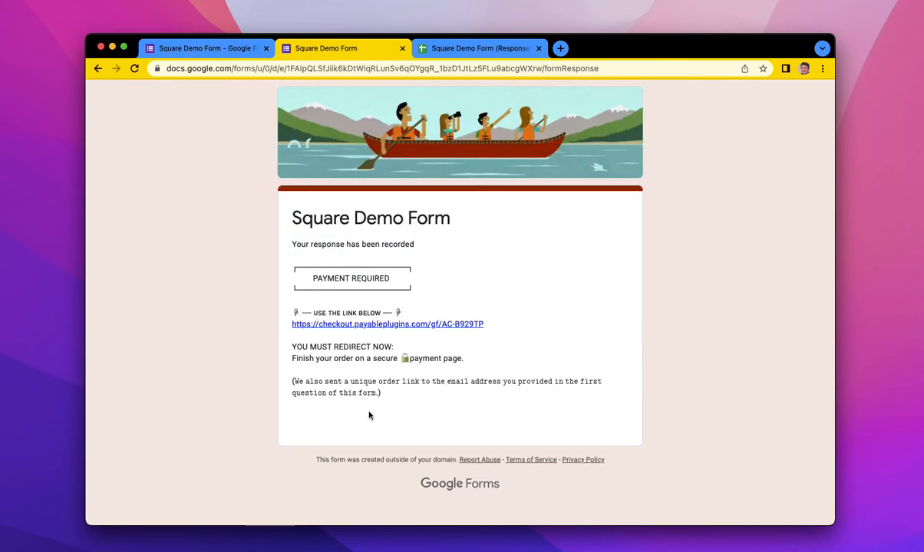
# - Look up the order for joe@email in Payable Forms Checkout and review its order ID and $17.49 total
pyautogui.click(386, 324)
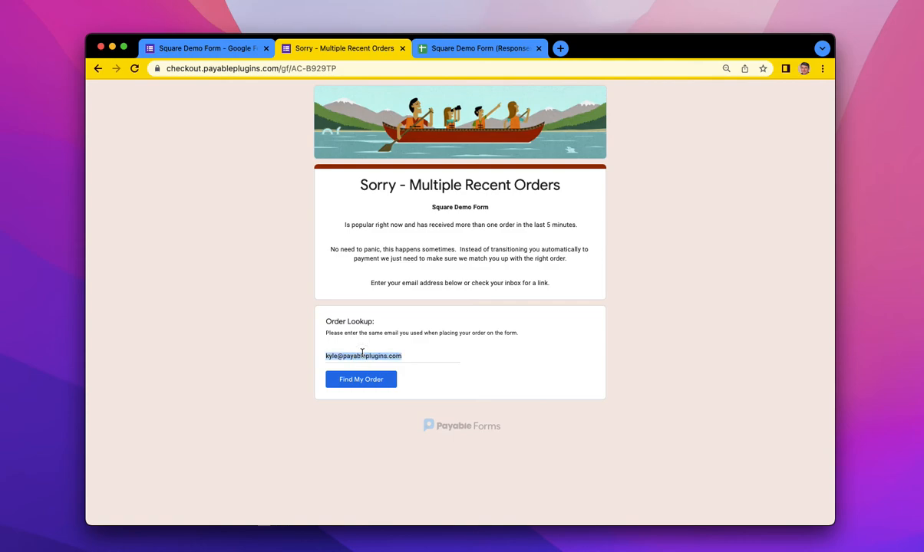
pyautogui.write('joe@email.com')
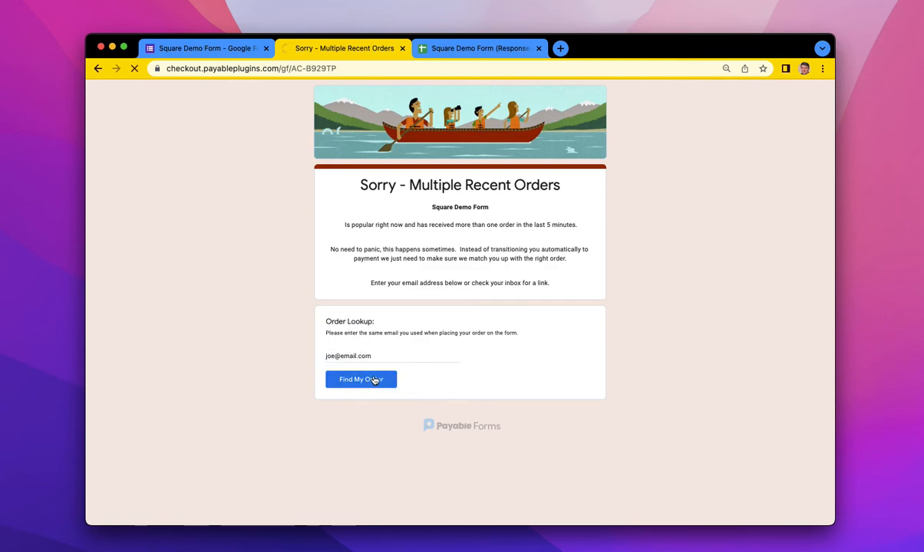
pyautogui.click(361, 380)
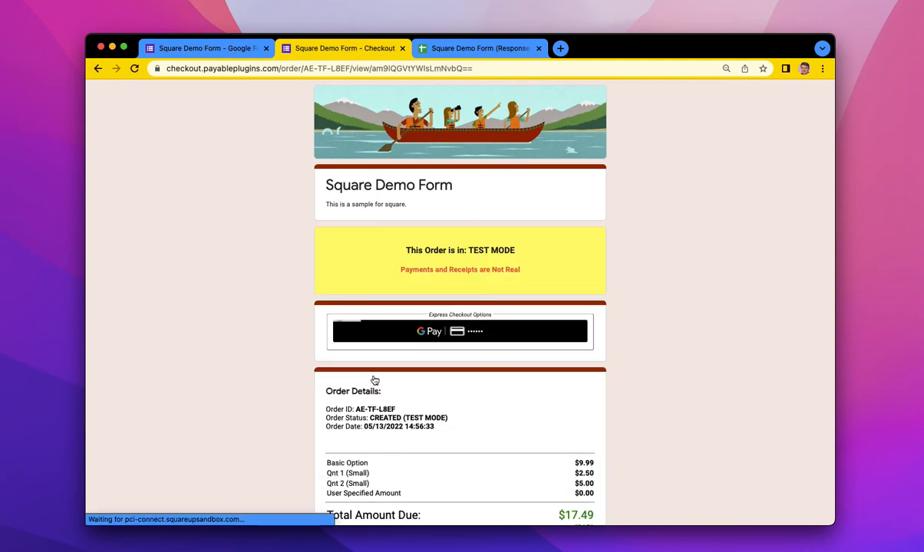
pyautogui.scroll(-3)
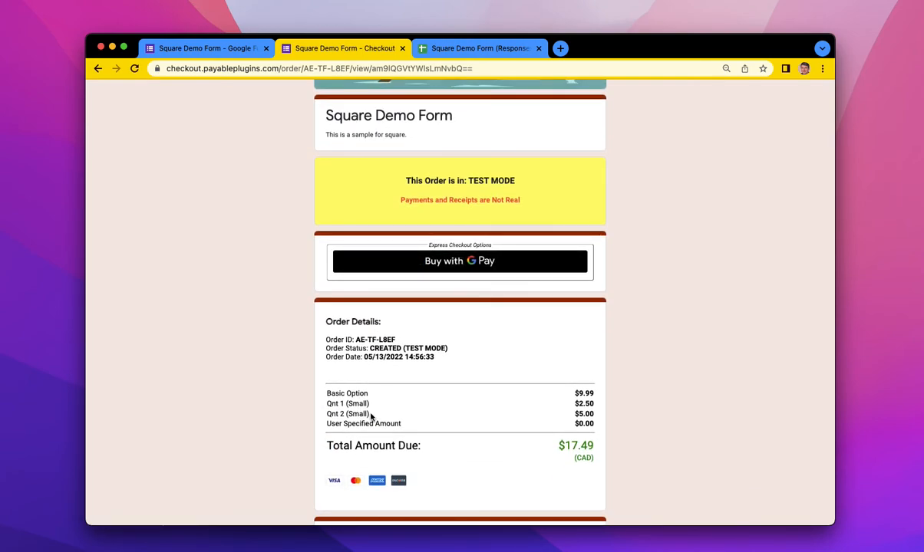
pyautogui.scroll(-3)
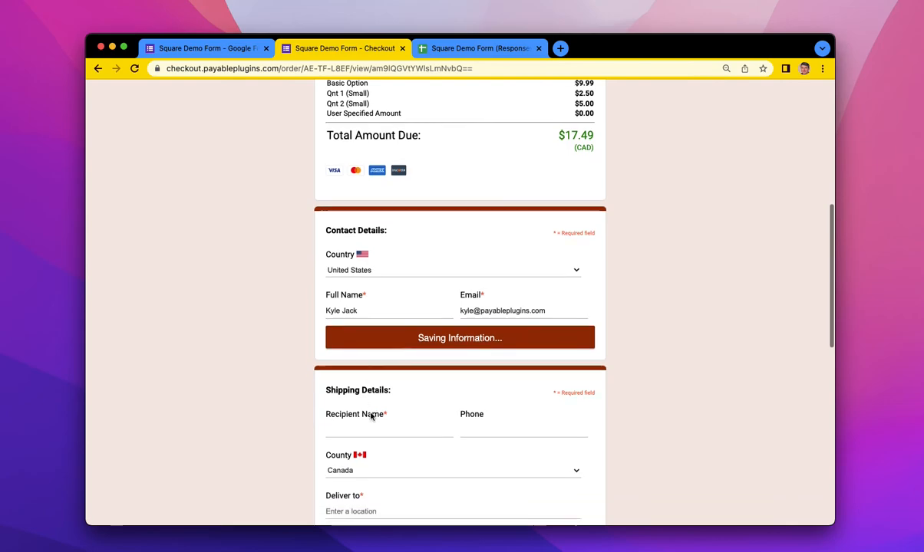
pyautogui.scroll(-3)
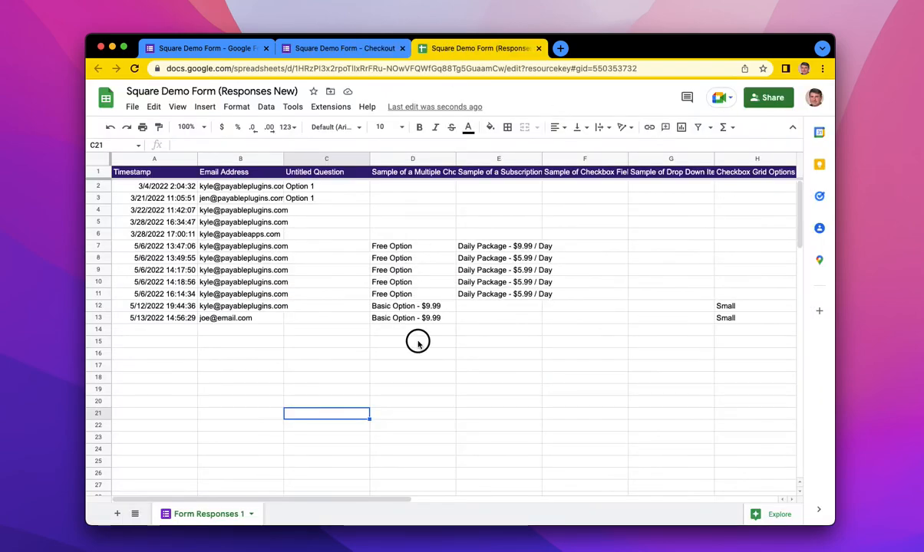
pyautogui.click(153, 317)
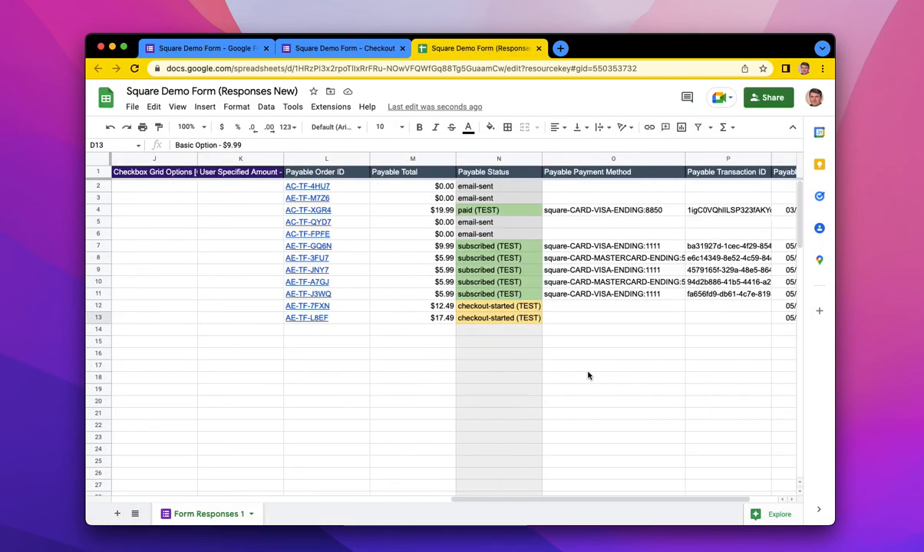
pyautogui.moveTo(621, 366)
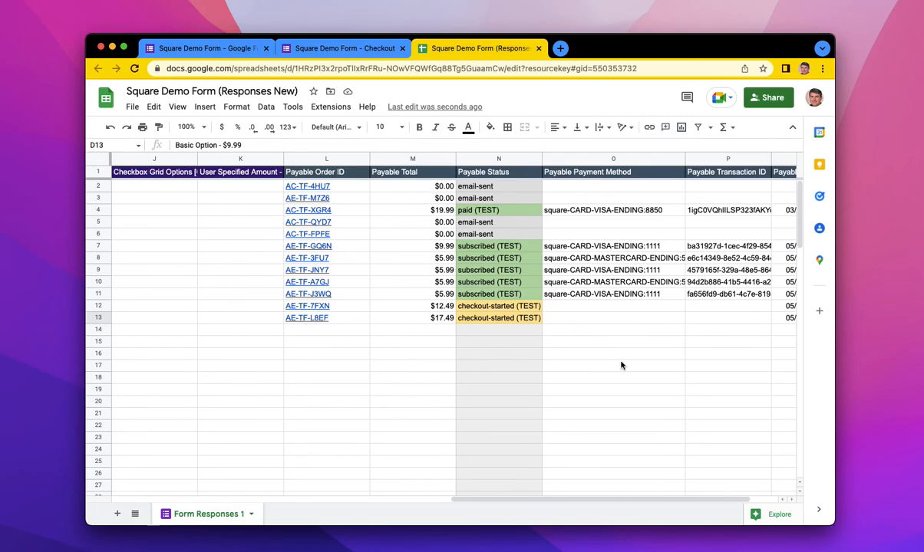
pyautogui.hscroll(-3)
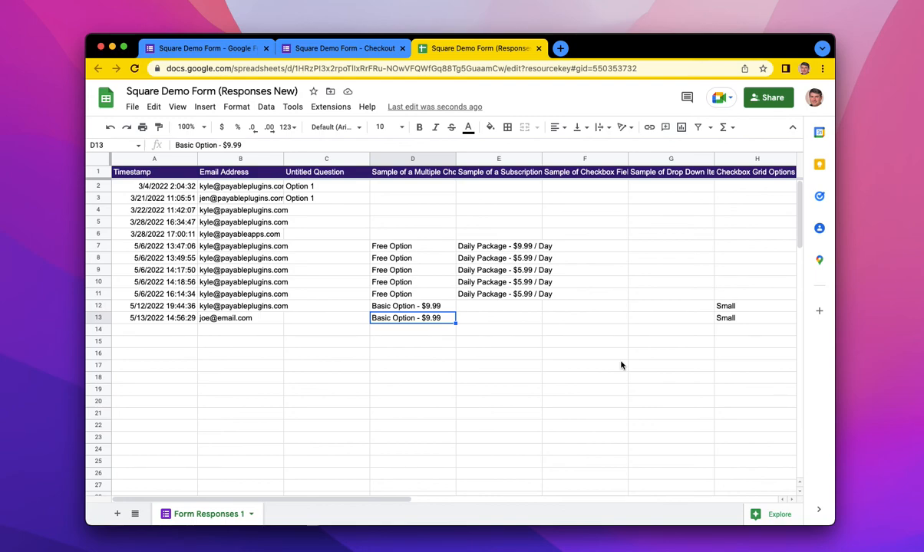
pyautogui.moveTo(434, 108)
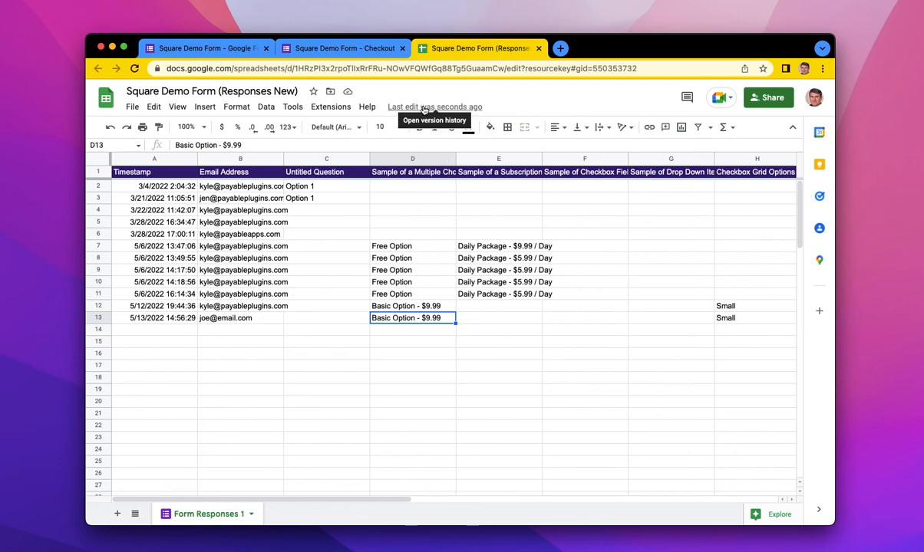
# - Show the spreadsheet's version history filtered to all versions, listing today's two saves
pyautogui.click(435, 108)
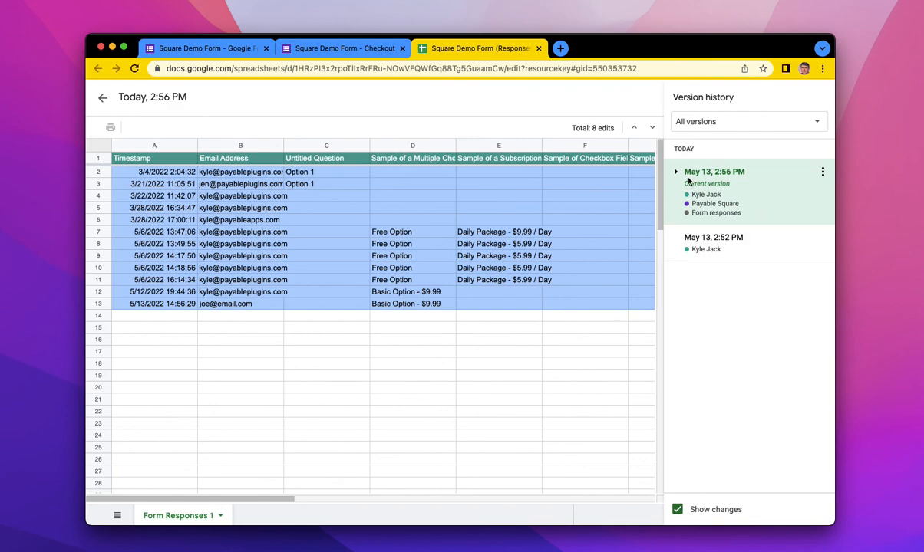
pyautogui.moveTo(712, 270)
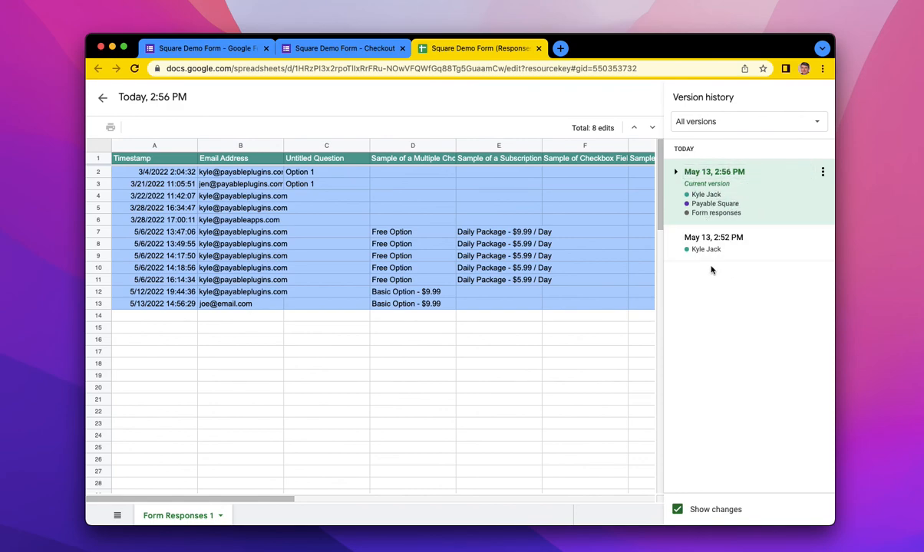
pyautogui.click(747, 121)
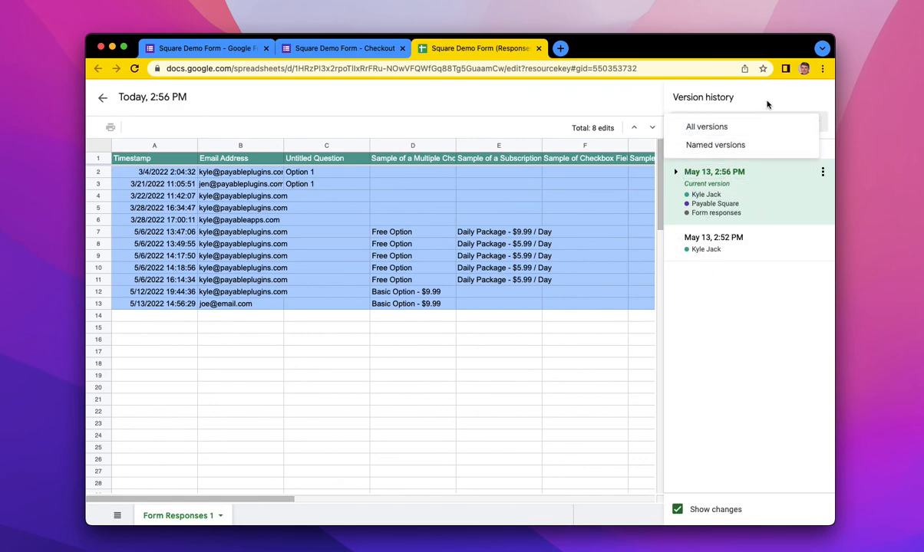
pyautogui.click(706, 125)
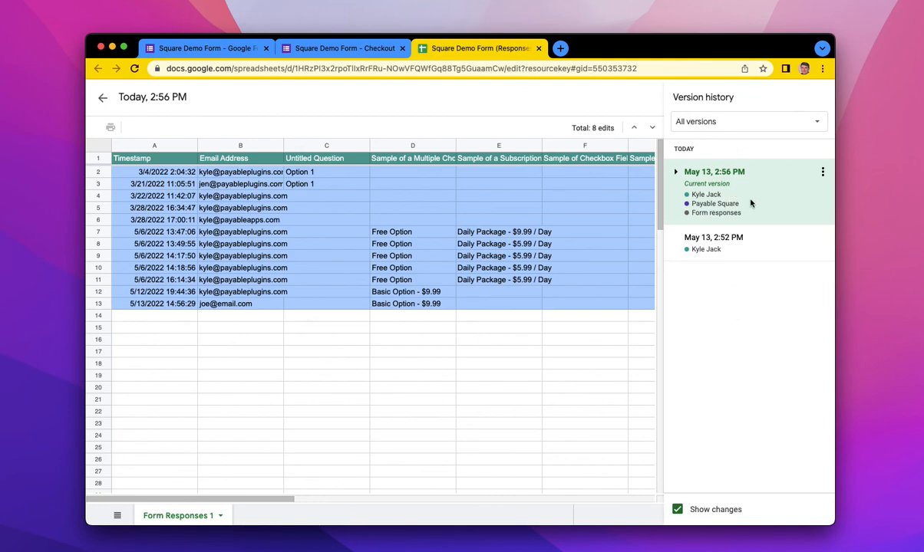
pyautogui.moveTo(736, 185)
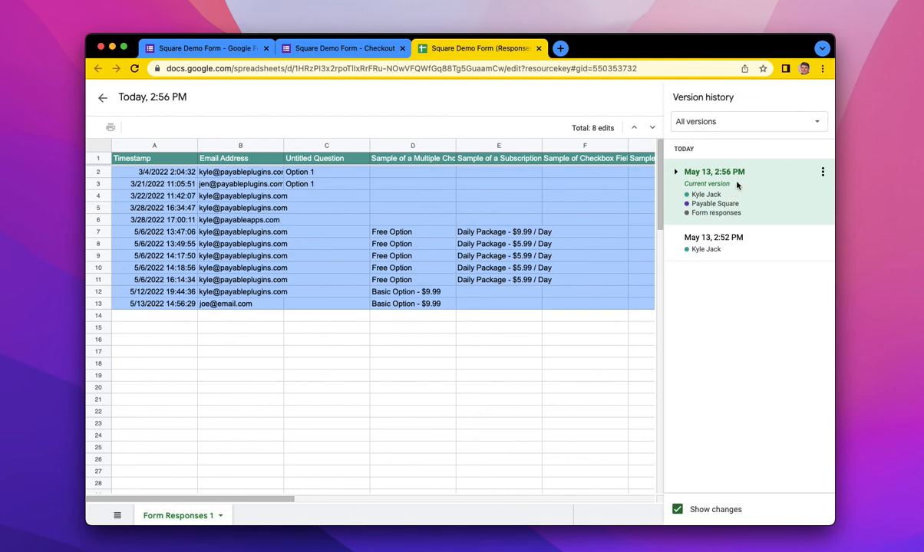
pyautogui.moveTo(719, 283)
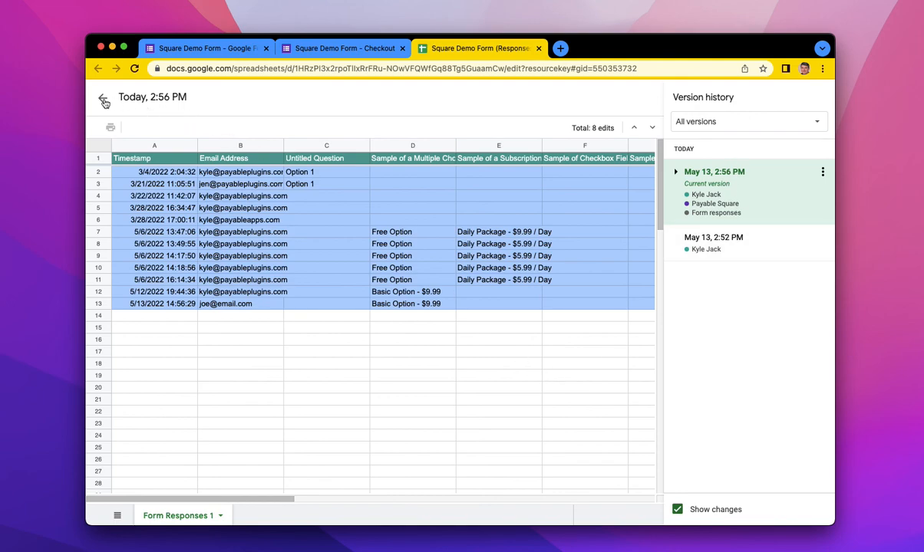
# - Return from version history to the responses sheet and select an empty cell below the rows
pyautogui.click(105, 102)
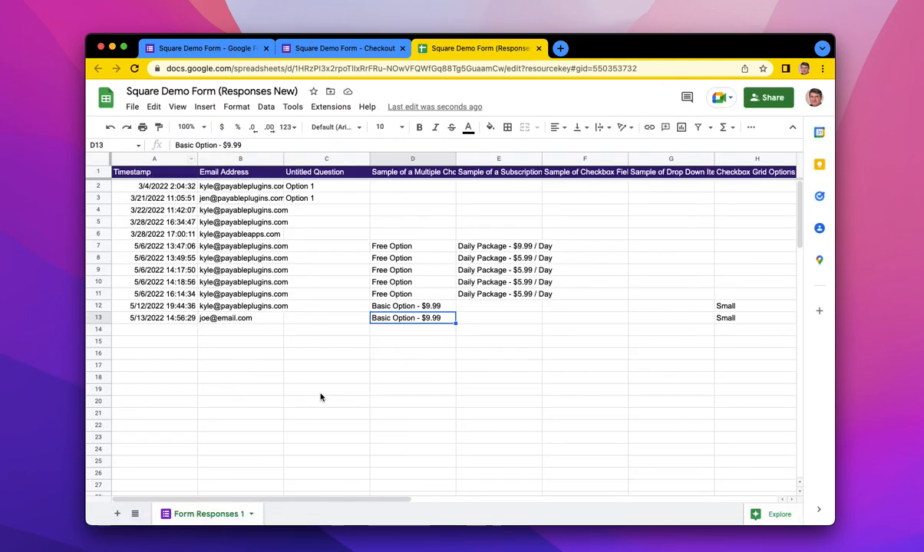
pyautogui.moveTo(212, 92)
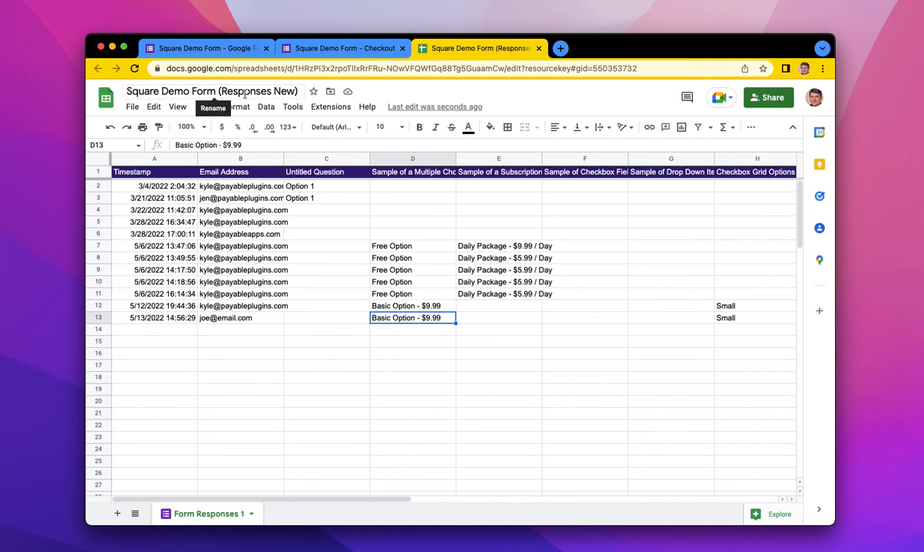
pyautogui.moveTo(259, 436)
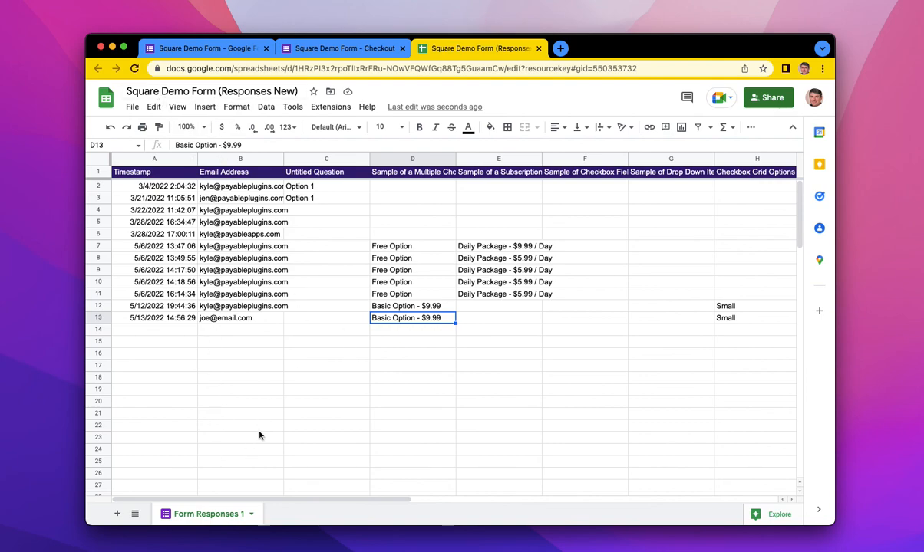
pyautogui.moveTo(322, 396)
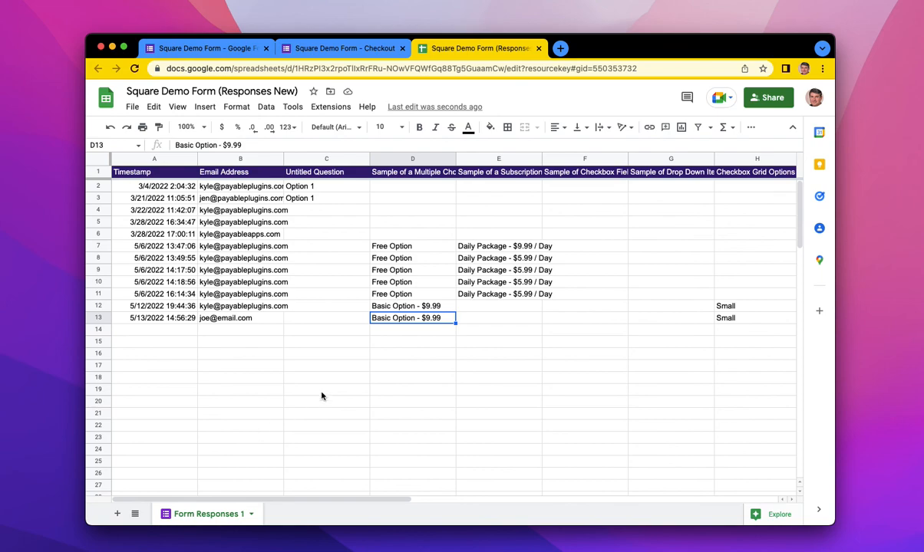
pyautogui.click(497, 340)
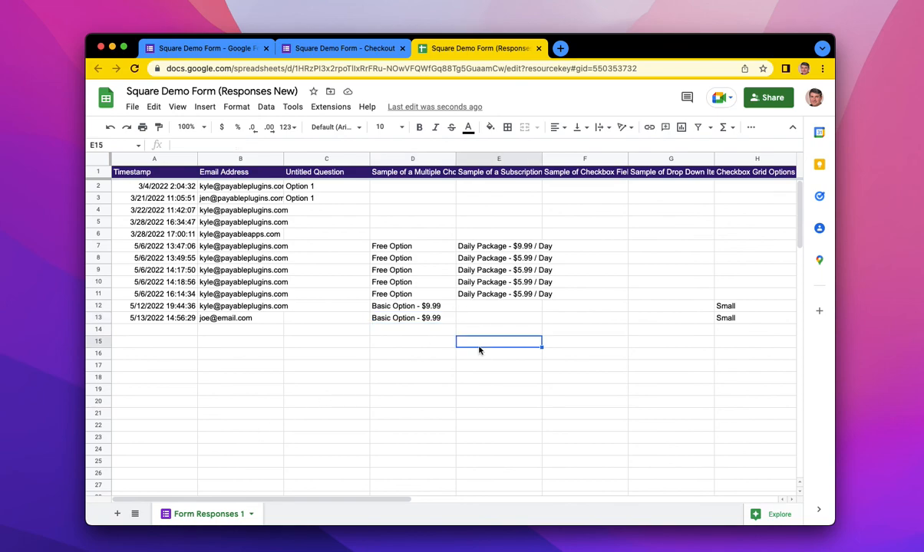